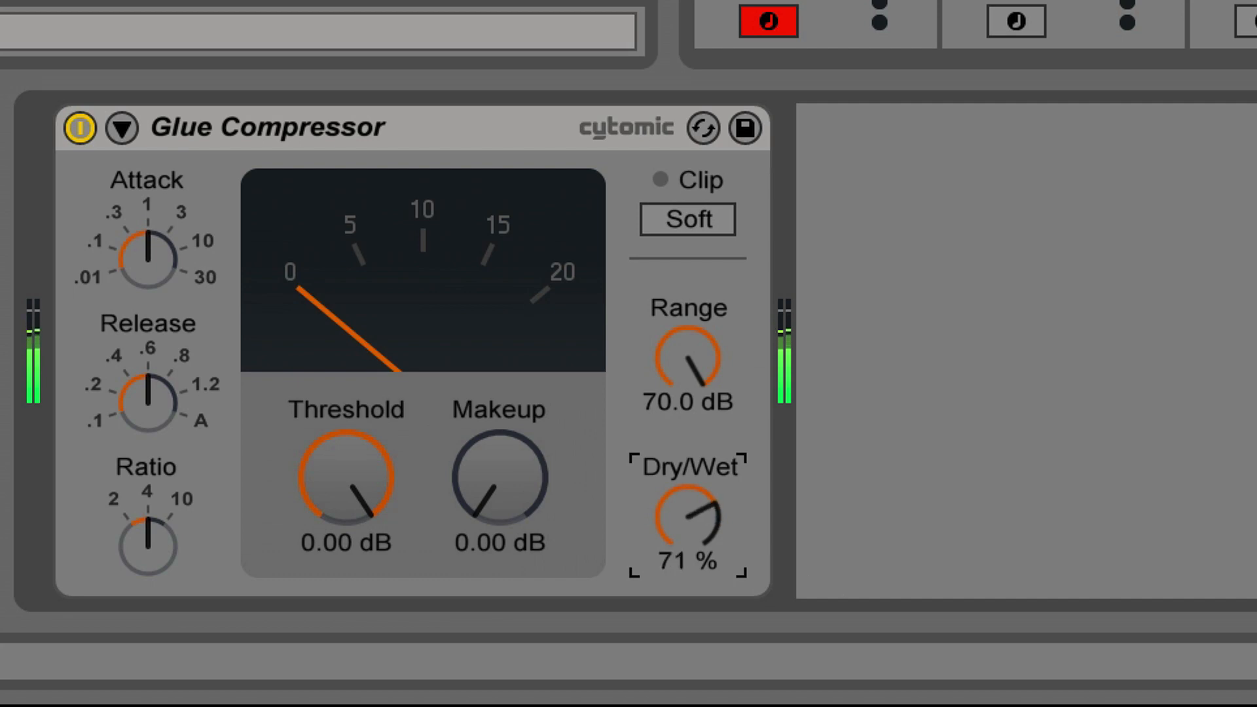
# Set the Glue Compressor Dry/Wet to 71% and the Stem Multi Knife Tape Vibe to 16
pyautogui.moveTo(685, 521); pyautogui.dragTo(686, 554)
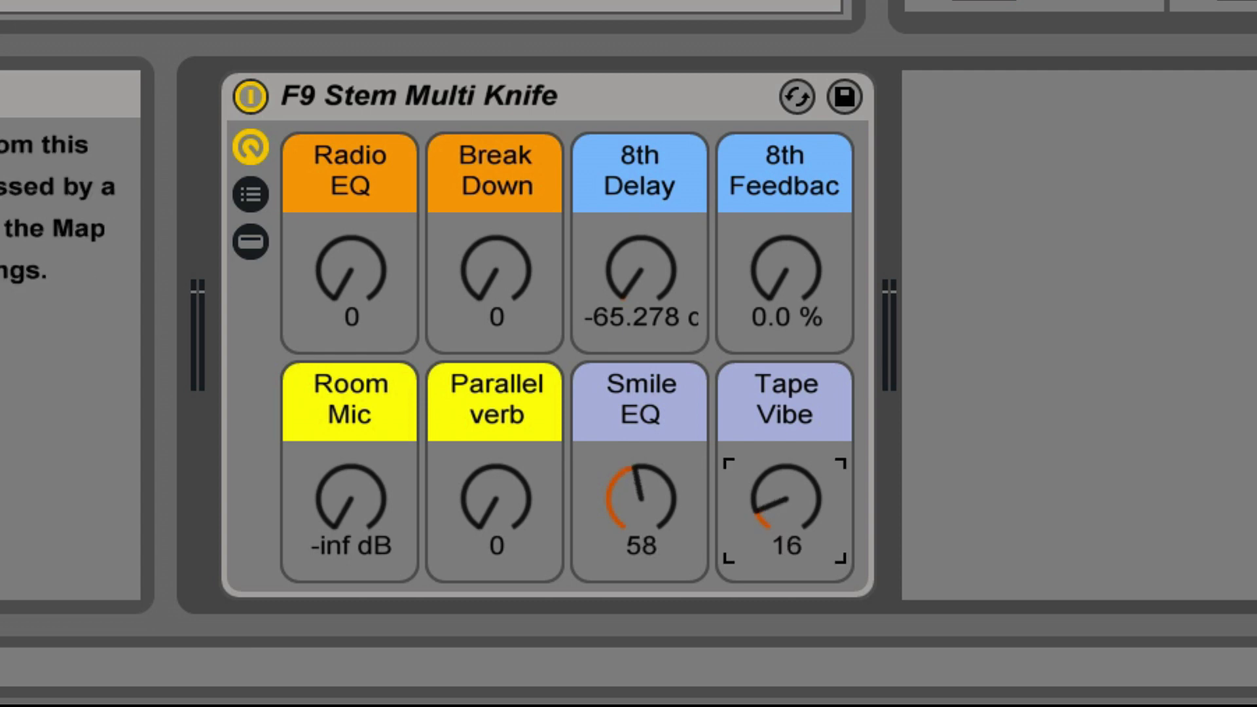
pyautogui.moveTo(784, 501); pyautogui.dragTo(797, 481)
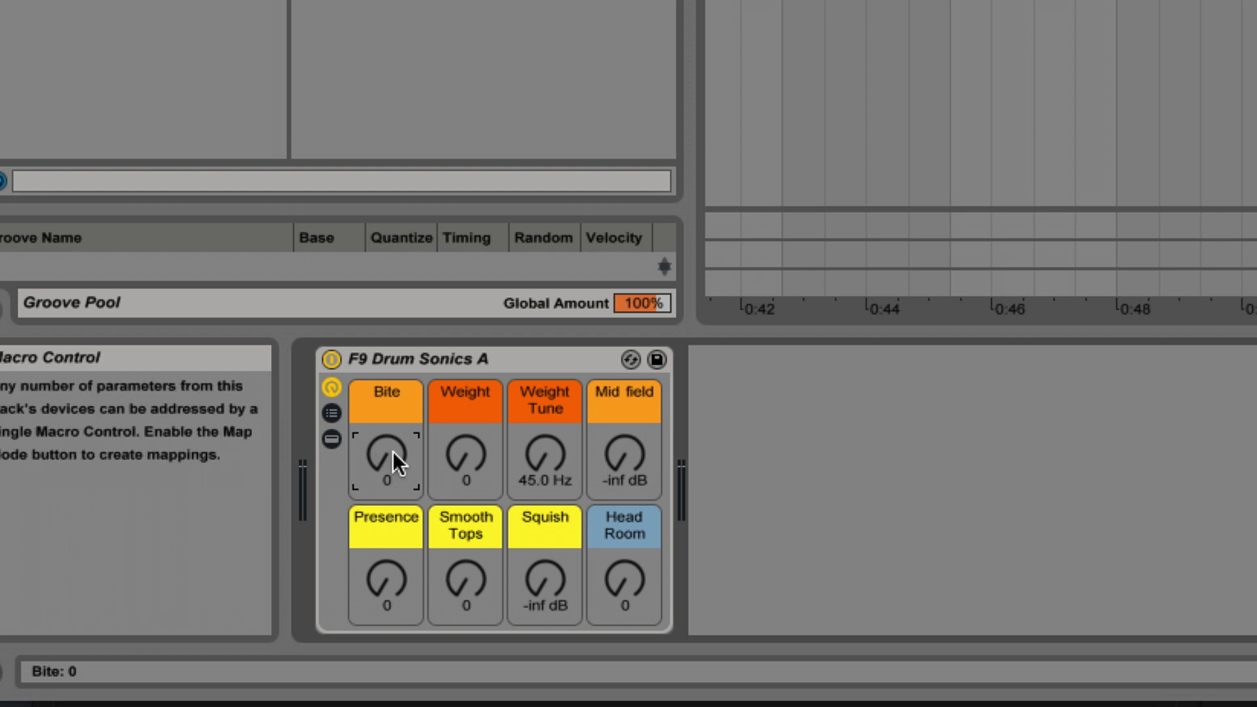
# Sweep the Bite and Squish macros on Drum Sonics A up, then reset both to zero
pyautogui.moveTo(385, 461); pyautogui.dragTo(386, 433)
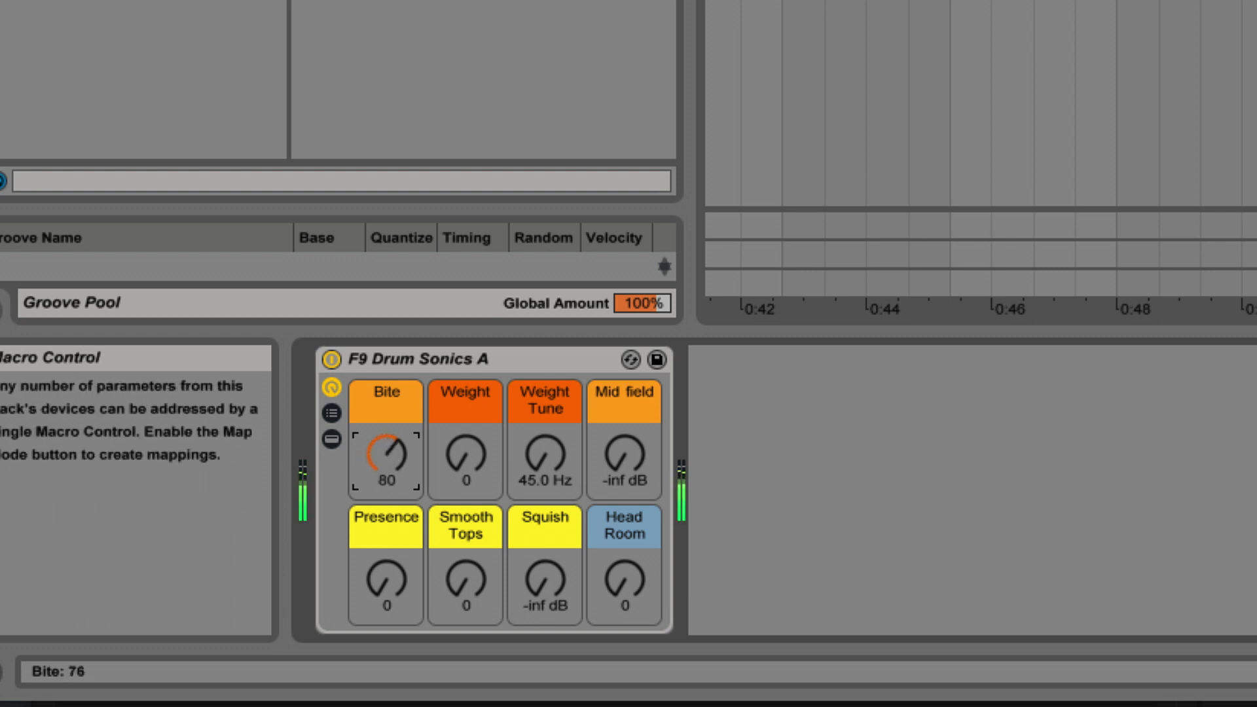
pyautogui.moveTo(385, 461); pyautogui.dragTo(389, 424)
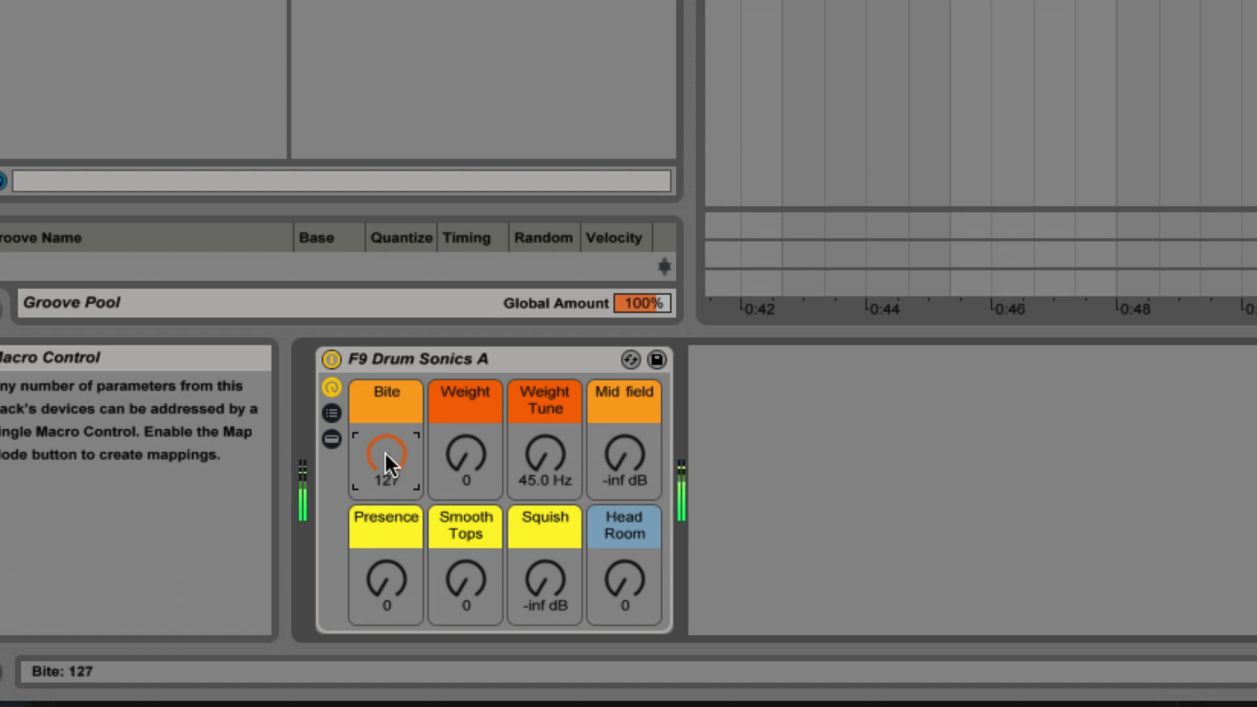
pyautogui.moveTo(386, 453); pyautogui.dragTo(386, 497)
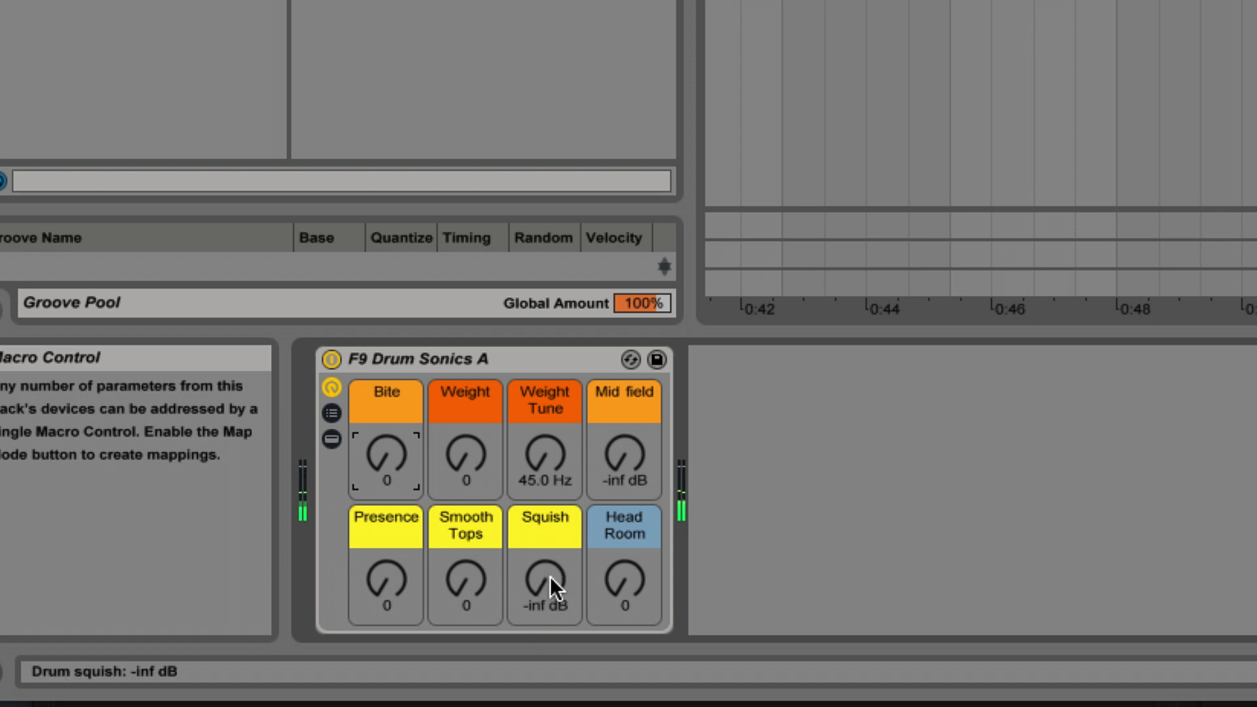
pyautogui.moveTo(544, 582); pyautogui.dragTo(544, 561)
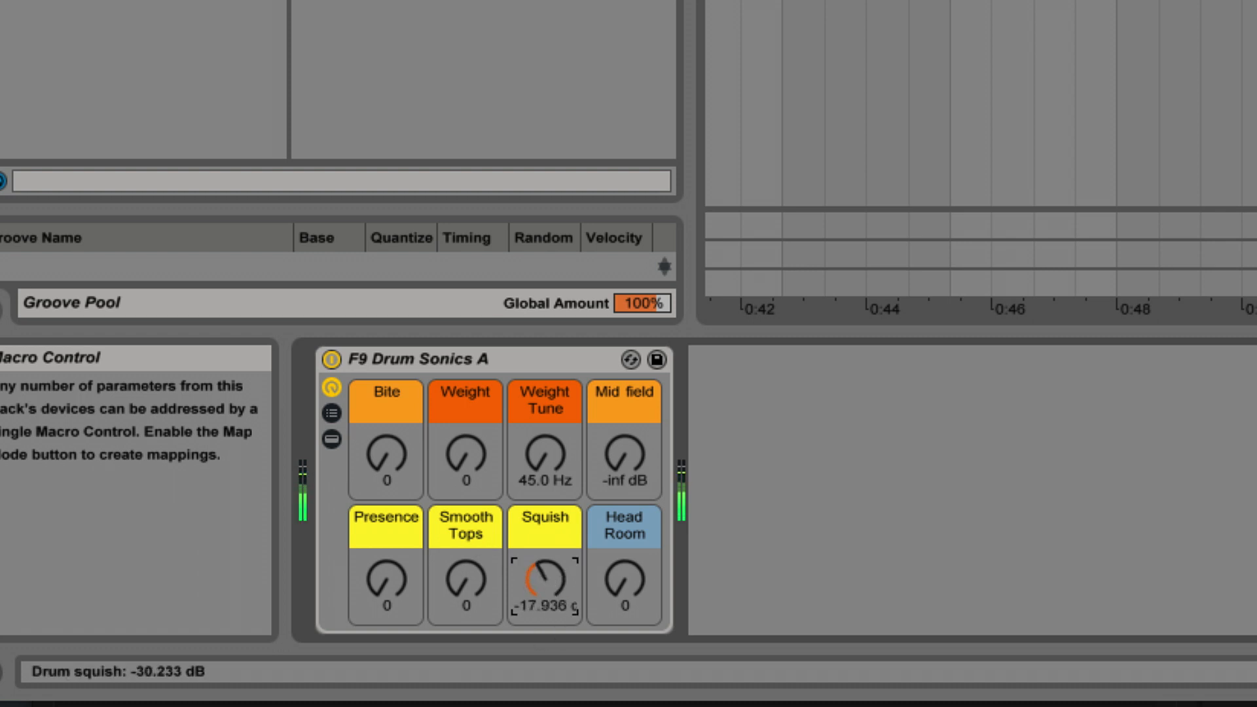
pyautogui.moveTo(544, 579); pyautogui.dragTo(543, 545)
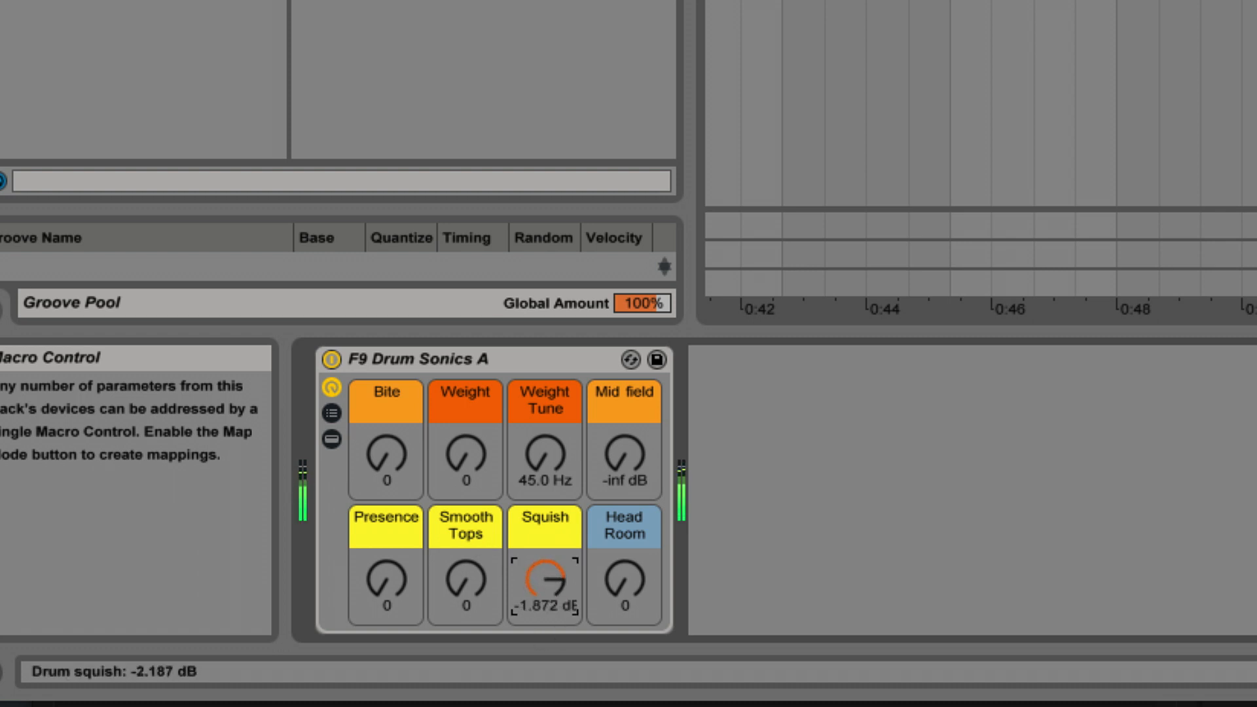
pyautogui.moveTo(543, 578); pyautogui.dragTo(553, 574)
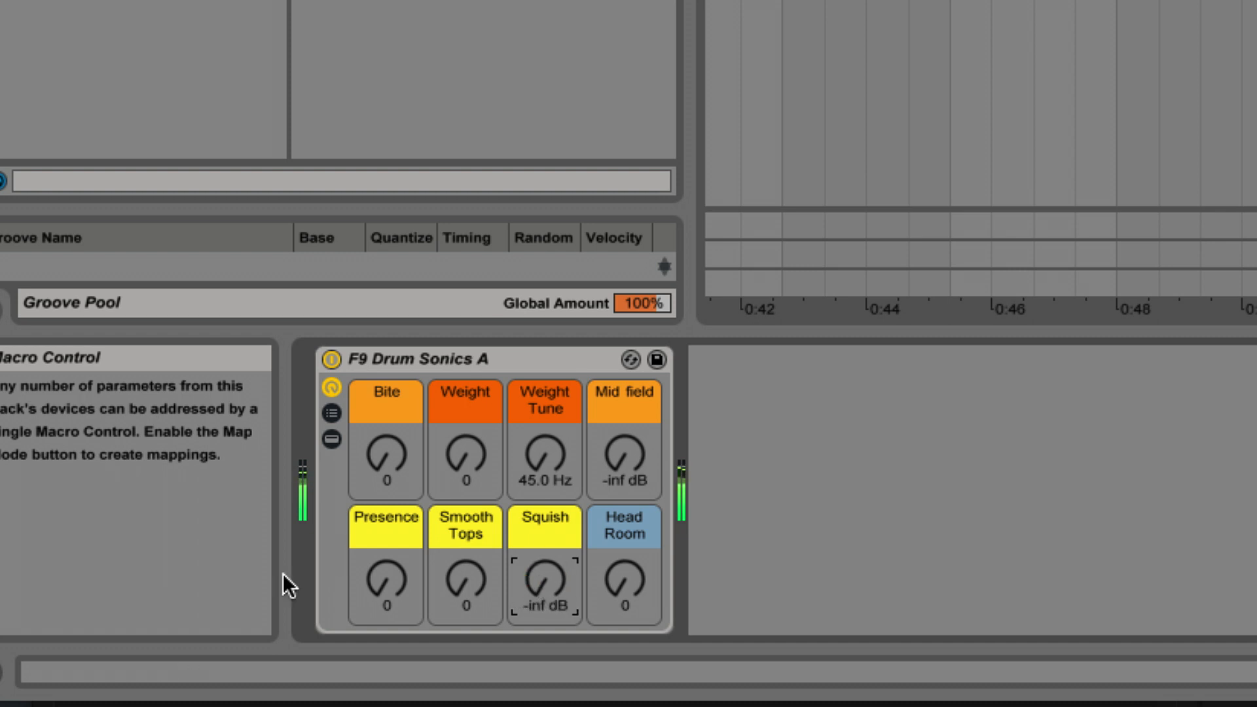
pyautogui.moveTo(624, 465)
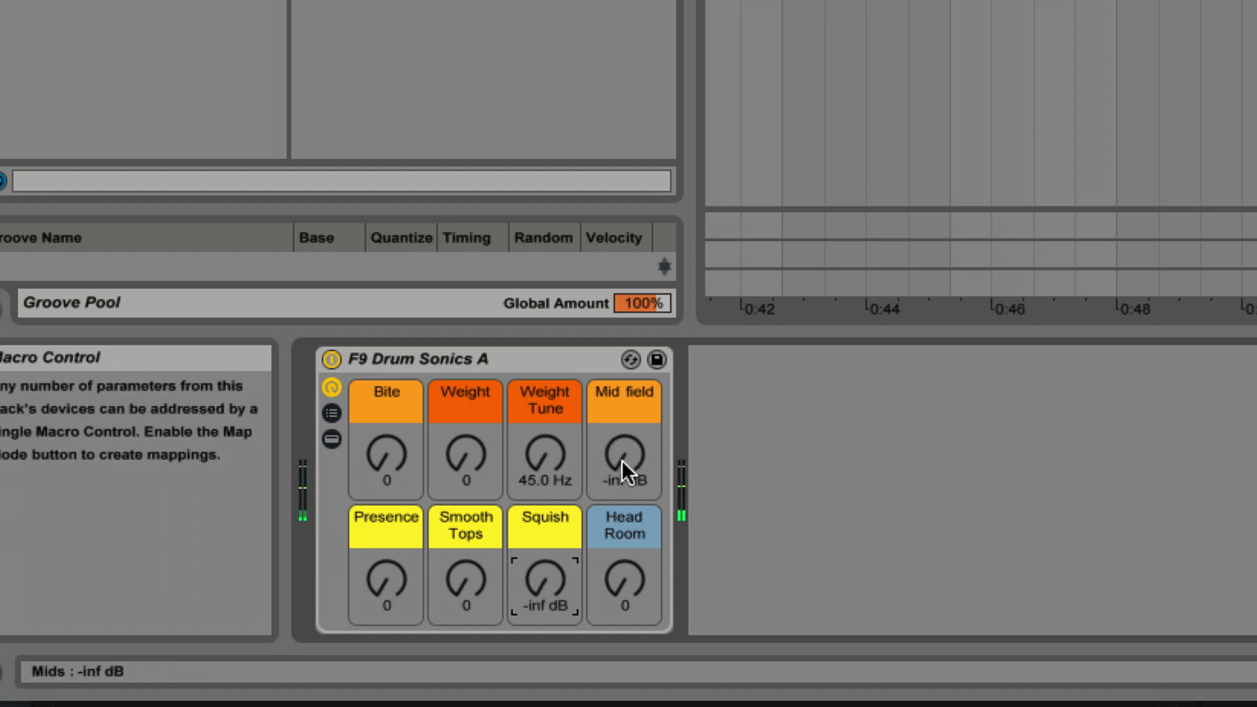
# Sweep and reset Mid field and Smooth Tops, then set Weight Tune 64.9 Hz and Head Room 2
pyautogui.moveTo(623, 461); pyautogui.dragTo(624, 437)
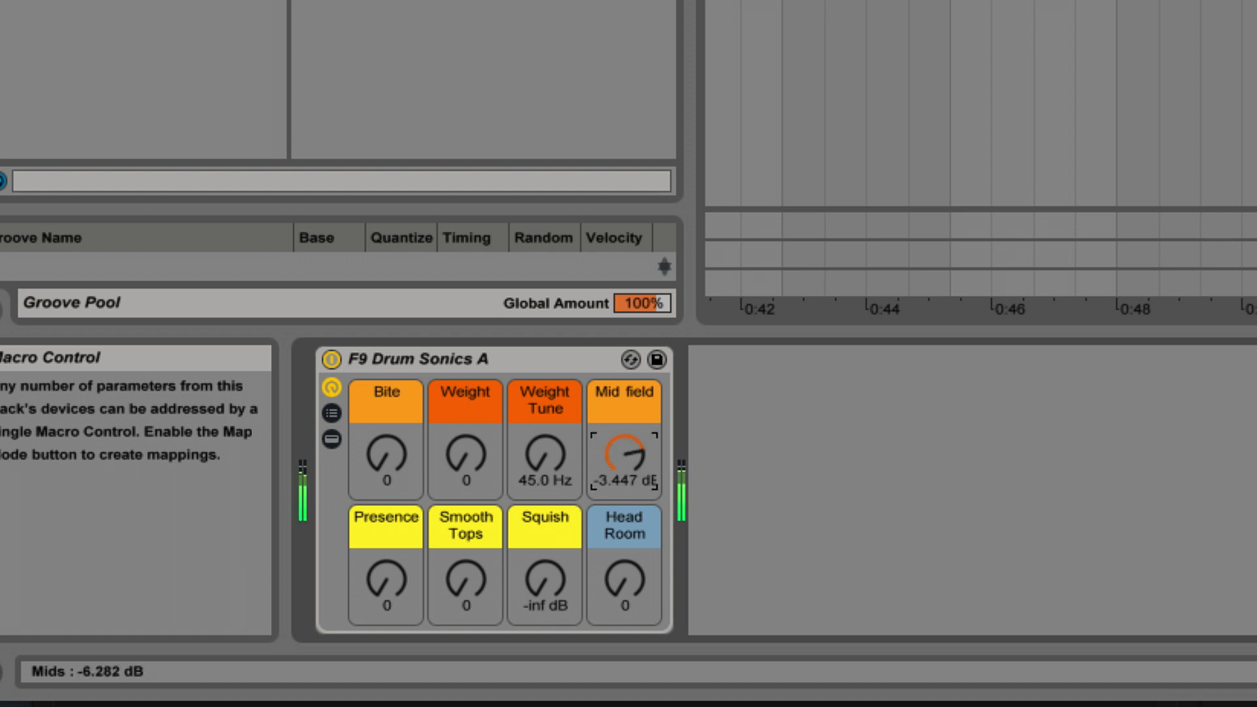
pyautogui.moveTo(624, 459); pyautogui.dragTo(609, 481)
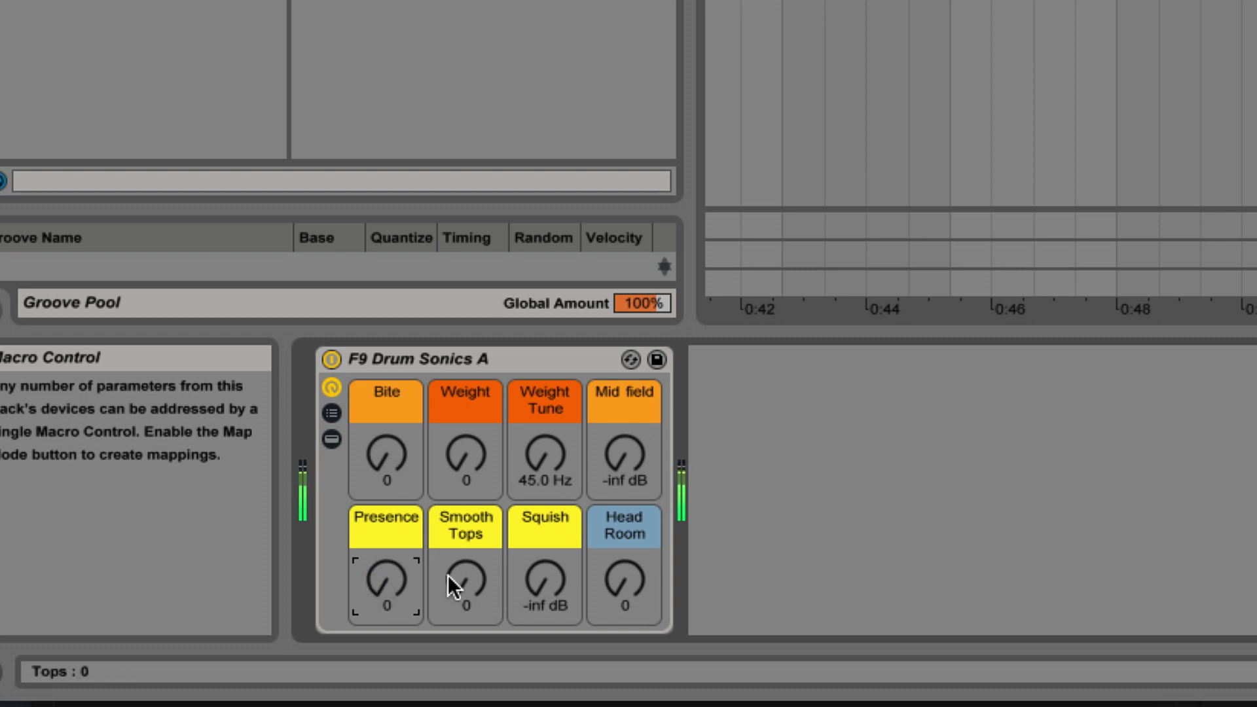
pyautogui.moveTo(464, 581); pyautogui.dragTo(465, 496)
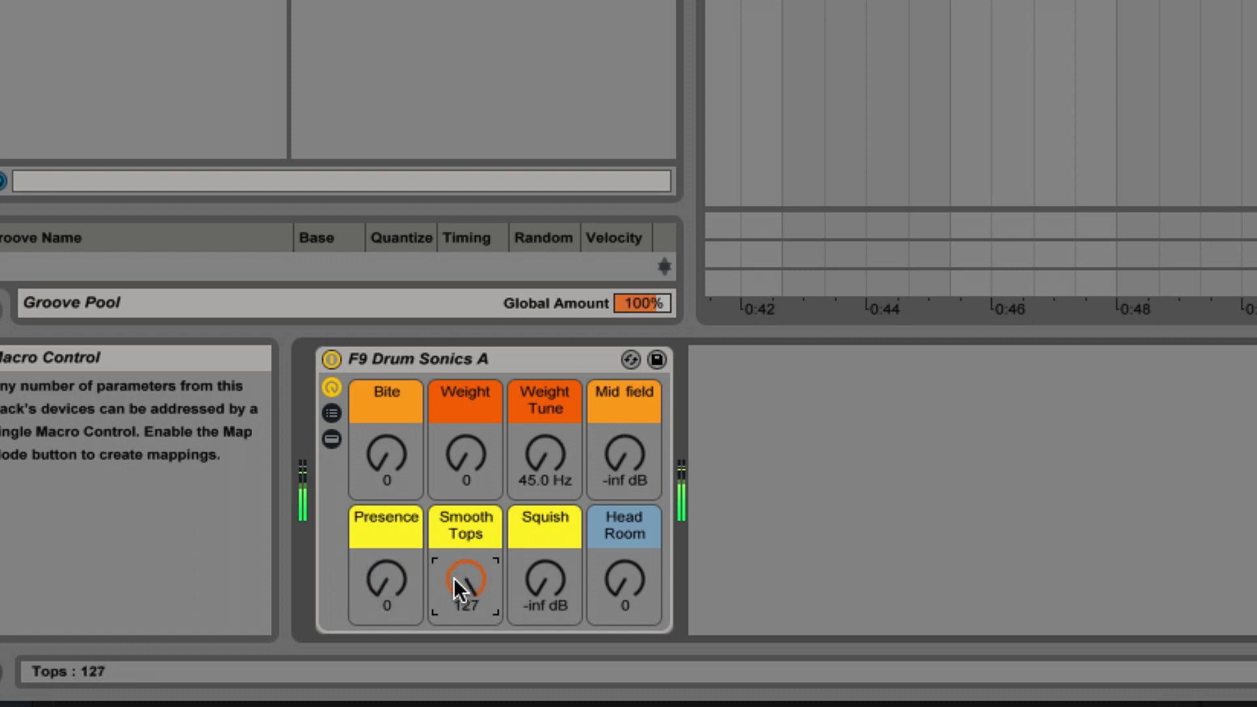
pyautogui.moveTo(464, 581); pyautogui.dragTo(464, 613)
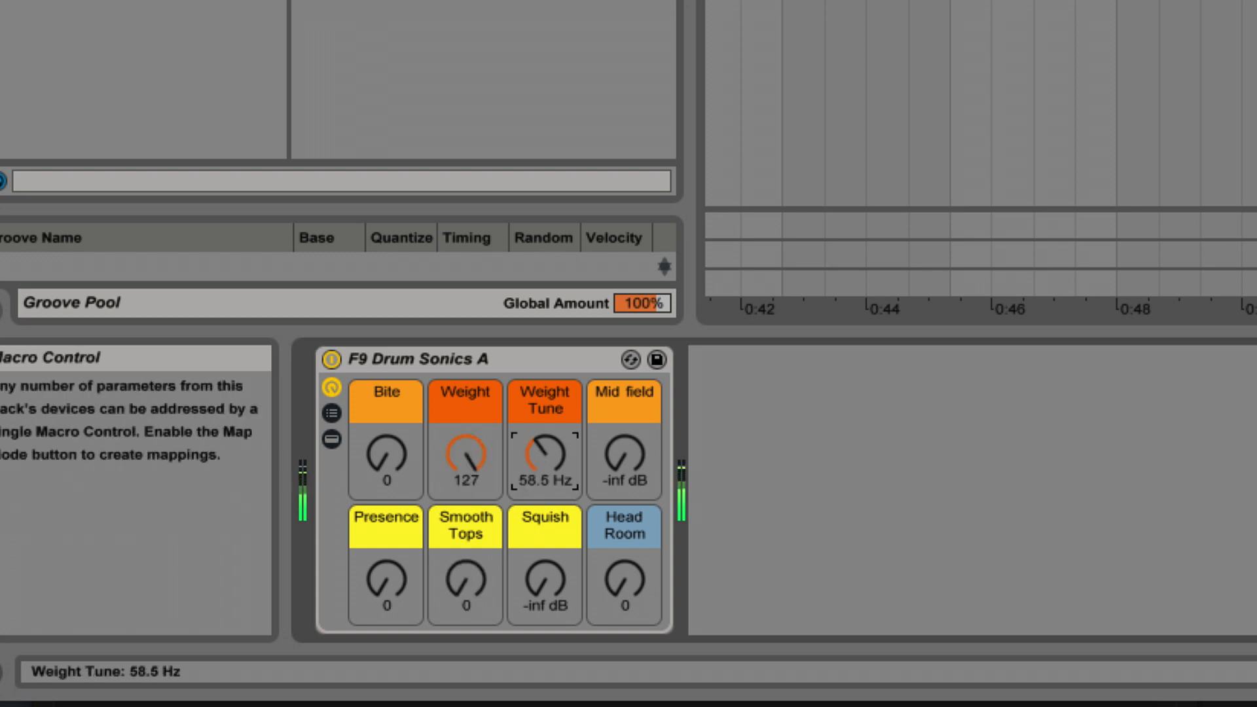
pyautogui.moveTo(465, 461); pyautogui.dragTo(480, 489)
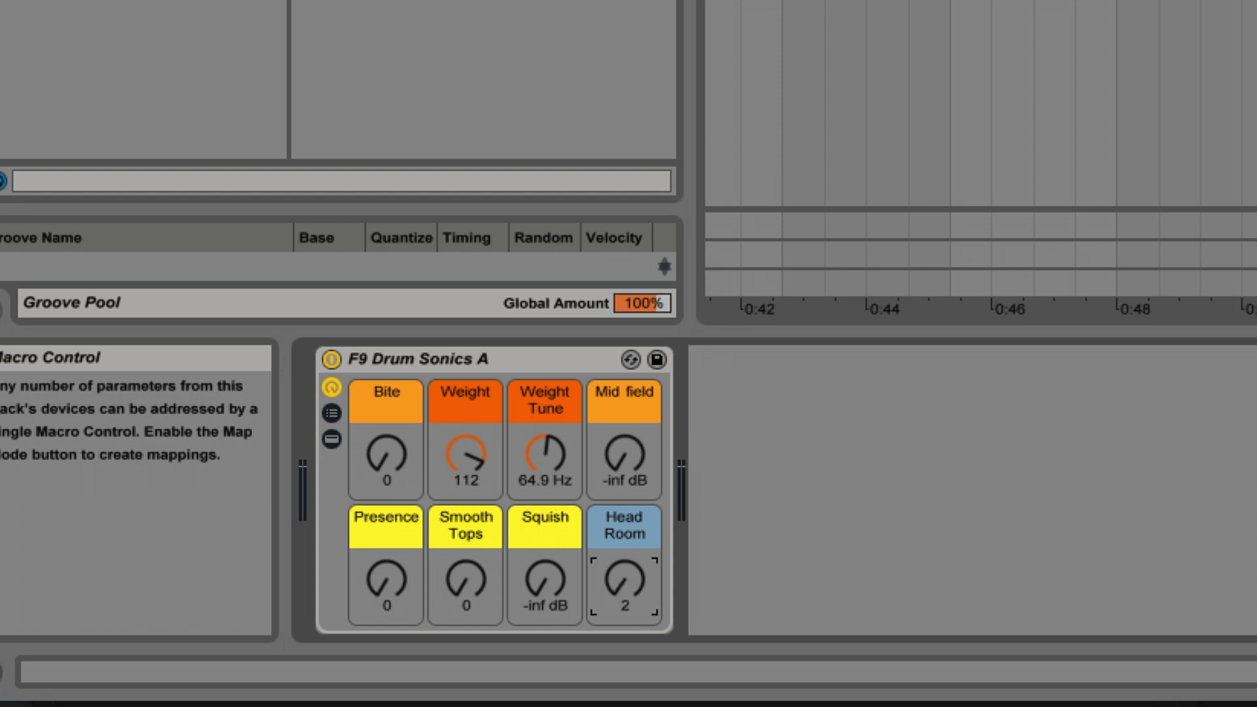
pyautogui.moveTo(623, 581); pyautogui.dragTo(623, 553)
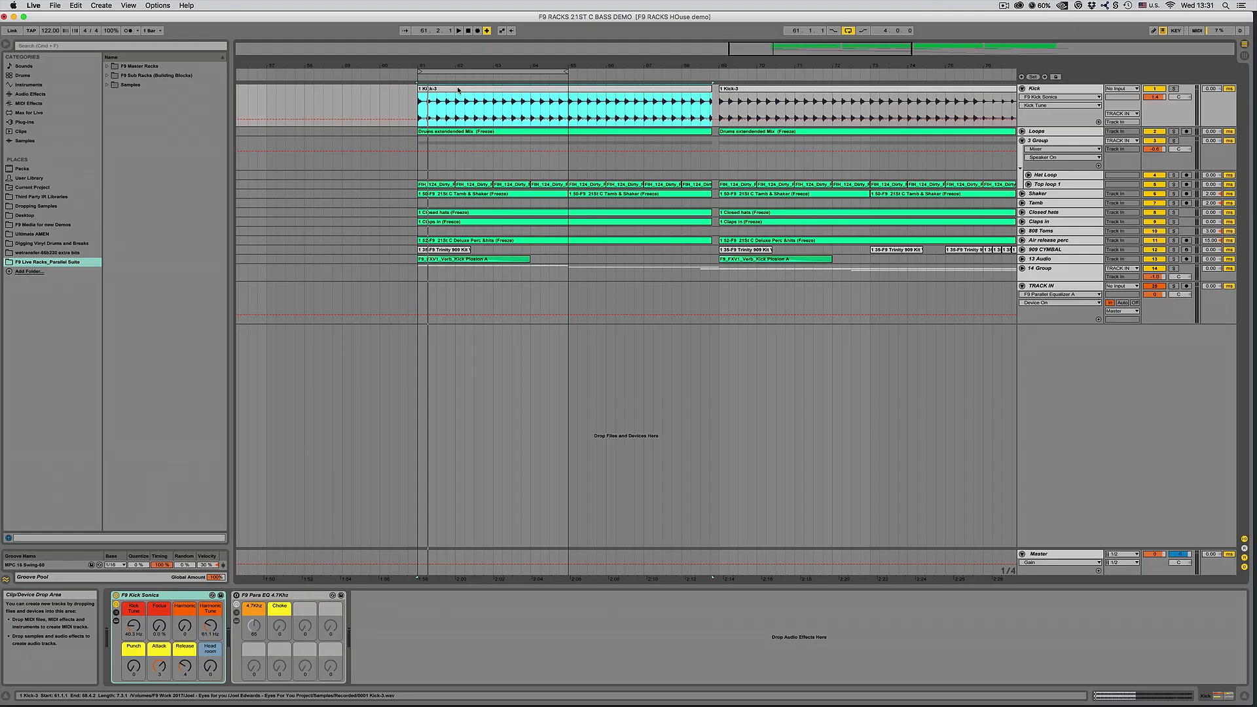
# Select the kick and Tamb & Shaker clips to display the F9 Kick Sonics rack
pyautogui.click(138, 595)
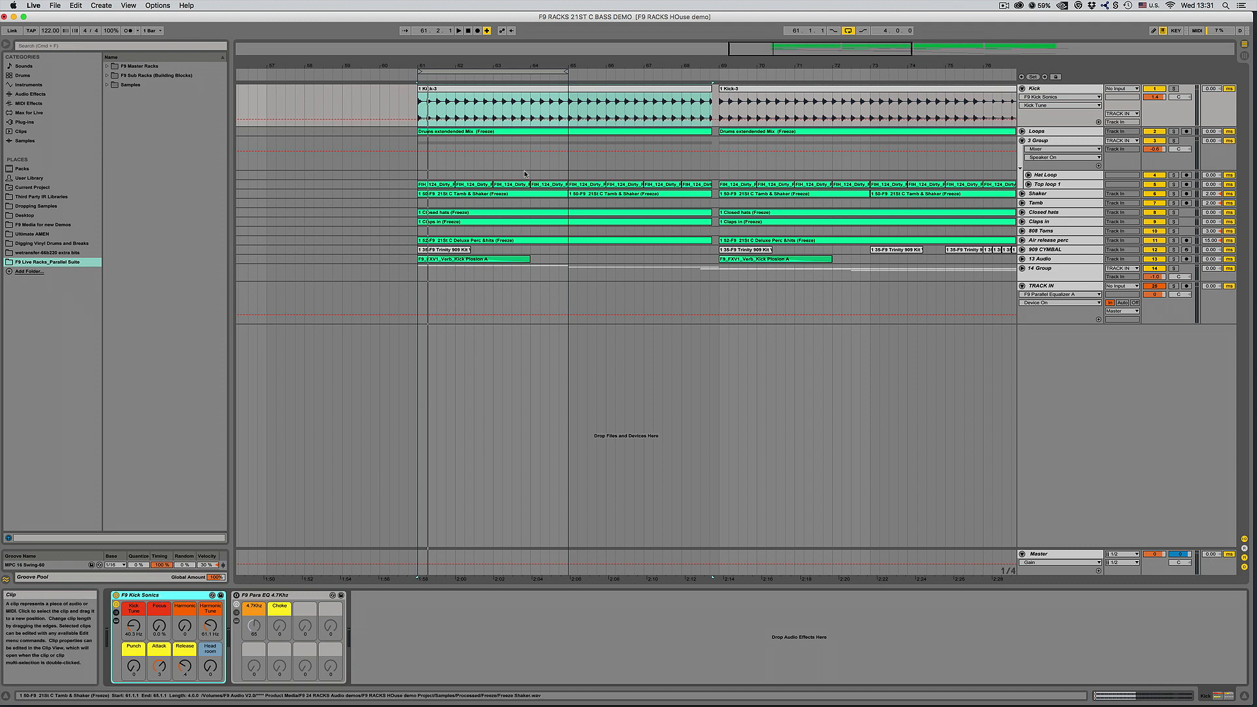
pyautogui.click(489, 101)
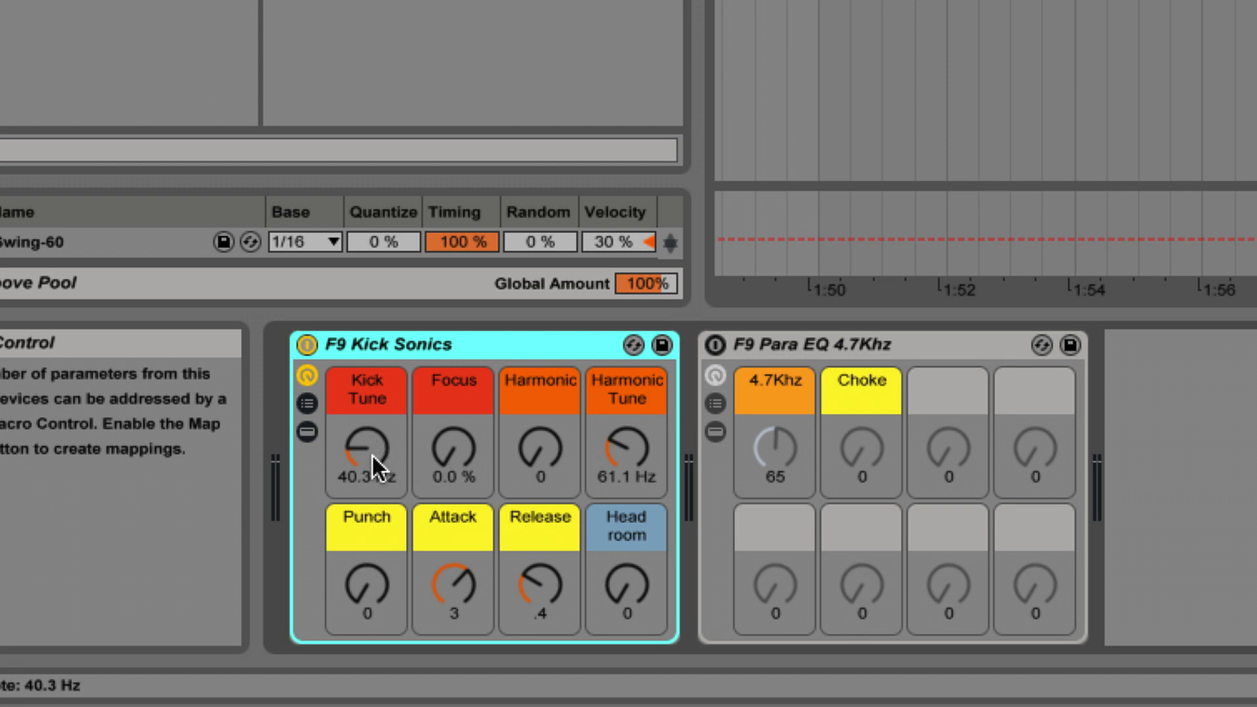
# Tune Kick Sonics: Kick Tune 40.6 Hz, Focus 22%, Harmonic Tune 76.3 Hz, Harmonic 26
pyautogui.moveTo(366, 453); pyautogui.dragTo(368, 447)
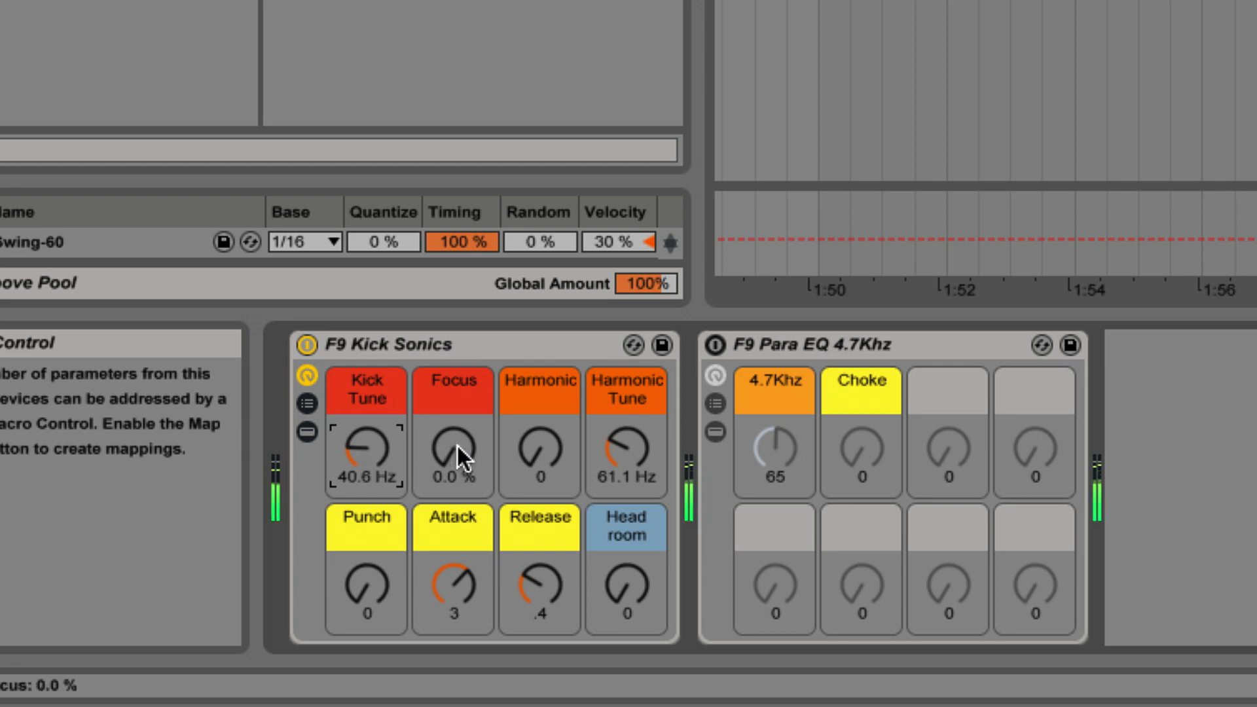
pyautogui.moveTo(451, 453); pyautogui.dragTo(451, 425)
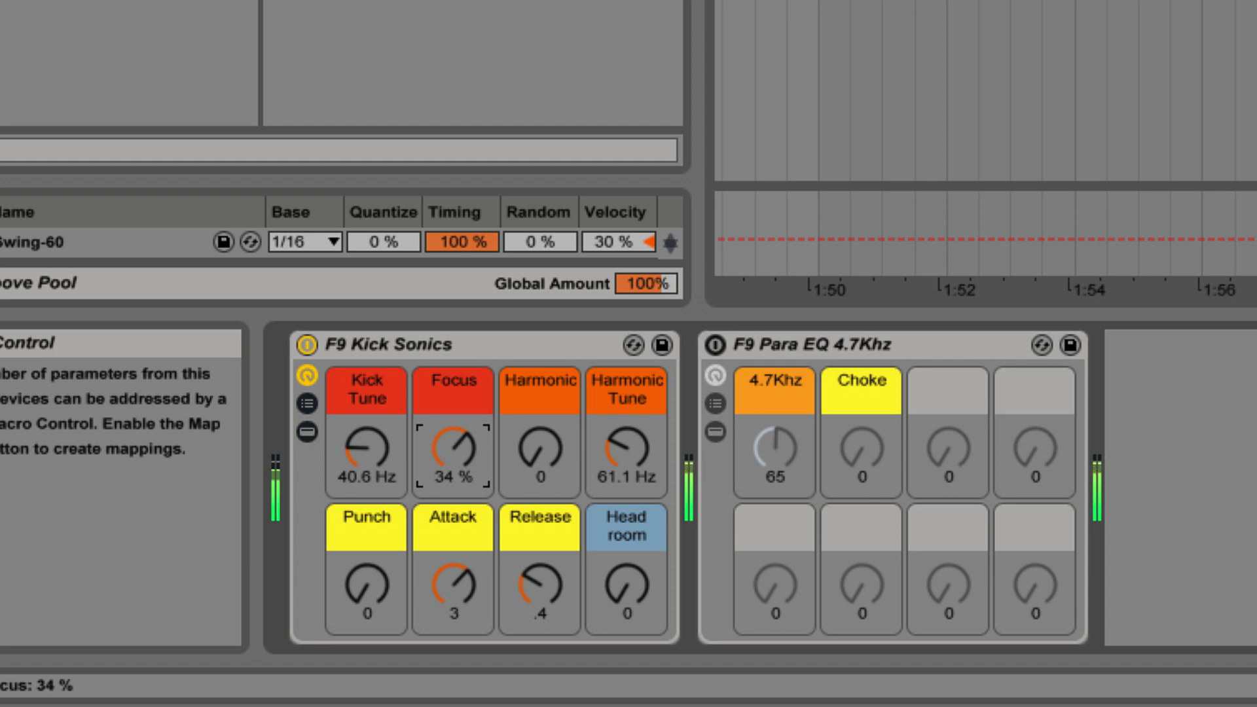
pyautogui.moveTo(451, 447); pyautogui.dragTo(451, 497)
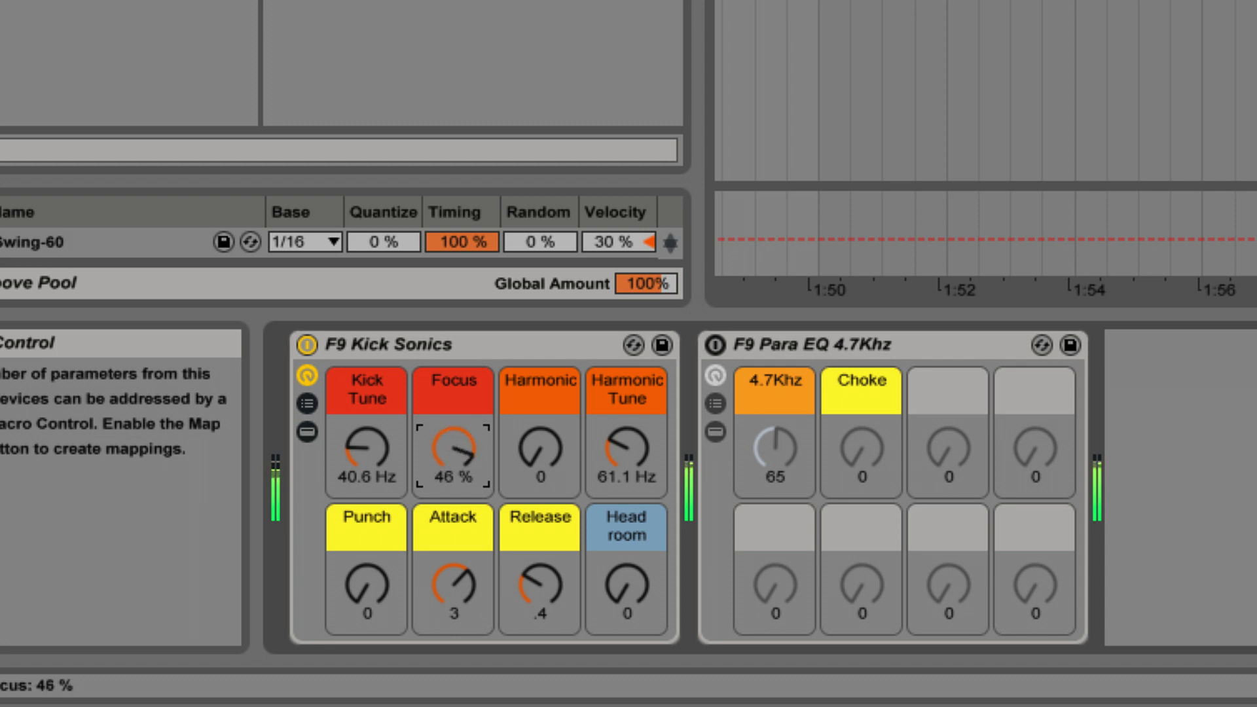
pyautogui.moveTo(453, 449); pyautogui.dragTo(453, 481)
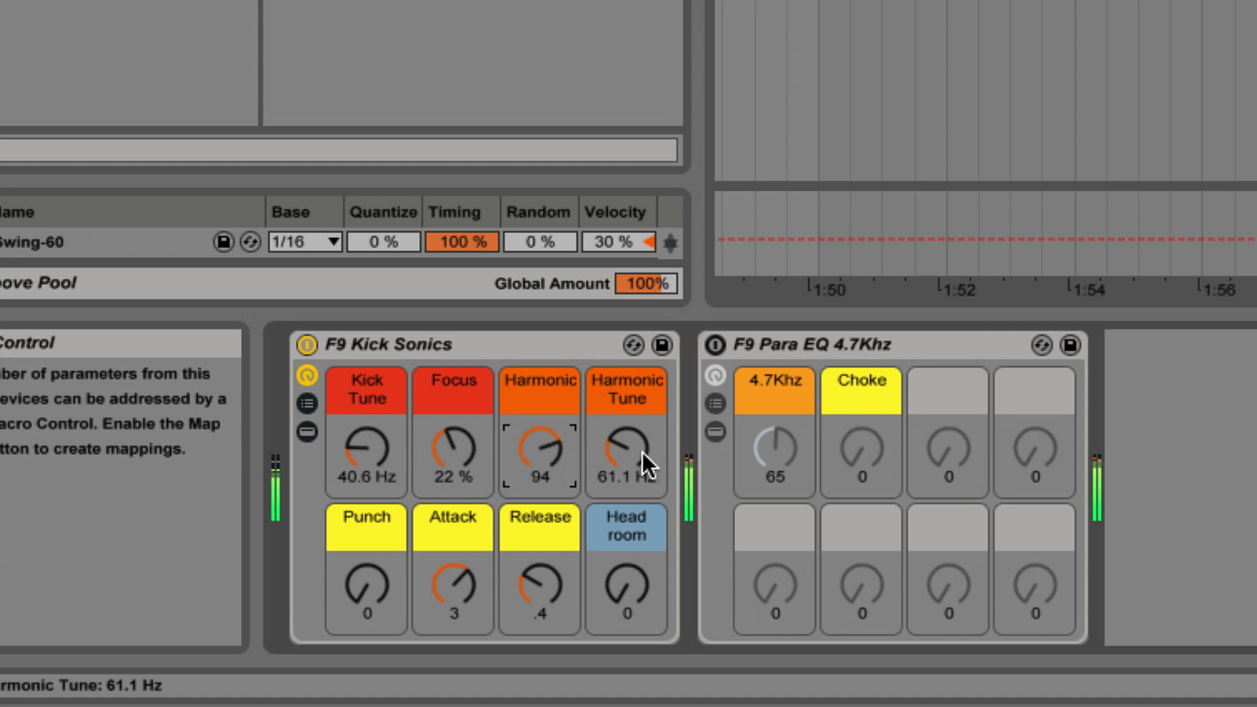
pyautogui.moveTo(628, 453); pyautogui.dragTo(641, 433)
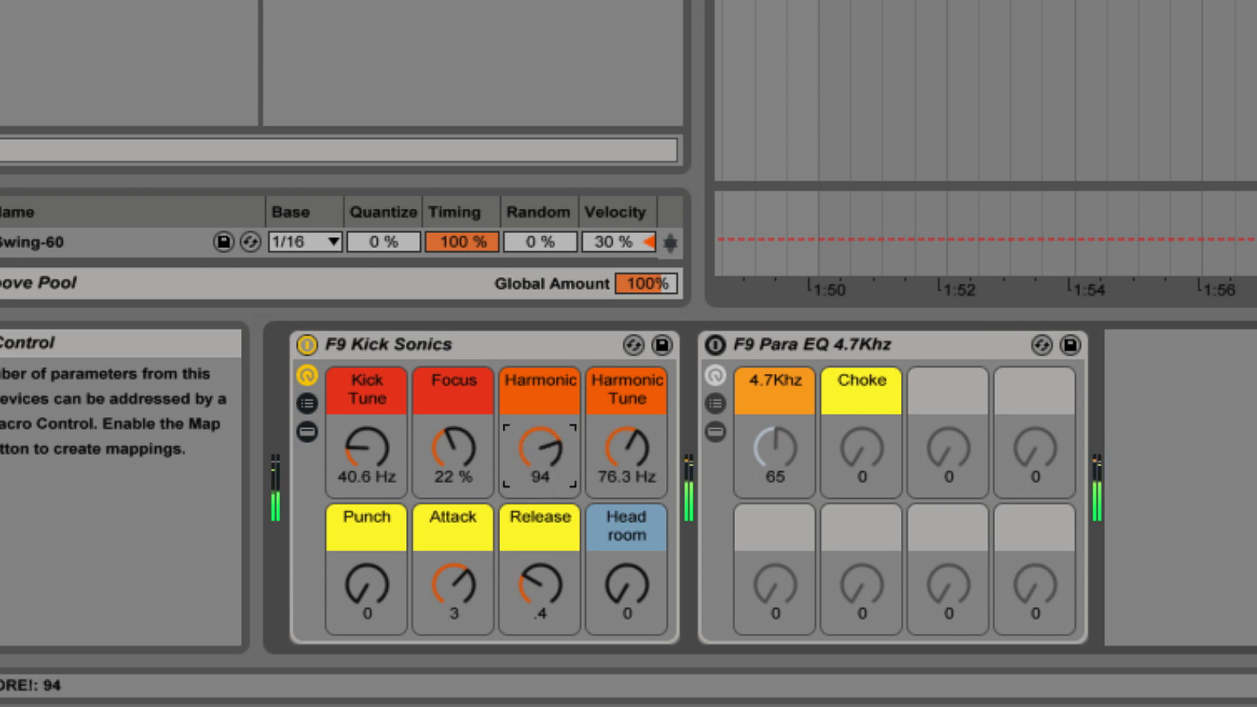
pyautogui.moveTo(540, 445); pyautogui.dragTo(539, 481)
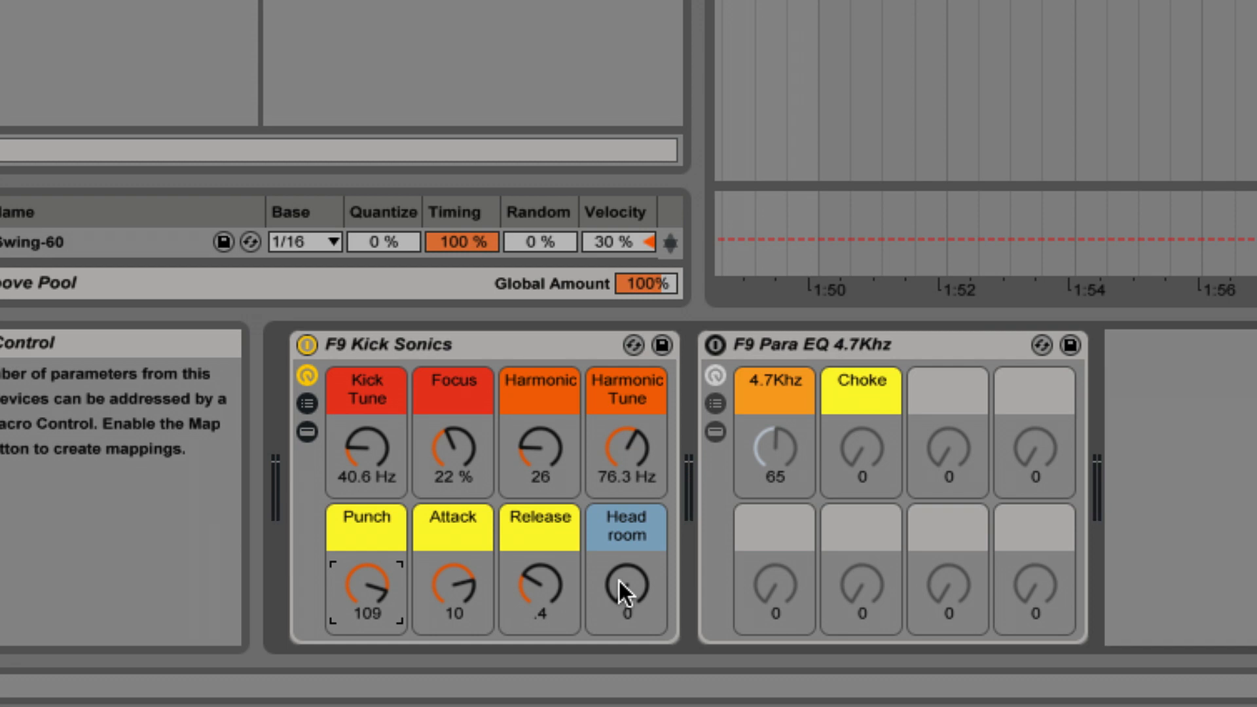
pyautogui.moveTo(628, 593)
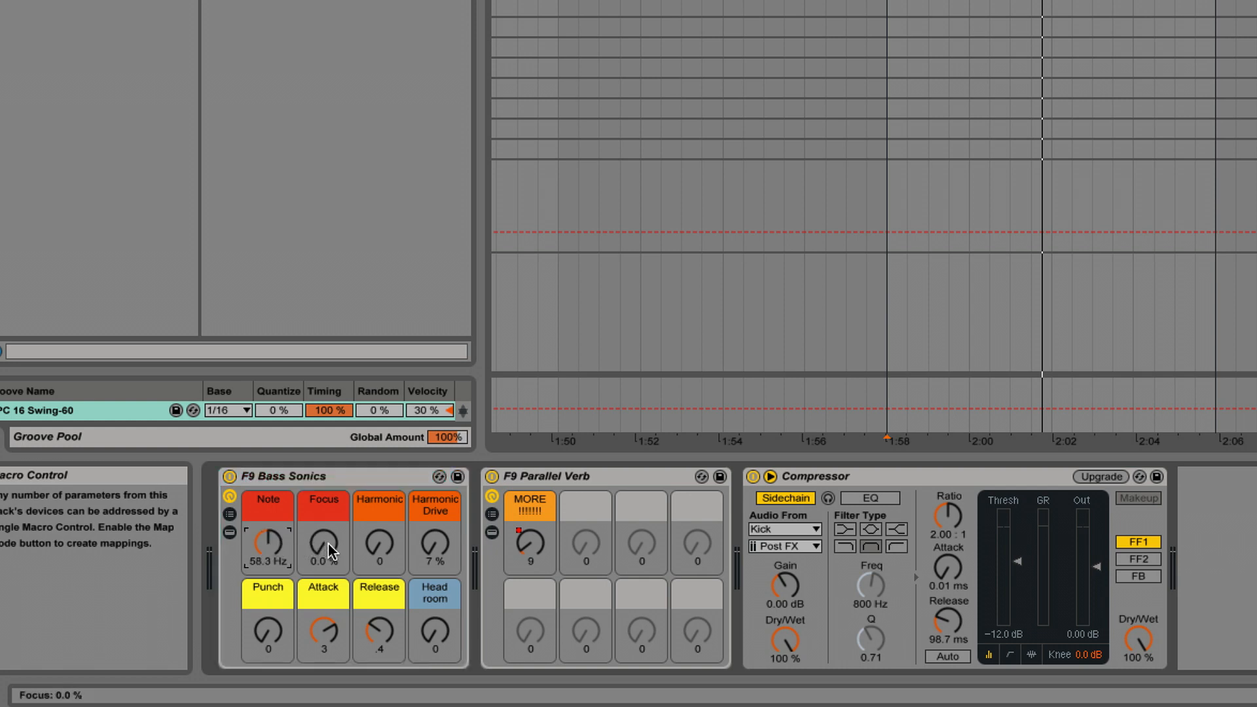
# Raise Bass Sonics Focus, set Harmonic 72, Harmonic Drive 40%, and Punch 47
pyautogui.moveTo(323, 545); pyautogui.dragTo(322, 529)
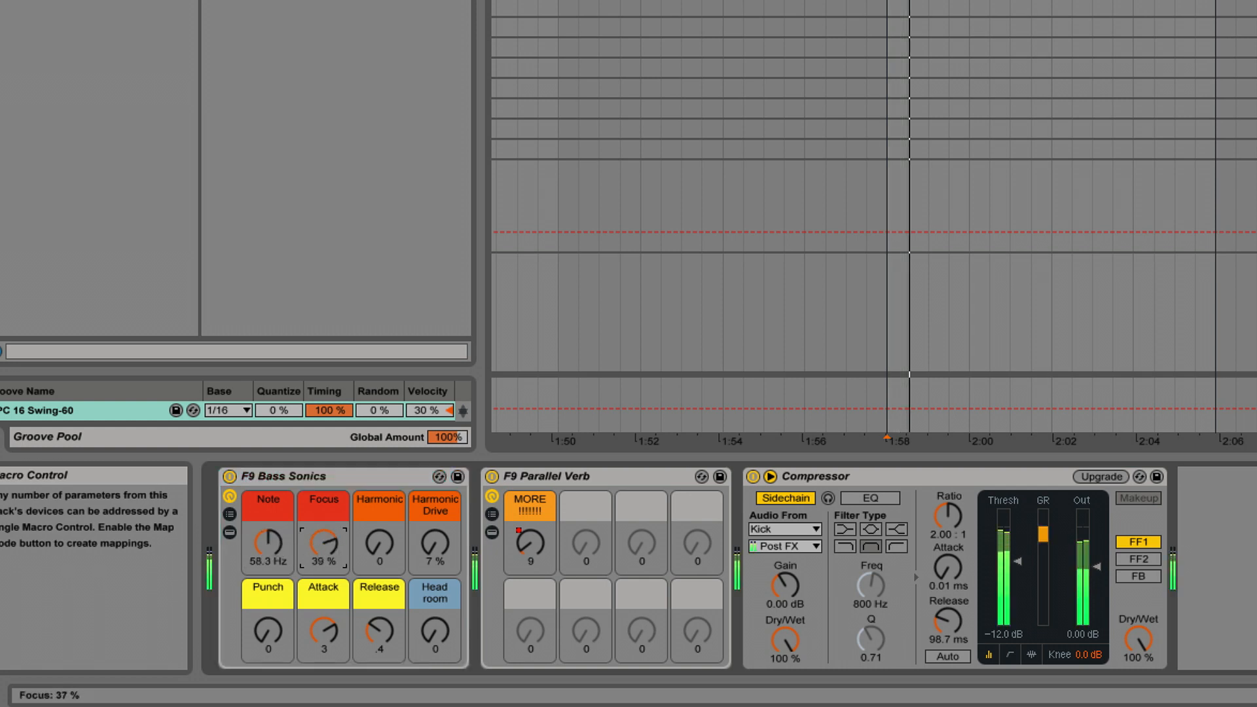
pyautogui.moveTo(324, 545); pyautogui.dragTo(324, 529)
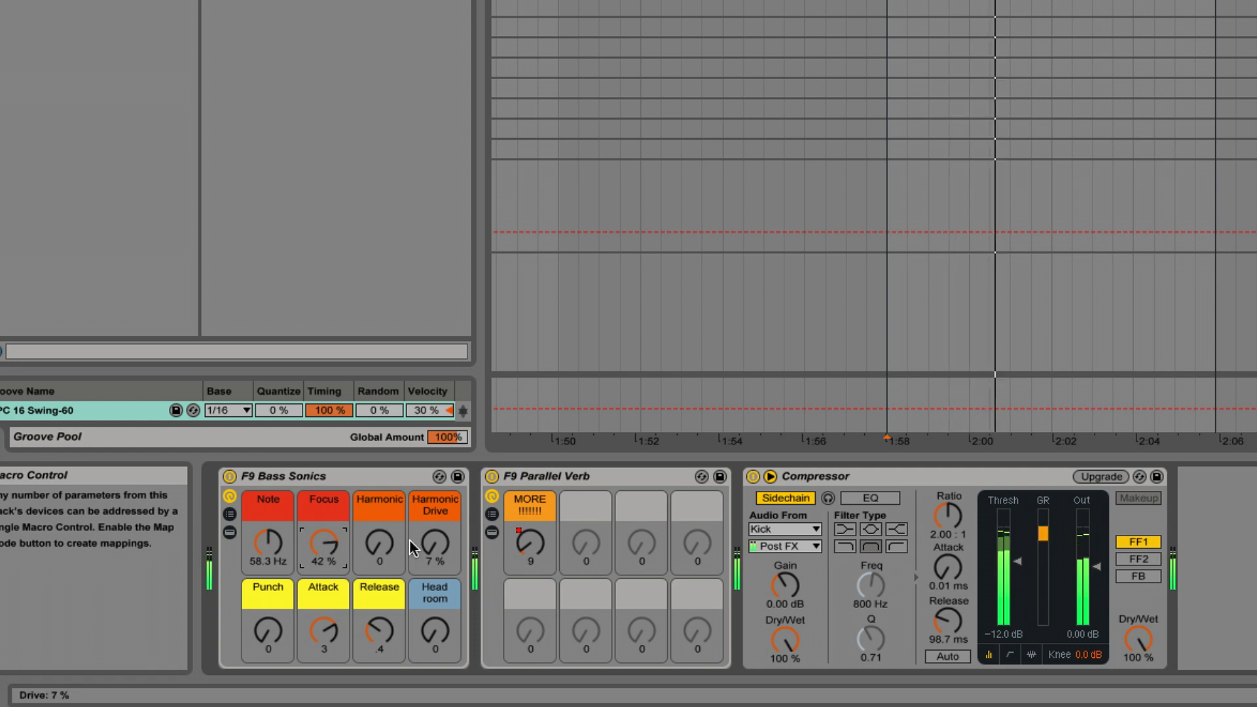
pyautogui.moveTo(378, 541); pyautogui.dragTo(378, 513)
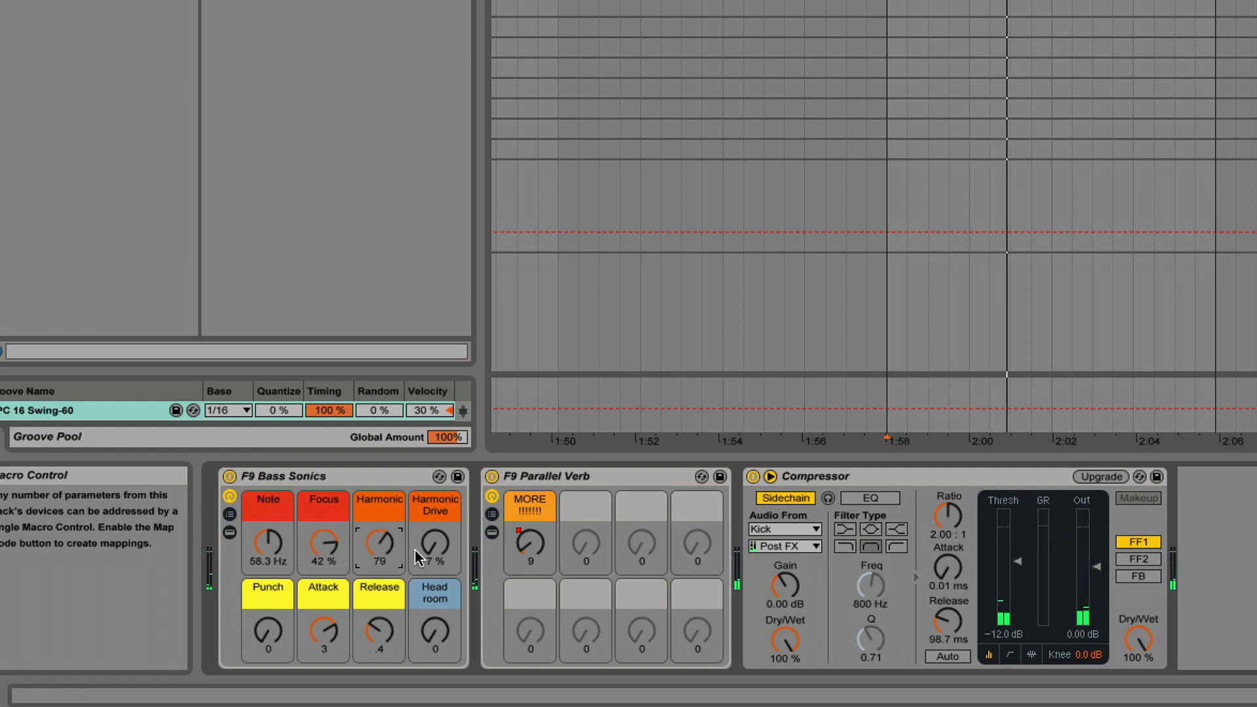
pyautogui.moveTo(435, 545); pyautogui.dragTo(435, 553)
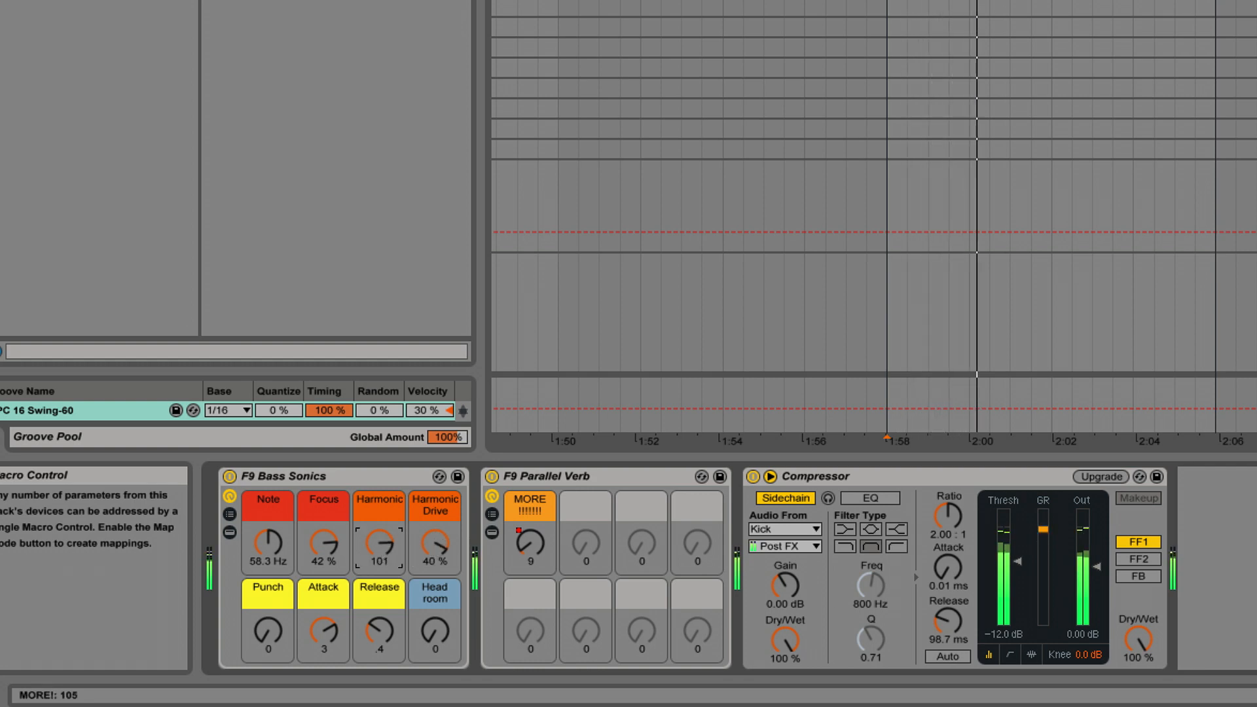
pyautogui.moveTo(379, 543); pyautogui.dragTo(378, 561)
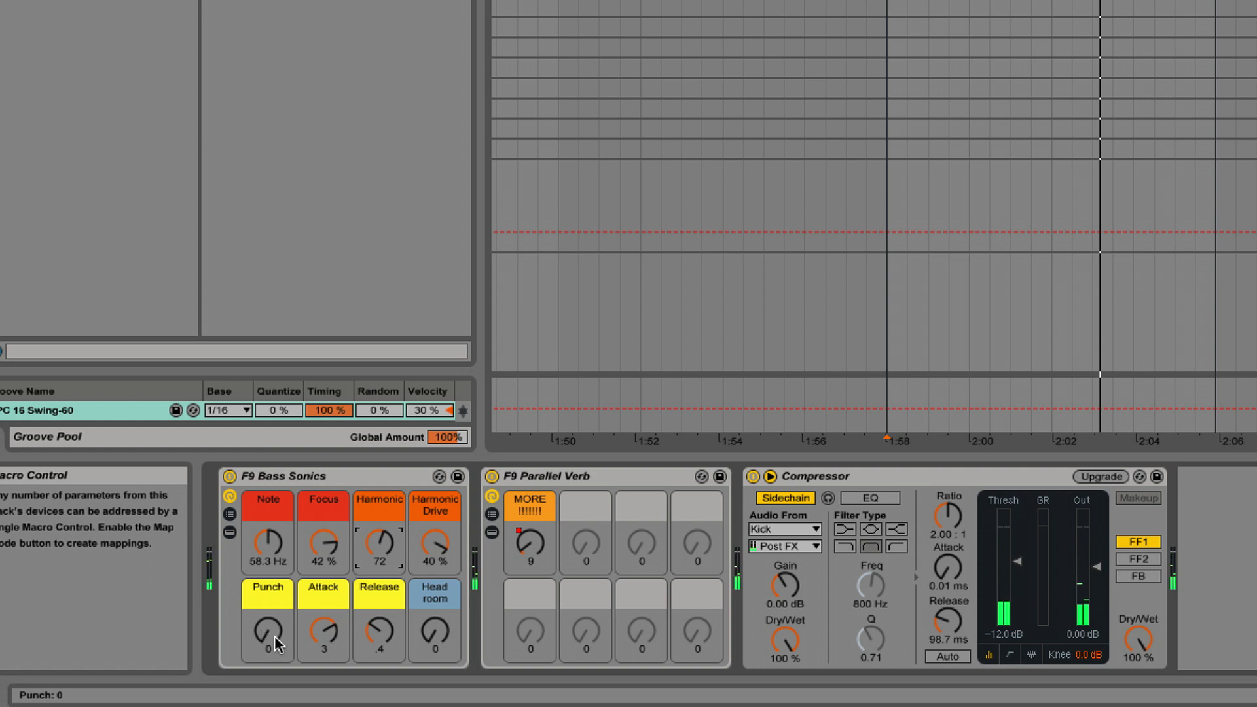
pyautogui.moveTo(268, 633); pyautogui.dragTo(273, 618)
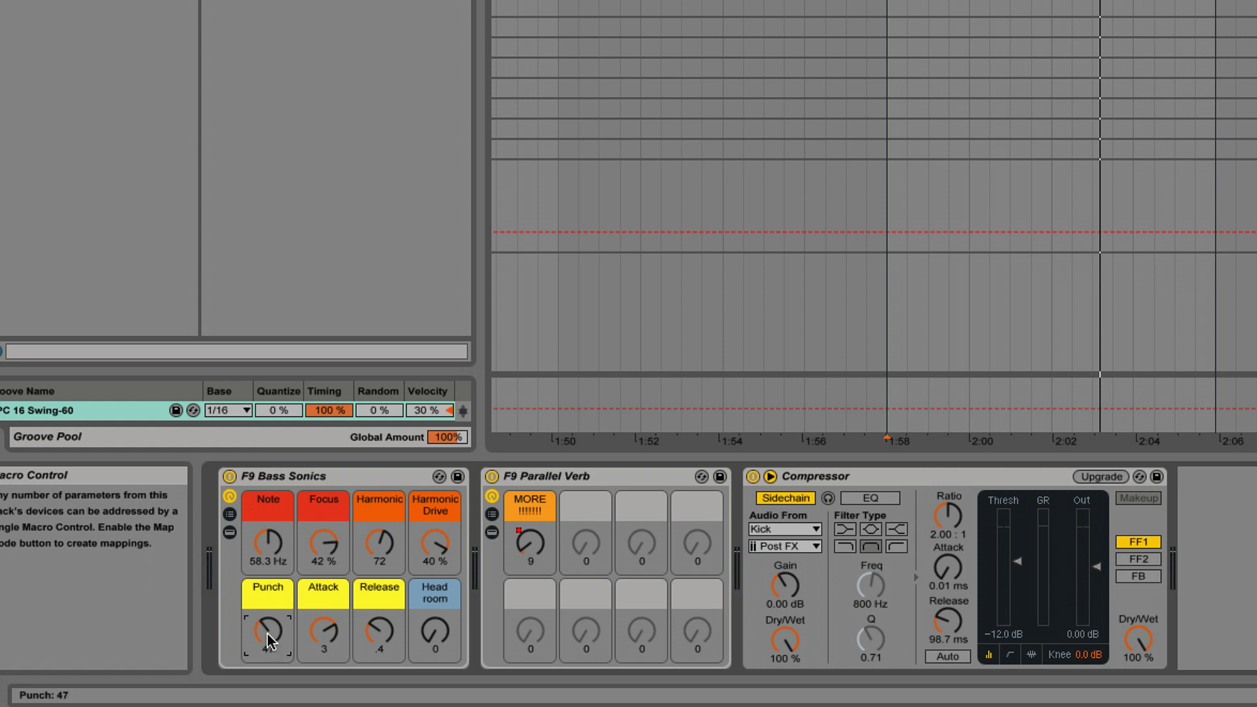
pyautogui.moveTo(268, 625); pyautogui.dragTo(267, 604)
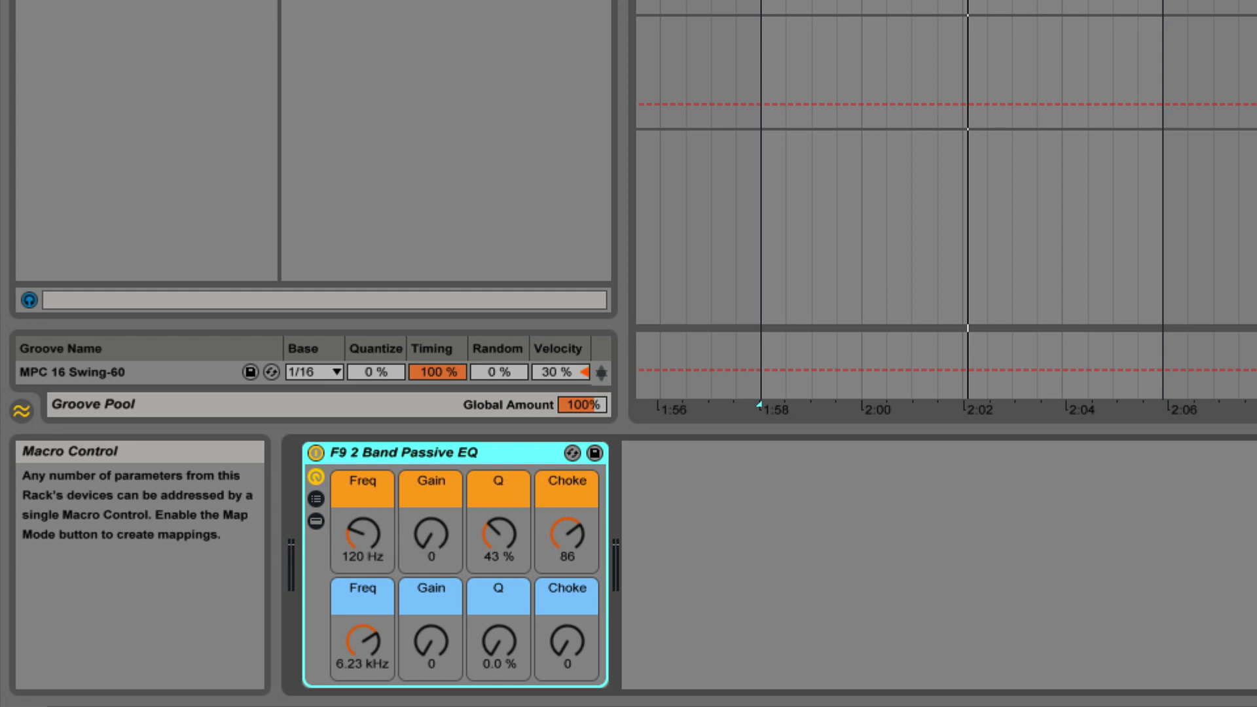
# Sweep the 2 Band Passive EQ frequencies, adjust low band Gain and Q, and bypass to compare
pyautogui.moveTo(361, 536); pyautogui.dragTo(362, 561)
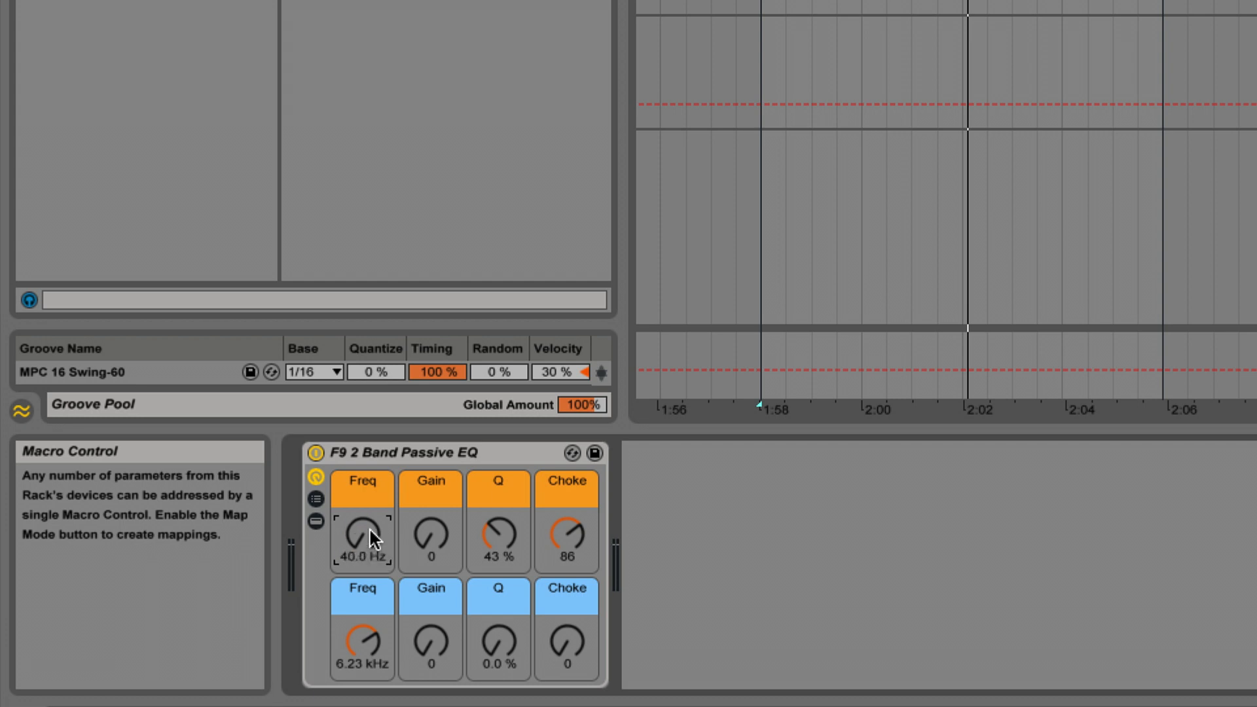
pyautogui.moveTo(361, 537); pyautogui.dragTo(361, 505)
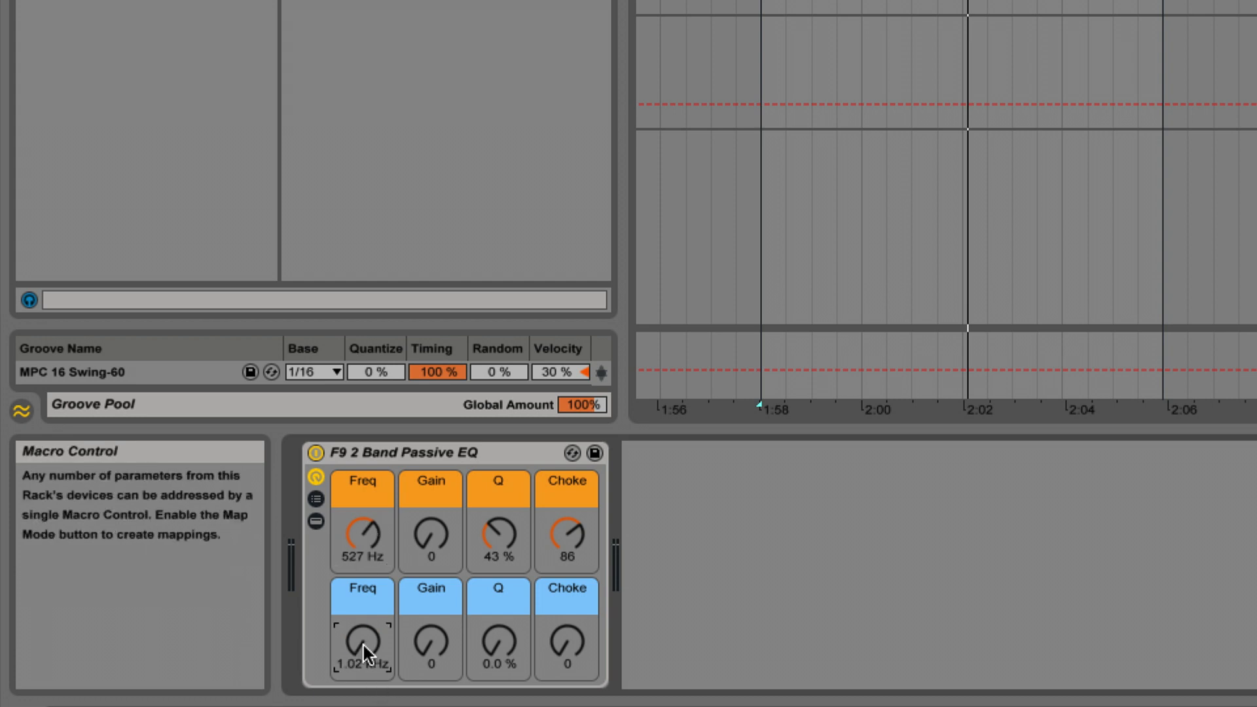
pyautogui.moveTo(361, 642); pyautogui.dragTo(361, 578)
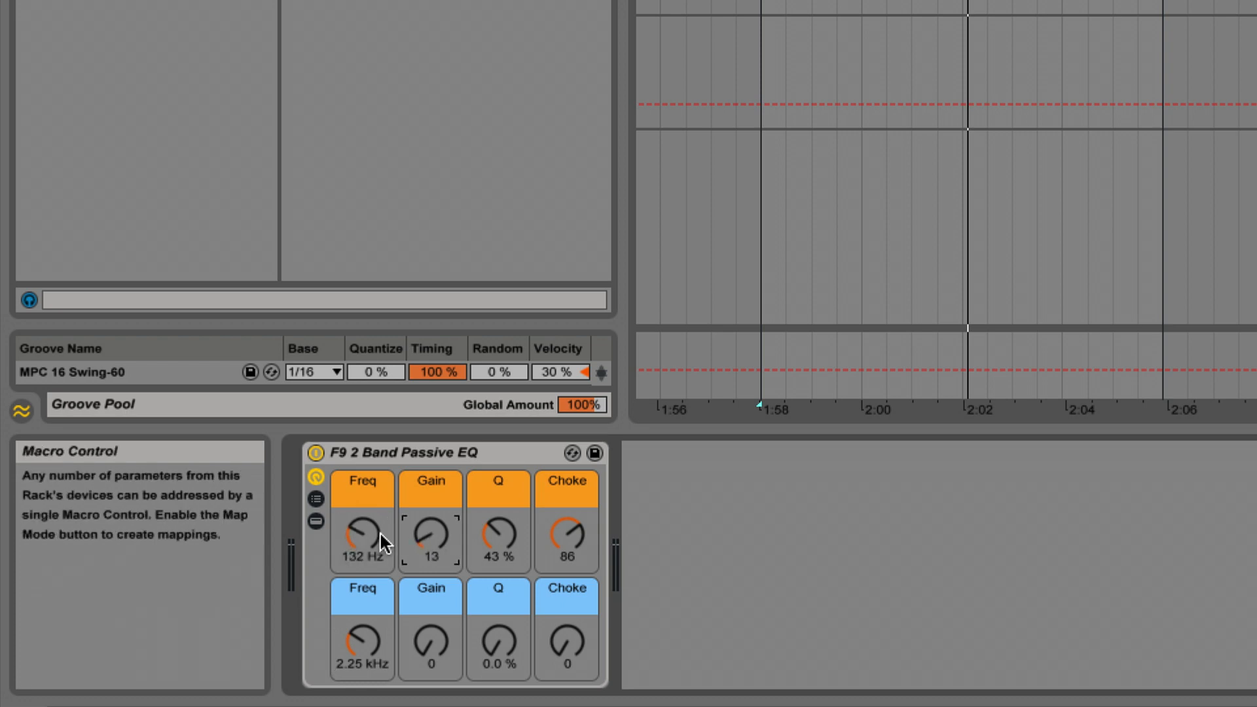
pyautogui.moveTo(361, 537); pyautogui.dragTo(385, 497)
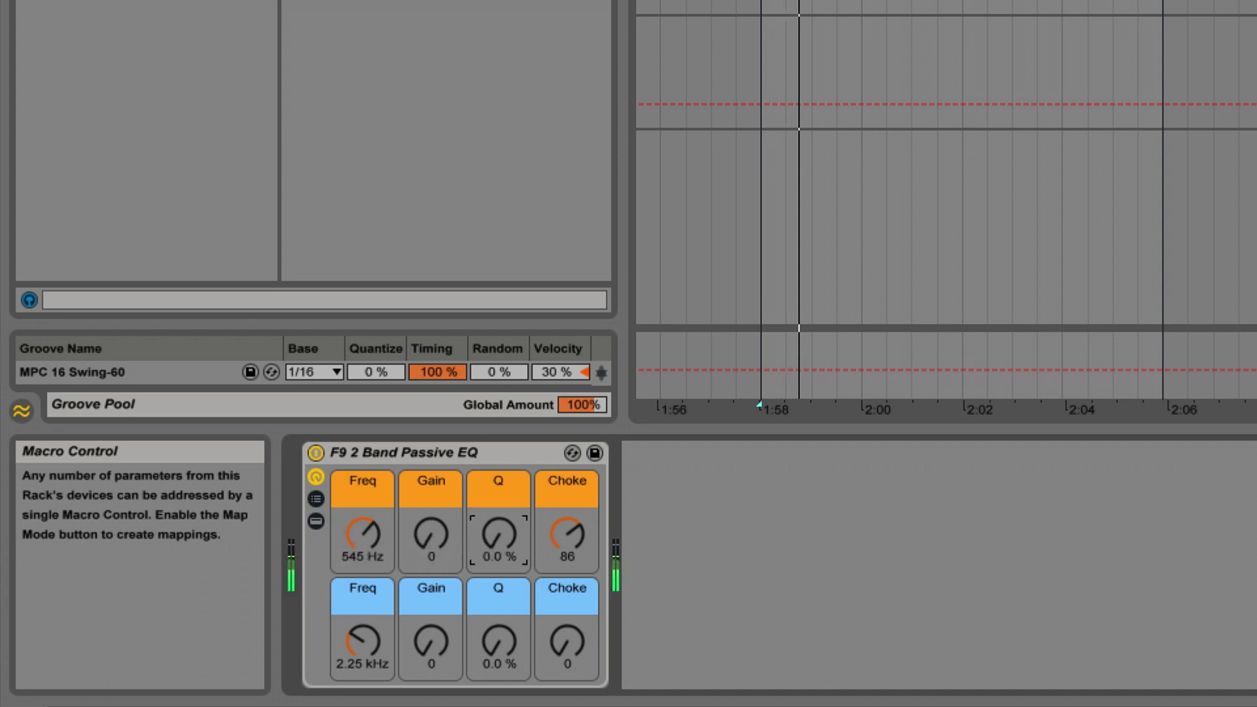
pyautogui.moveTo(430, 541); pyautogui.dragTo(429, 505)
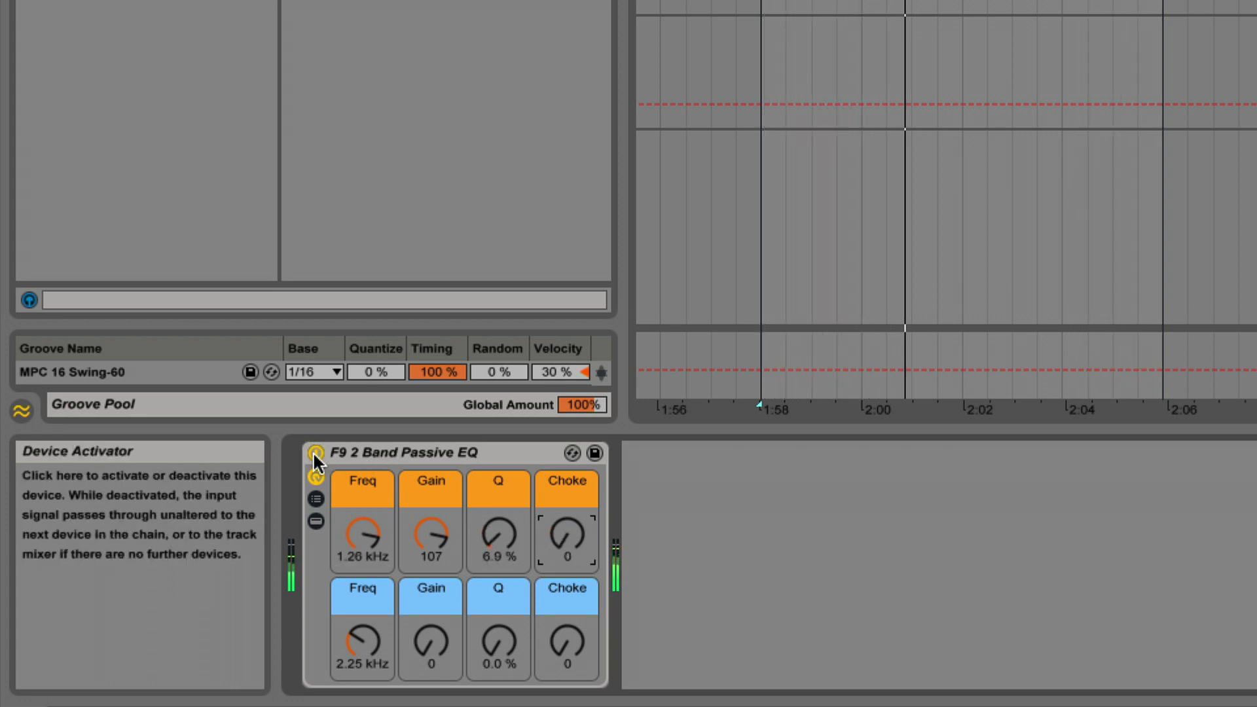
pyautogui.click(315, 452)
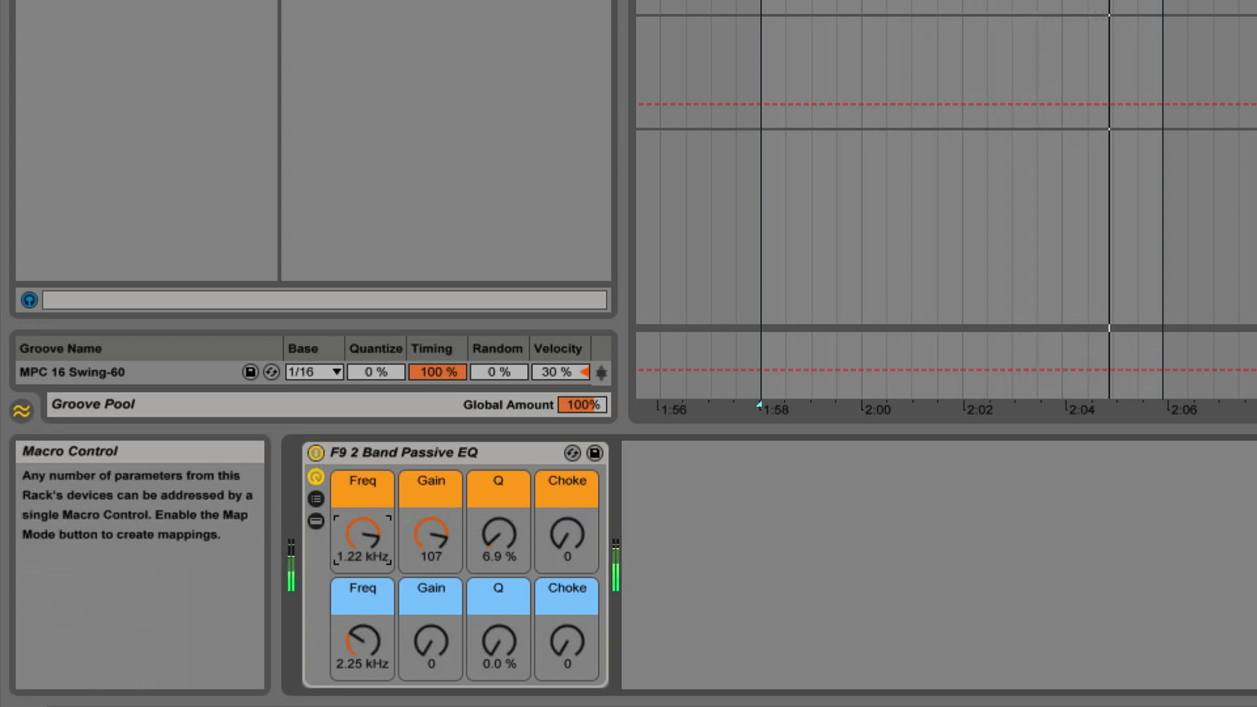
# Settle the low band at 1.22 kHz, the high band at 8.86 kHz with Q 26%, then A/B the EQ
pyautogui.moveTo(431, 536); pyautogui.dragTo(430, 553)
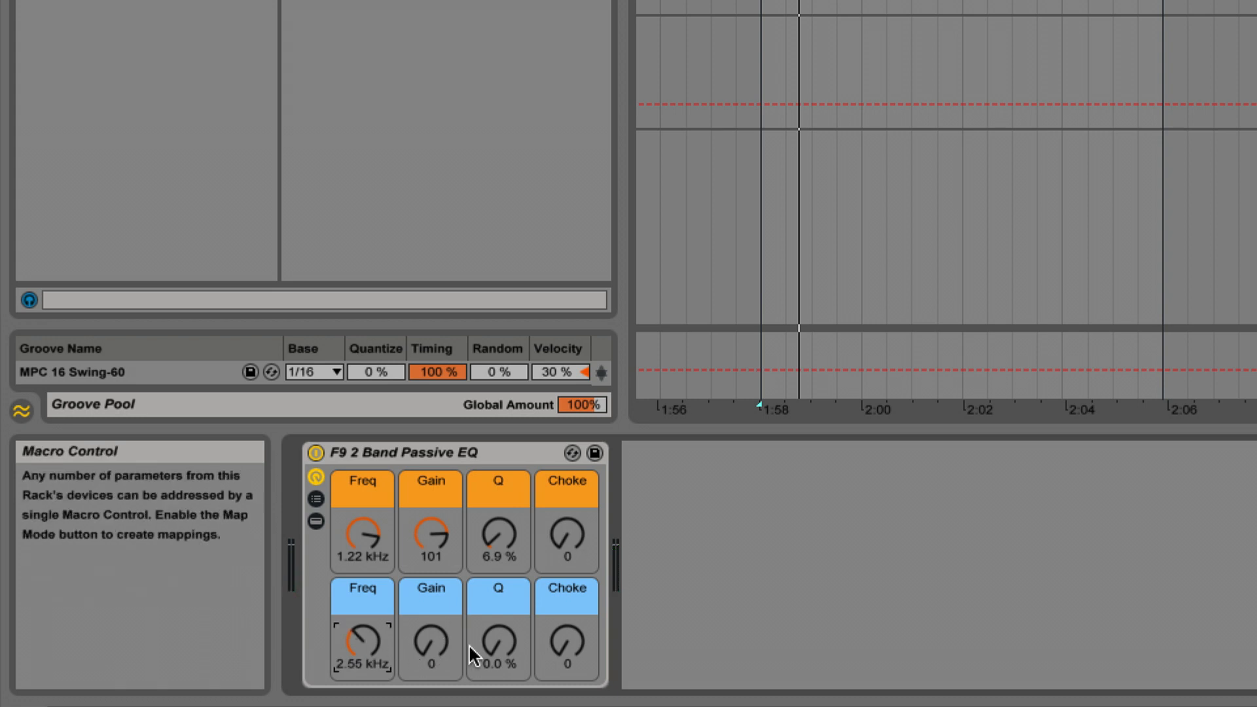
pyautogui.moveTo(497, 647); pyautogui.dragTo(497, 625)
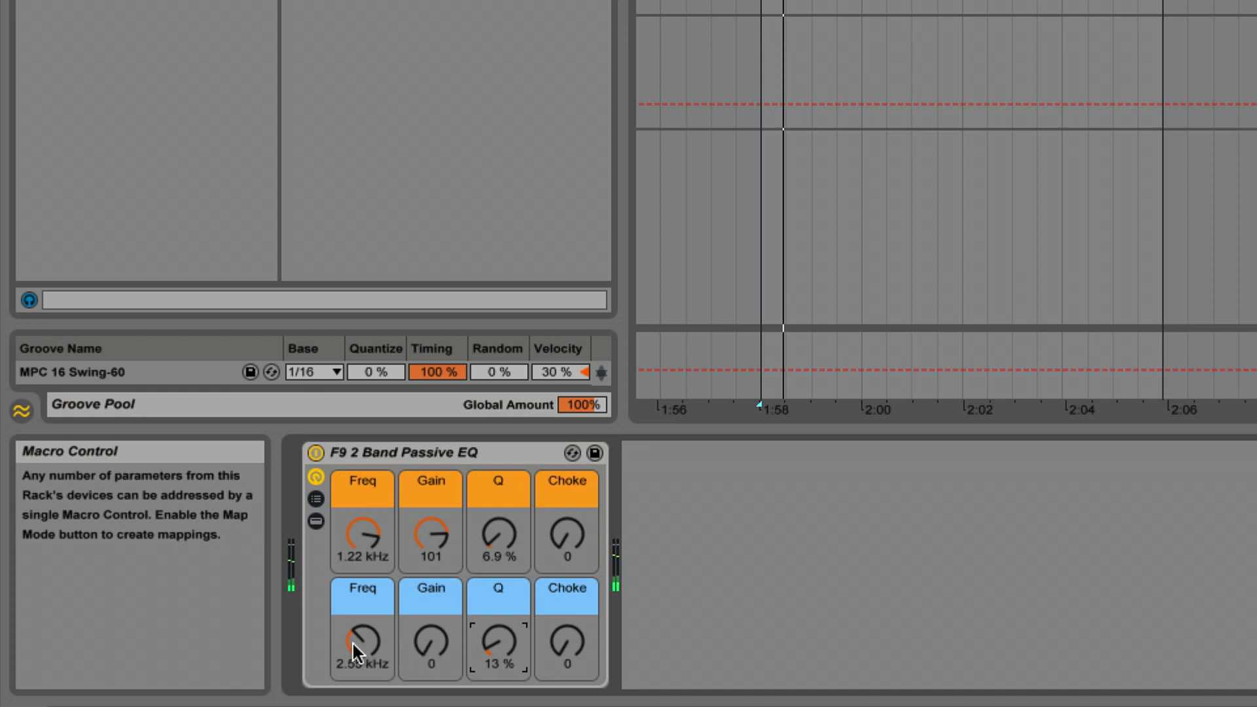
pyautogui.moveTo(361, 647); pyautogui.dragTo(429, 646)
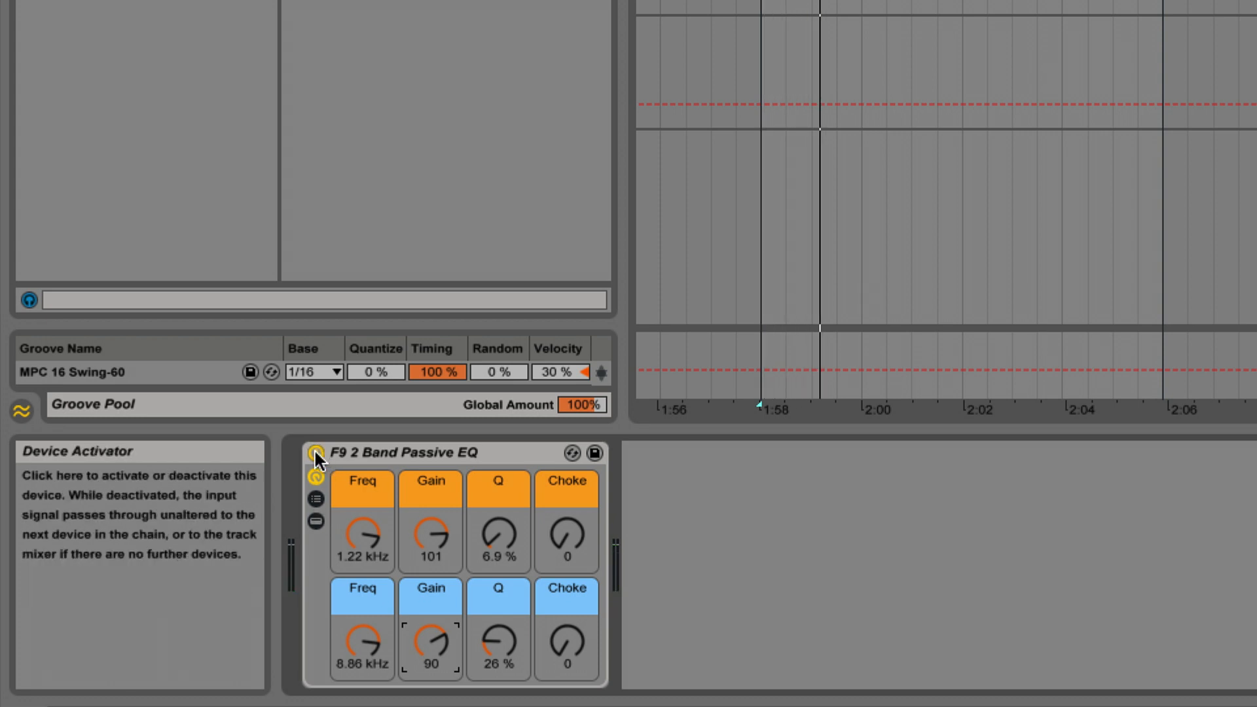
pyautogui.click(315, 453)
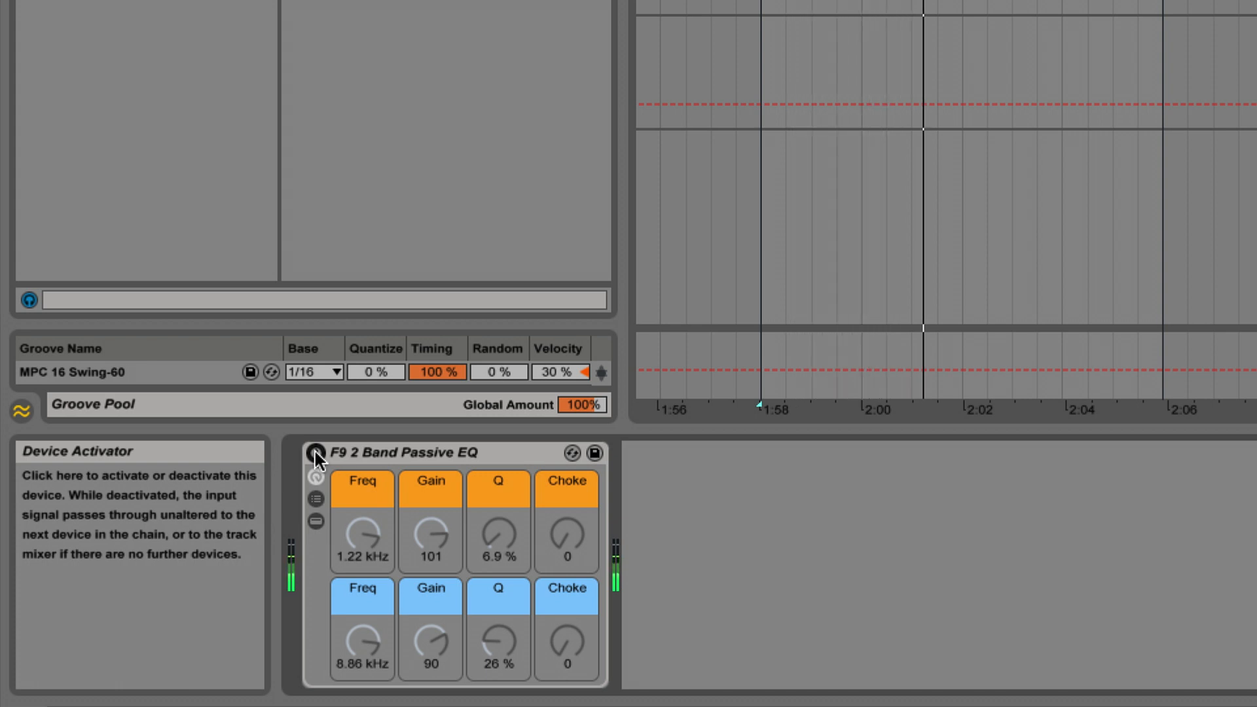
pyautogui.click(315, 453)
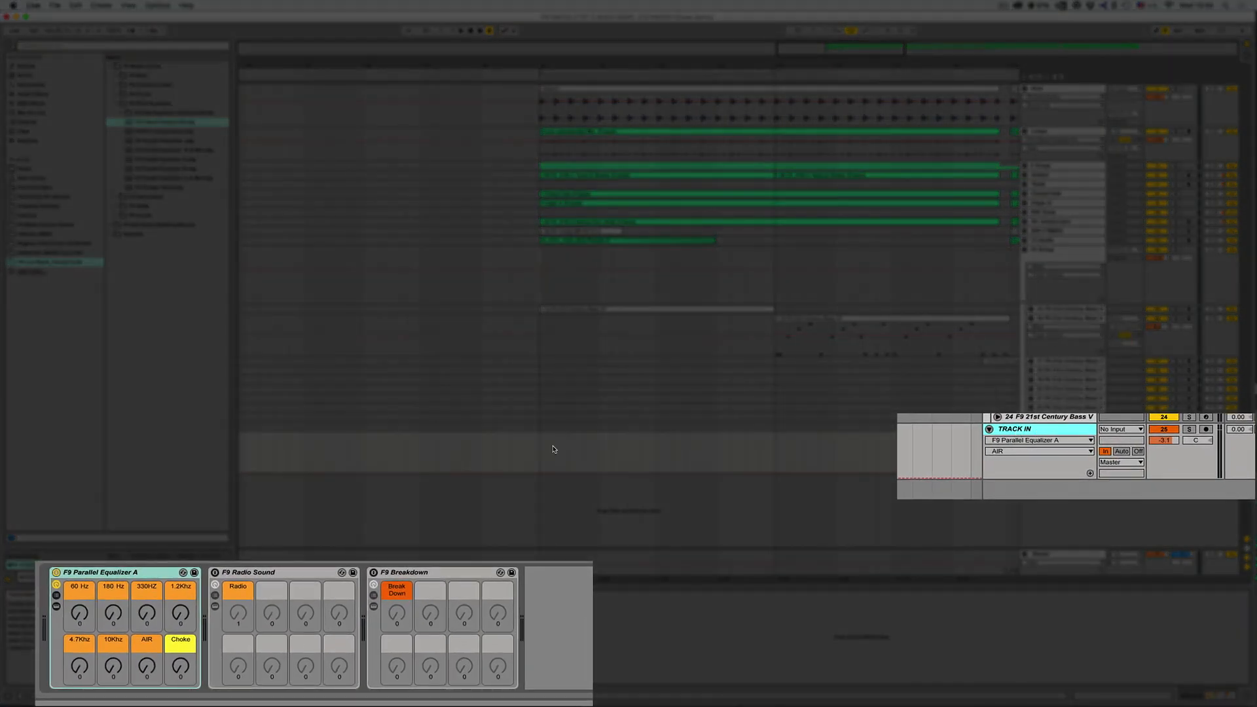
# Select the Parallel Equalizer A track to show its device chain
pyautogui.click(104, 571)
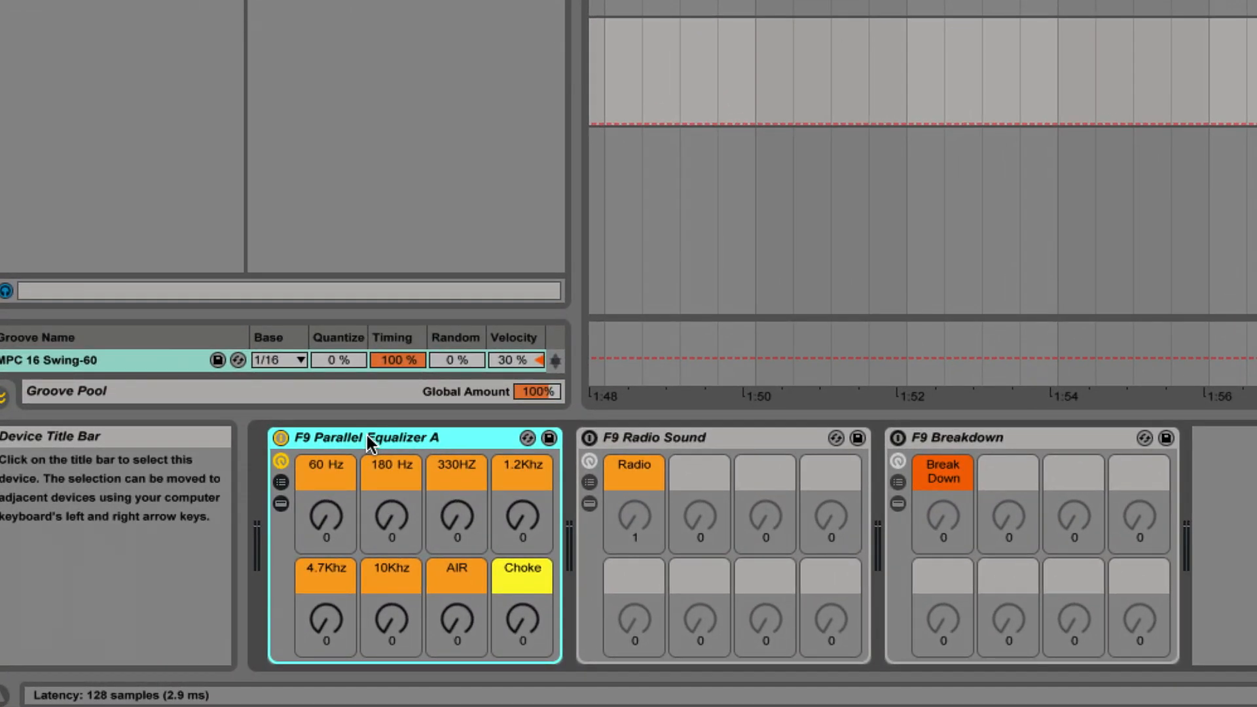
# Browse to the Parallel Equalizer individual Bands racks folder in F9 EQ & Dynamics
pyautogui.scroll(-3)
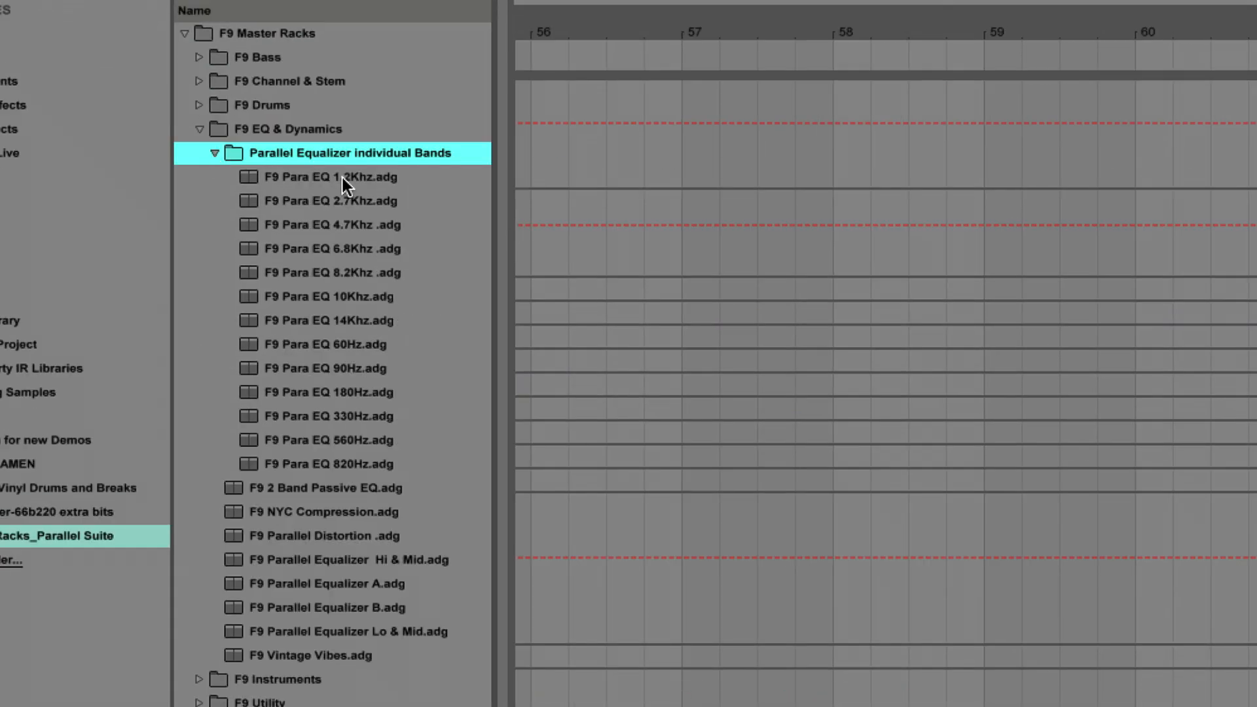
pyautogui.click(327, 320)
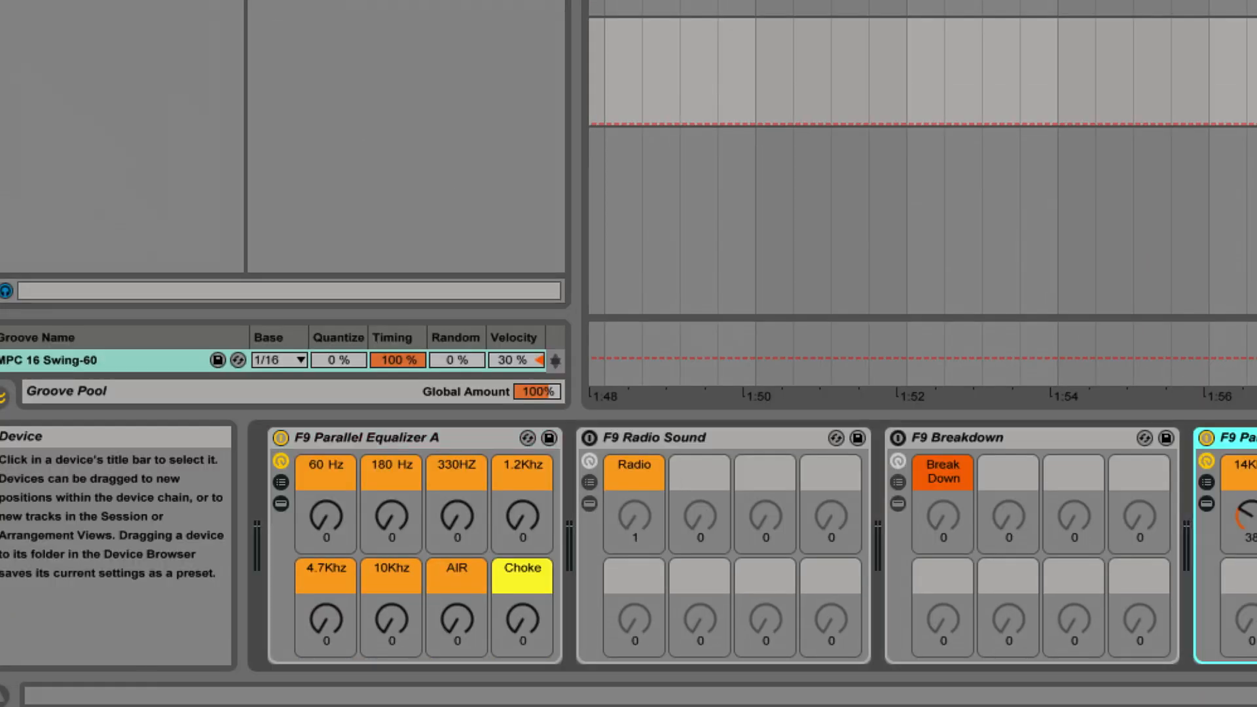
pyautogui.moveTo(1207, 435)
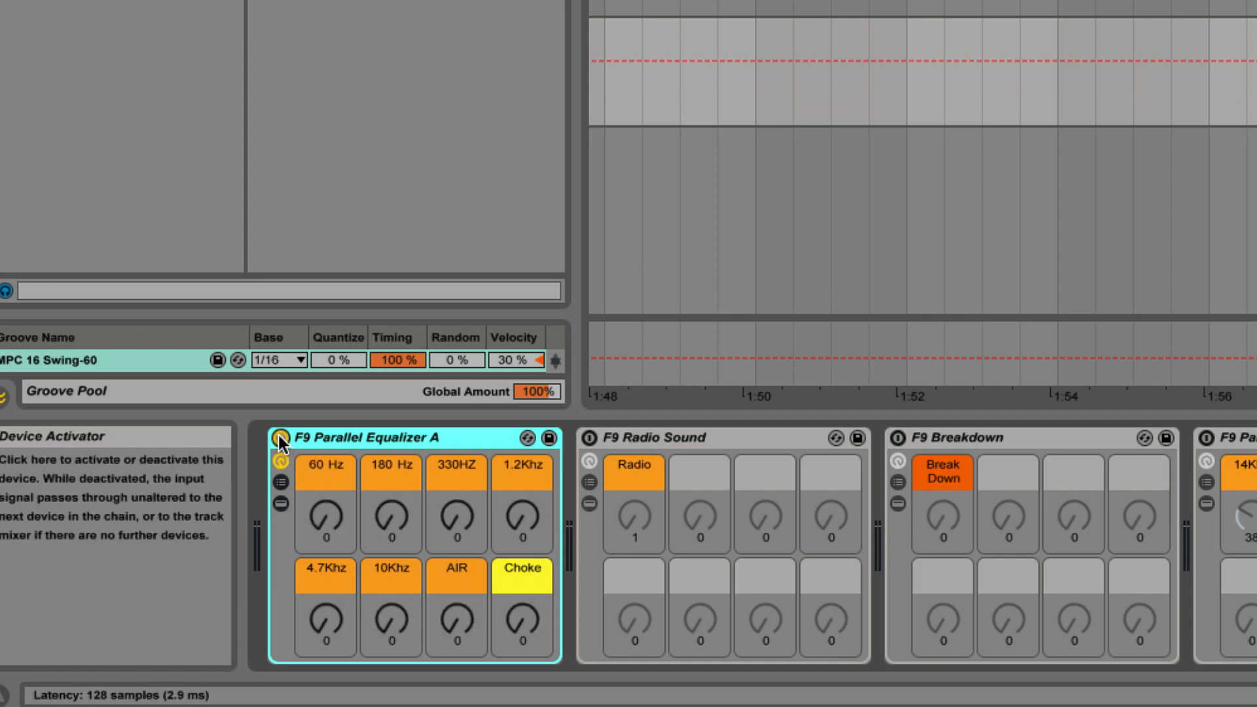
# Bypass-compare Parallel Equalizer A, then set 10Khz to 29, 60 Hz to 66, and 1.2Khz to 23
pyautogui.click(281, 437)
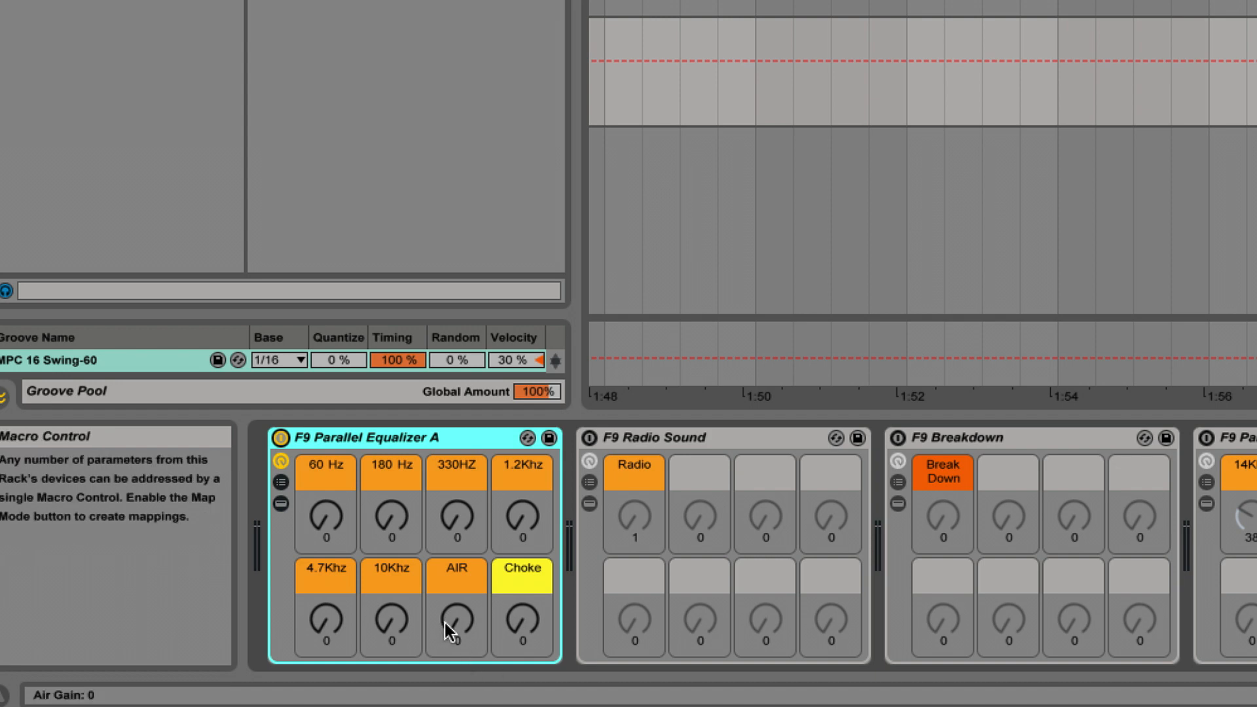
pyautogui.moveTo(452, 629)
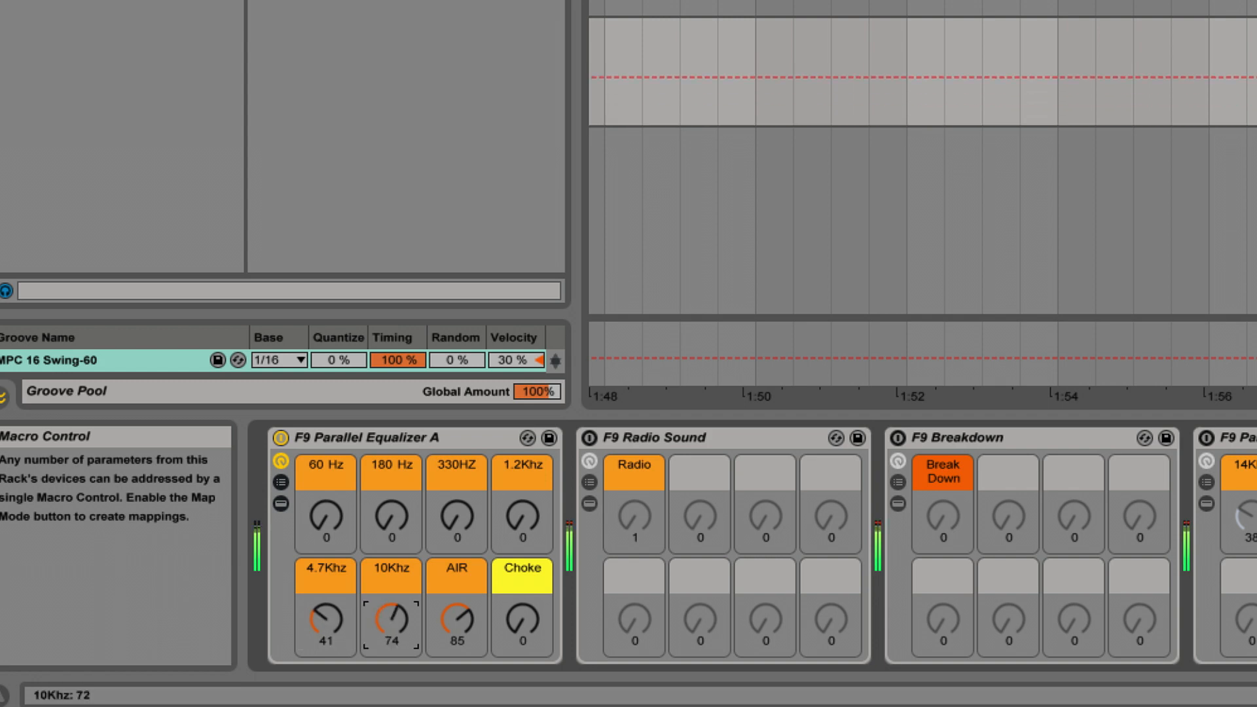
pyautogui.moveTo(389, 615); pyautogui.dragTo(389, 650)
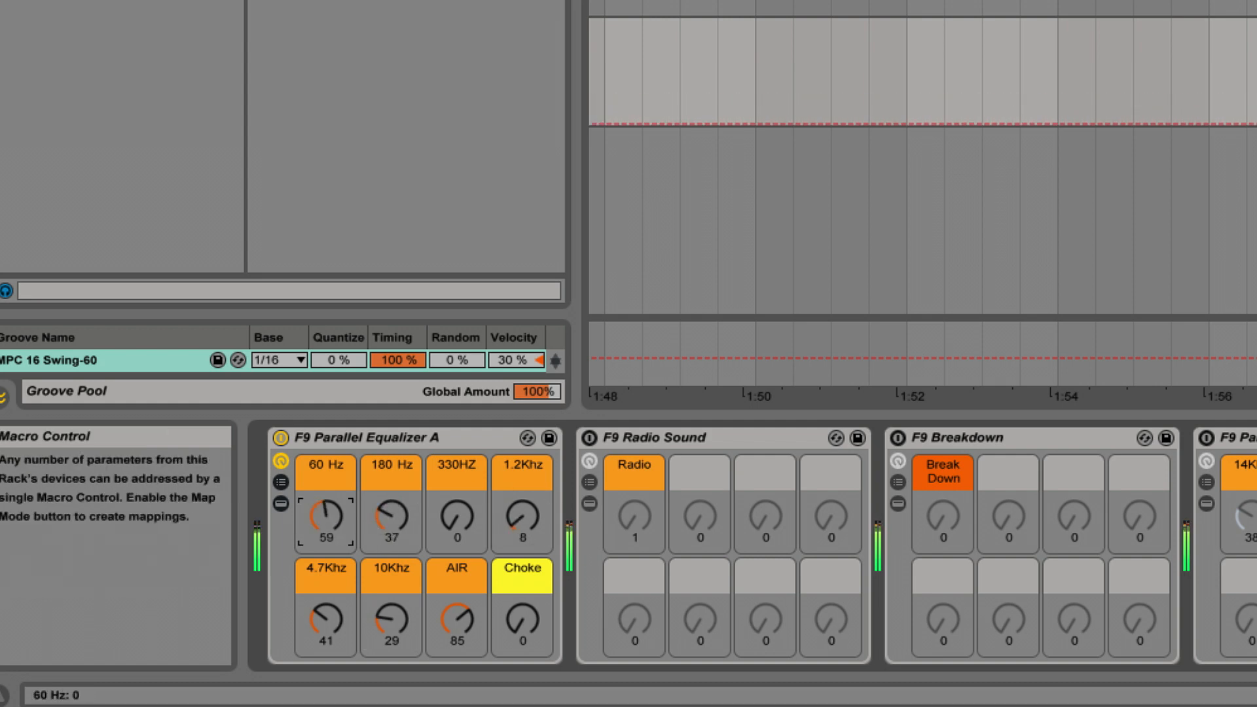
pyautogui.moveTo(325, 517); pyautogui.dragTo(324, 472)
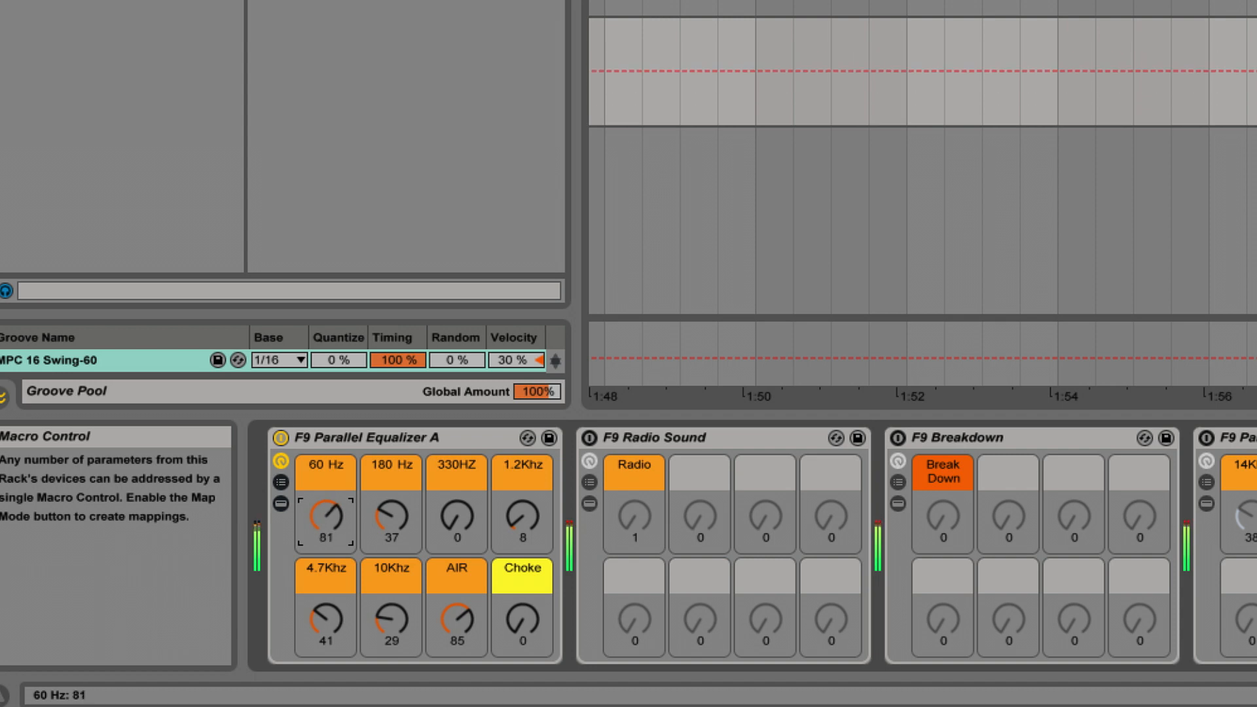
pyautogui.moveTo(324, 517); pyautogui.dragTo(326, 525)
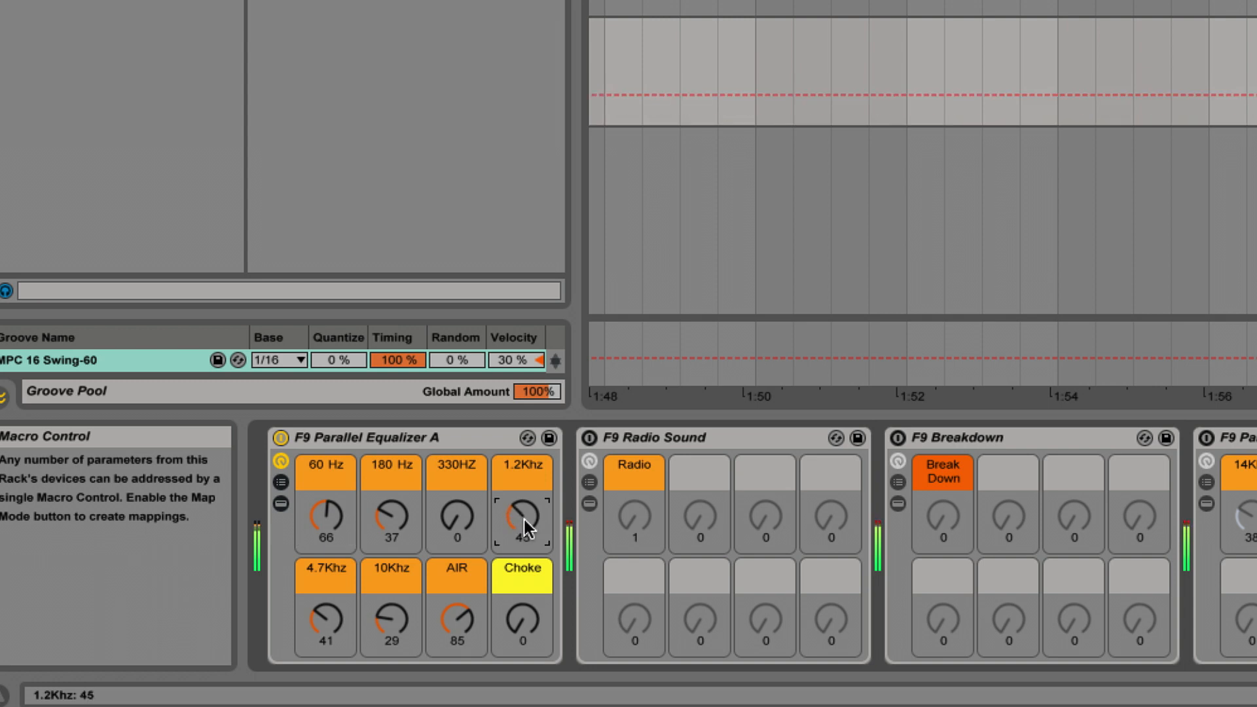
pyautogui.moveTo(522, 514); pyautogui.dragTo(521, 545)
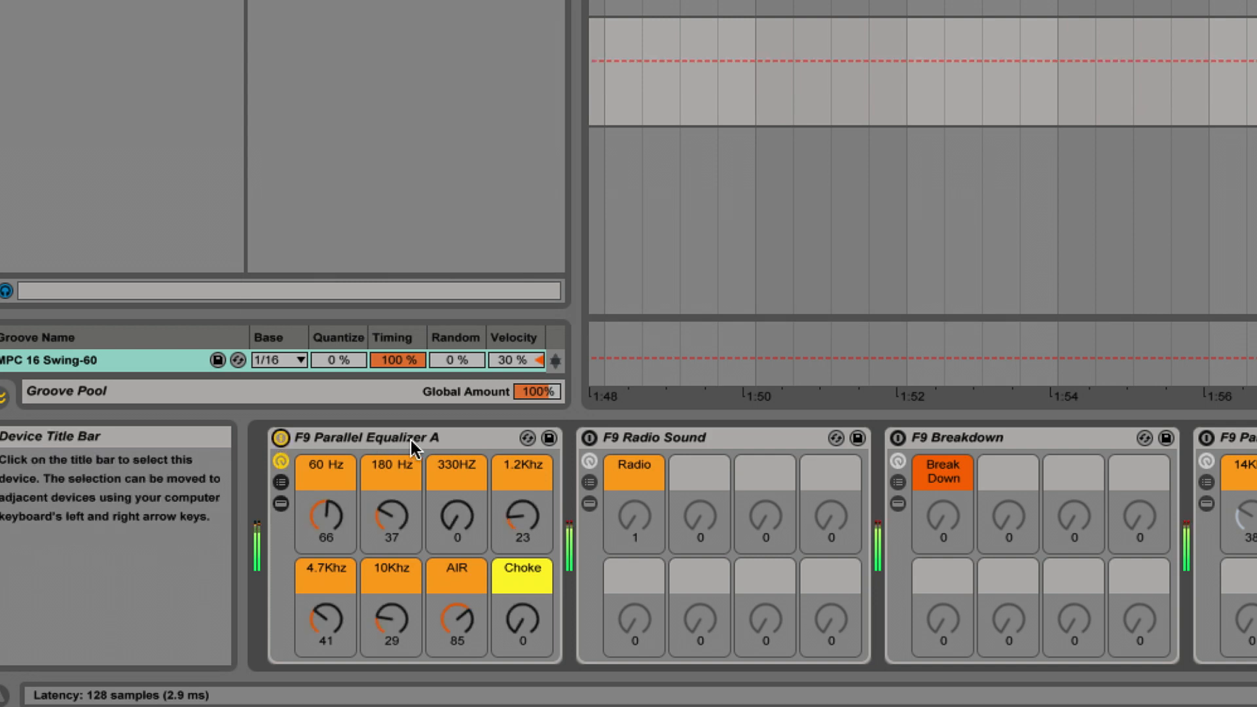
# Select Parallel Equalizer A and sweep its Choke macro up and back down, settling at 45
pyautogui.click(369, 438)
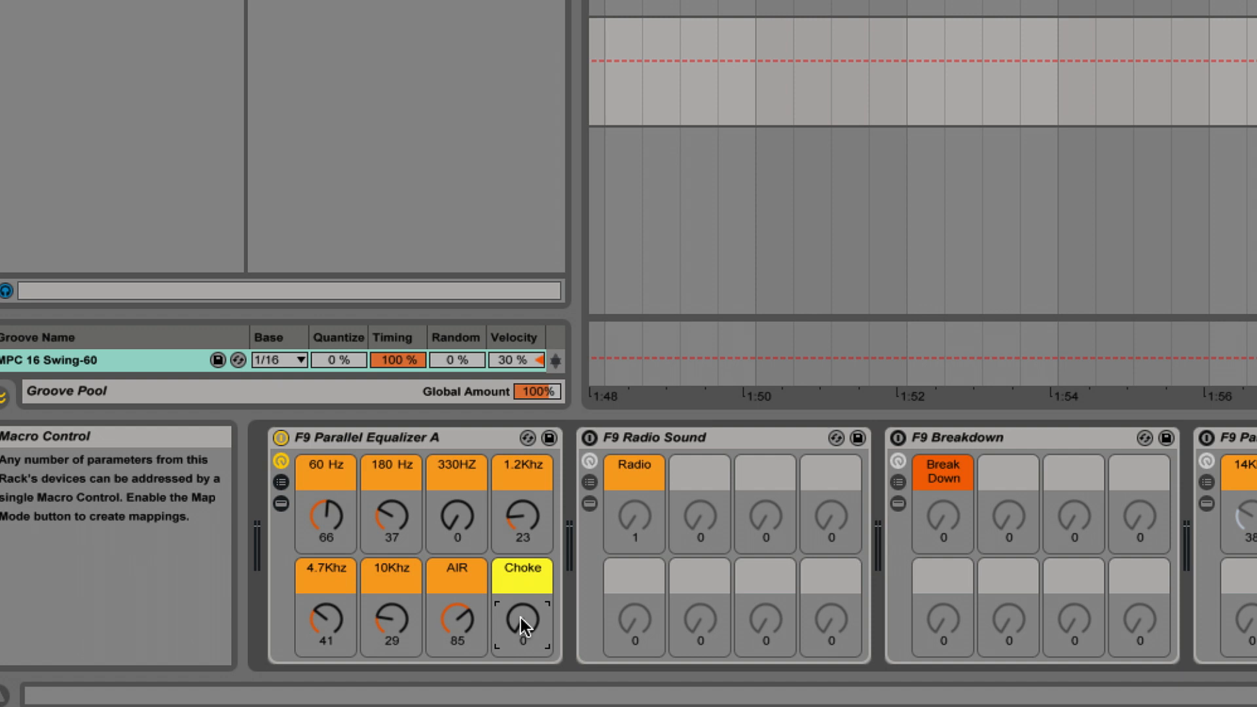
pyautogui.moveTo(526, 621)
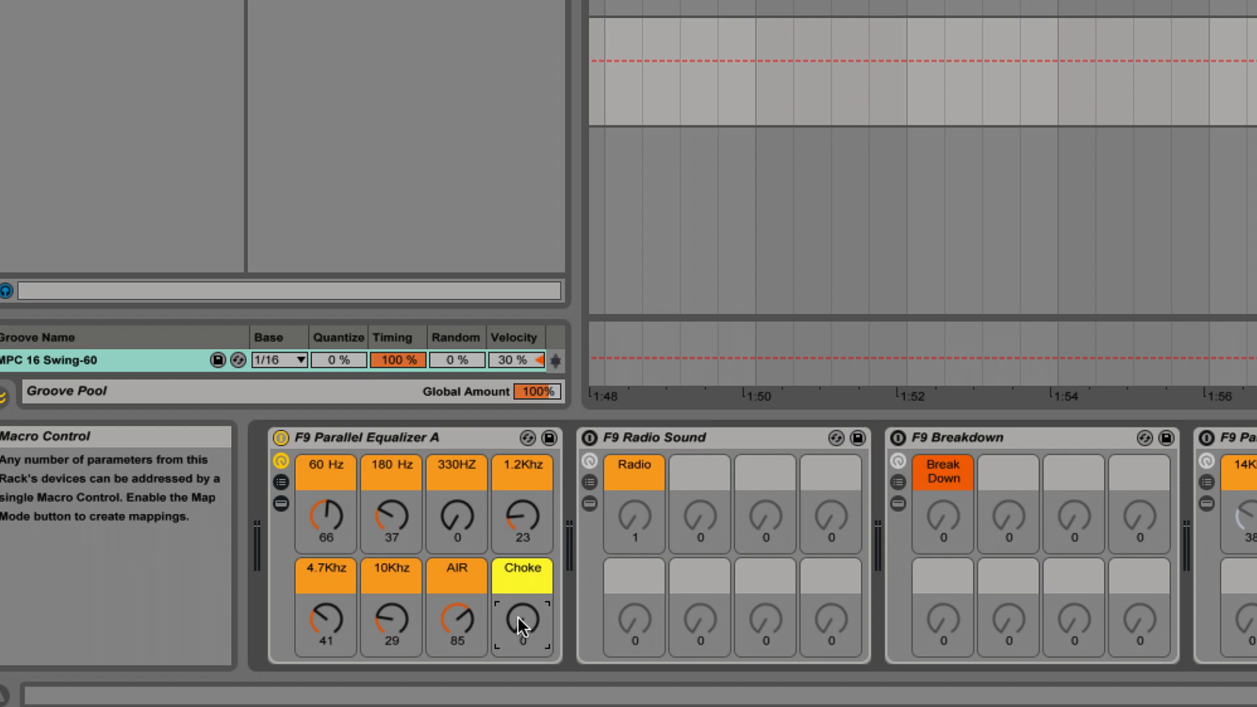
pyautogui.moveTo(521, 619); pyautogui.dragTo(522, 561)
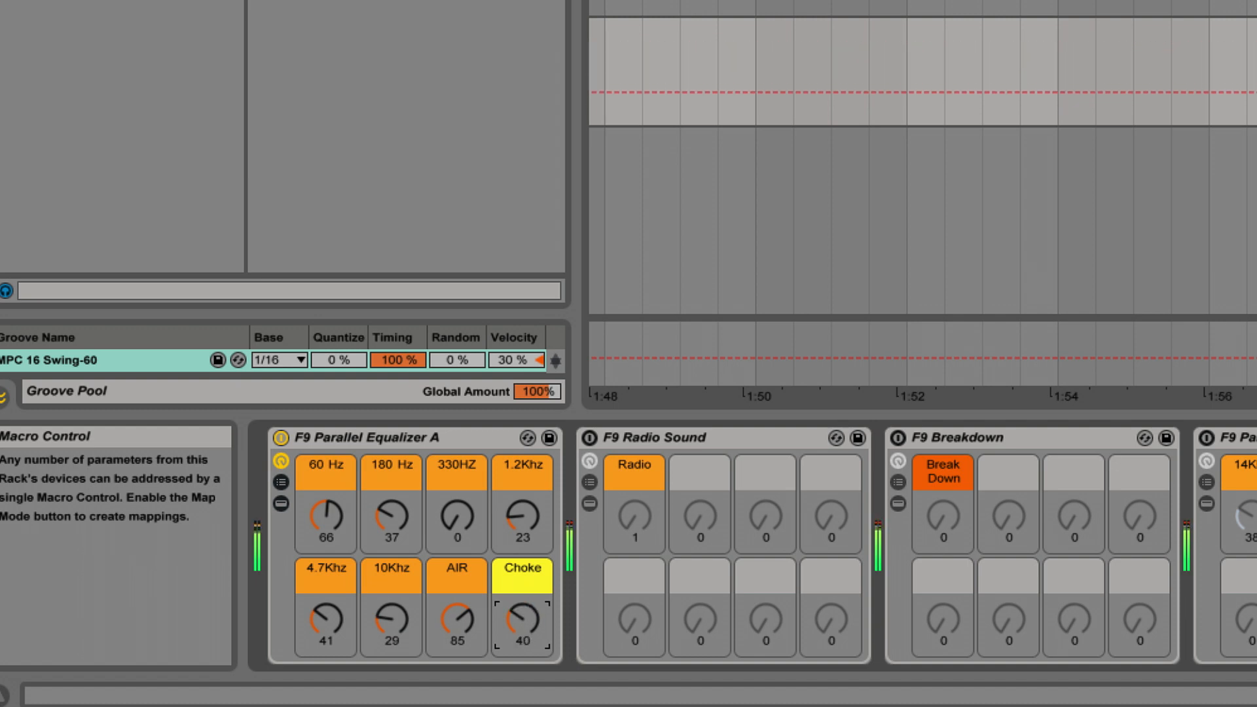
pyautogui.moveTo(522, 621); pyautogui.dragTo(526, 609)
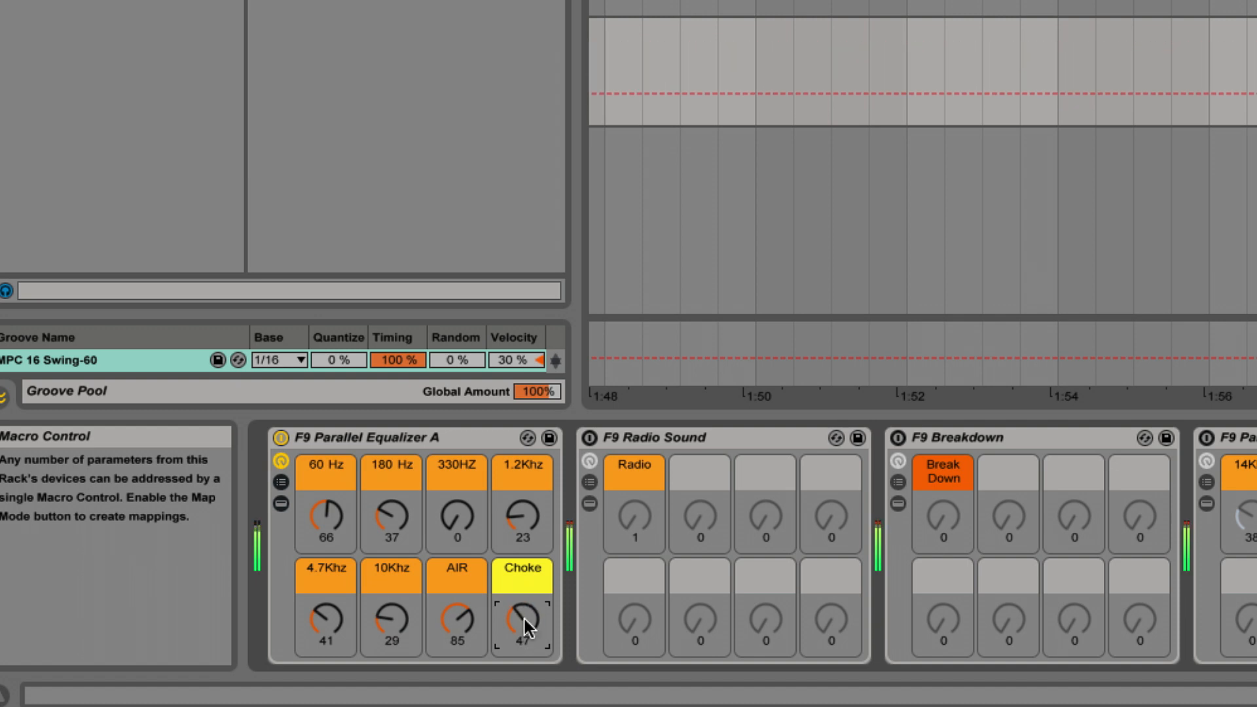
pyautogui.moveTo(522, 621); pyautogui.dragTo(522, 577)
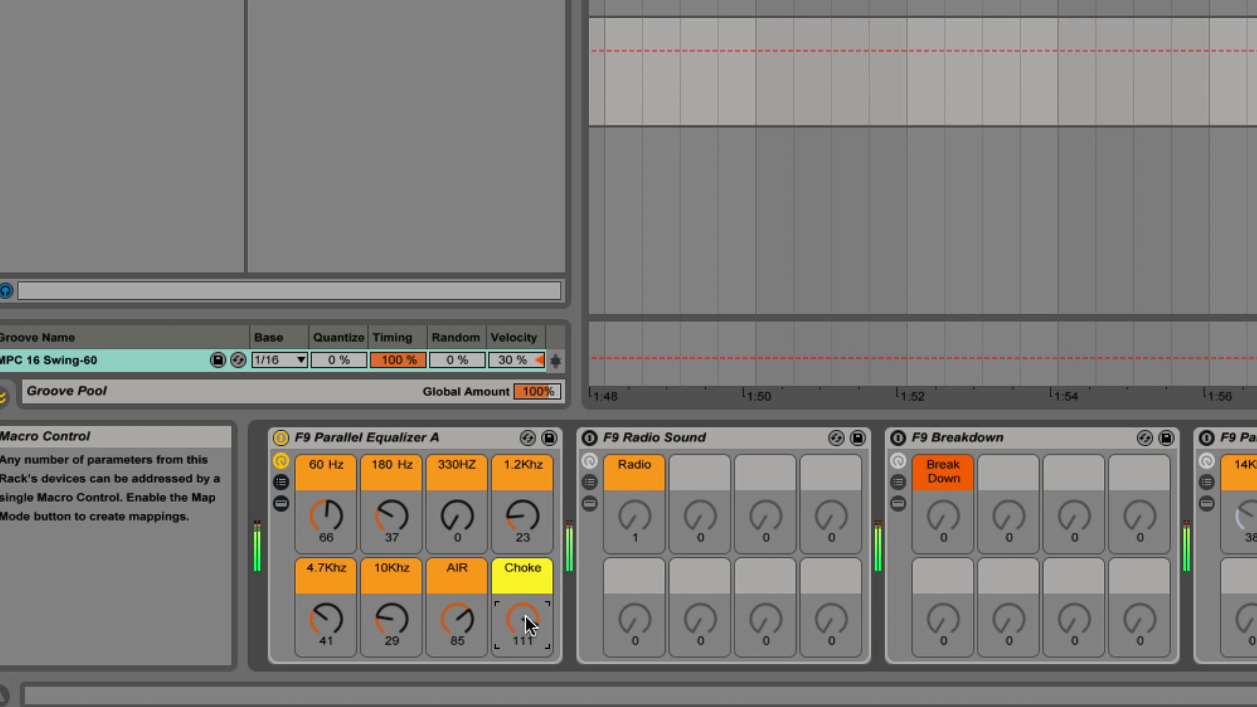
pyautogui.moveTo(522, 617); pyautogui.dragTo(522, 657)
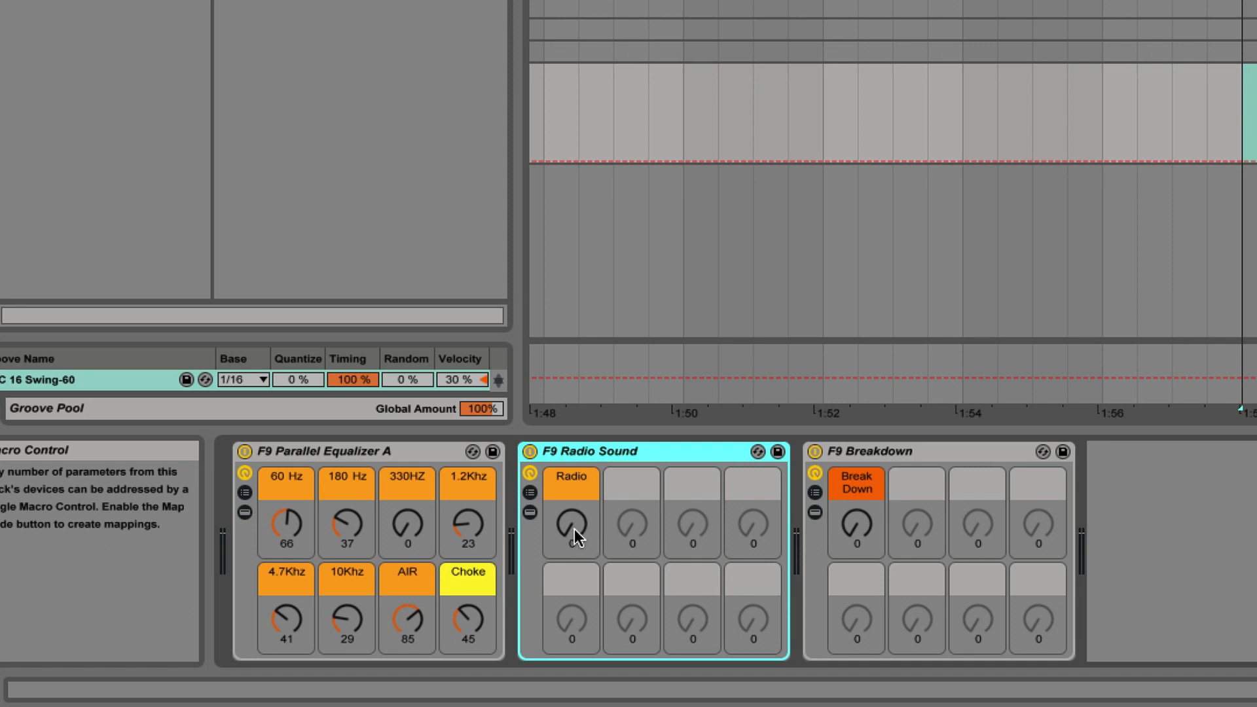
# Try the Radio macro on F9 Radio Sound, then return it to 0
pyautogui.moveTo(571, 528); pyautogui.dragTo(570, 505)
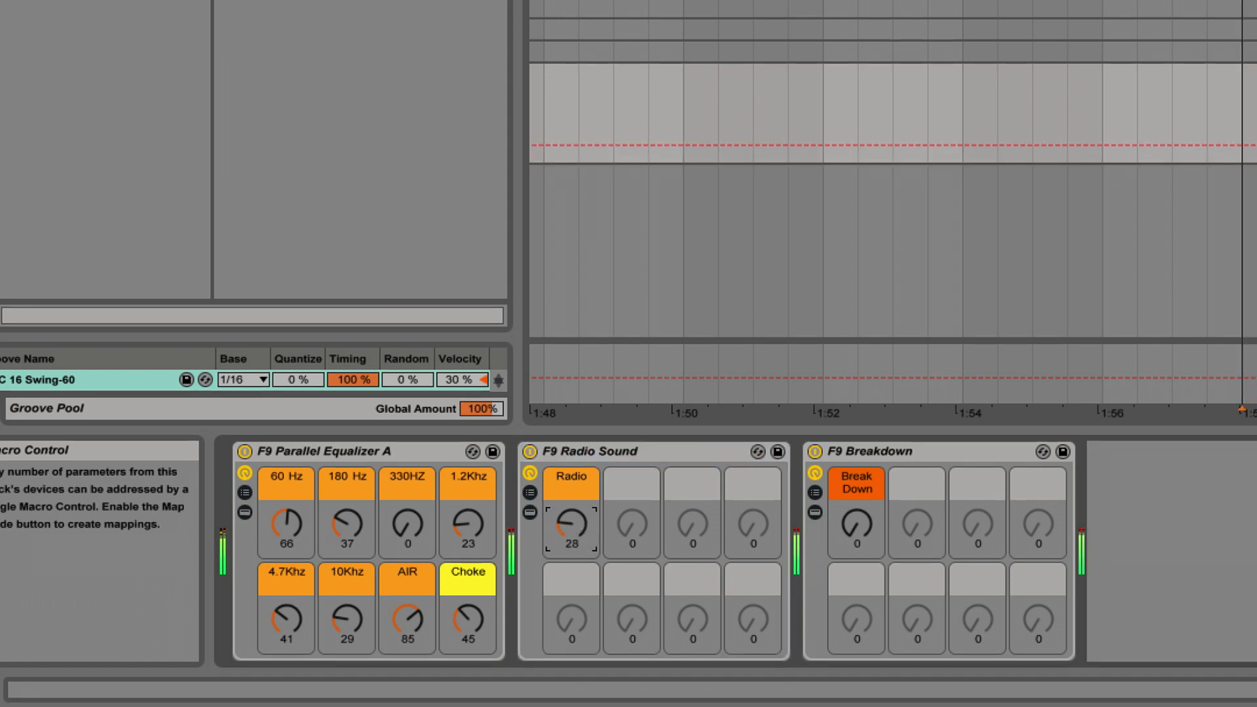
pyautogui.moveTo(570, 531); pyautogui.dragTo(570, 481)
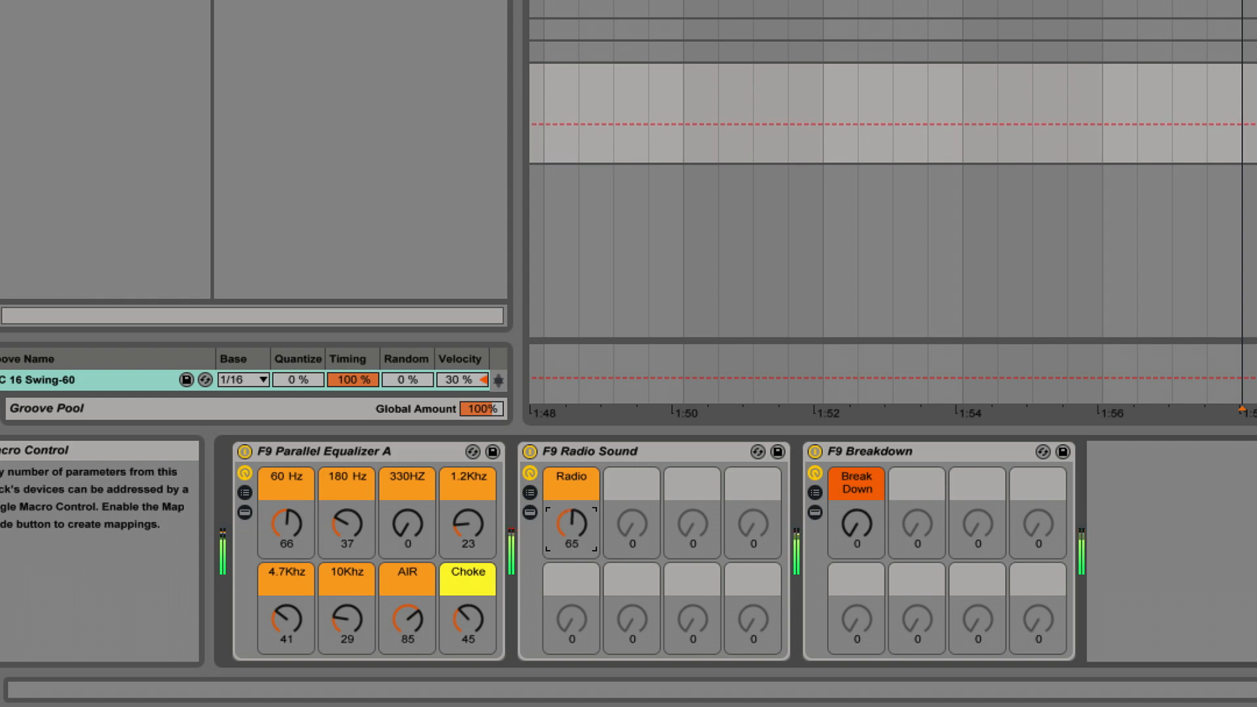
pyautogui.moveTo(569, 531); pyautogui.dragTo(569, 481)
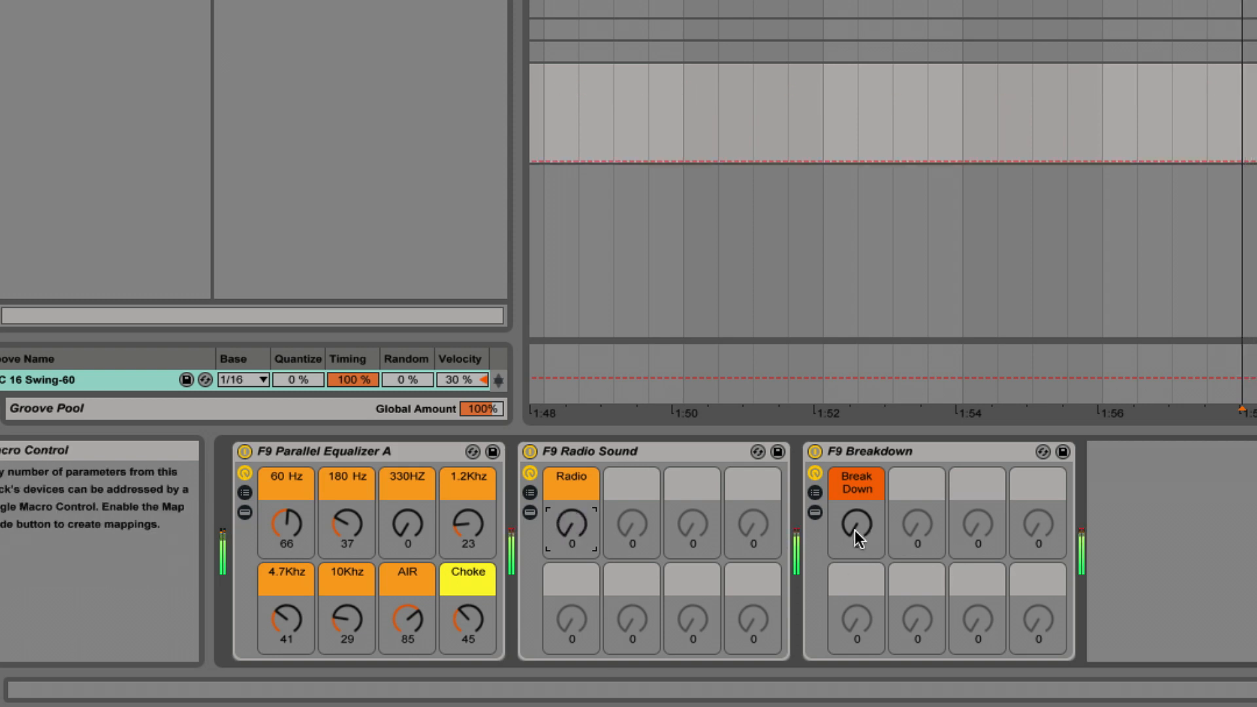
# Raise the Break Down macro on F9 Breakdown in several increments
pyautogui.moveTo(856, 529); pyautogui.dragTo(856, 481)
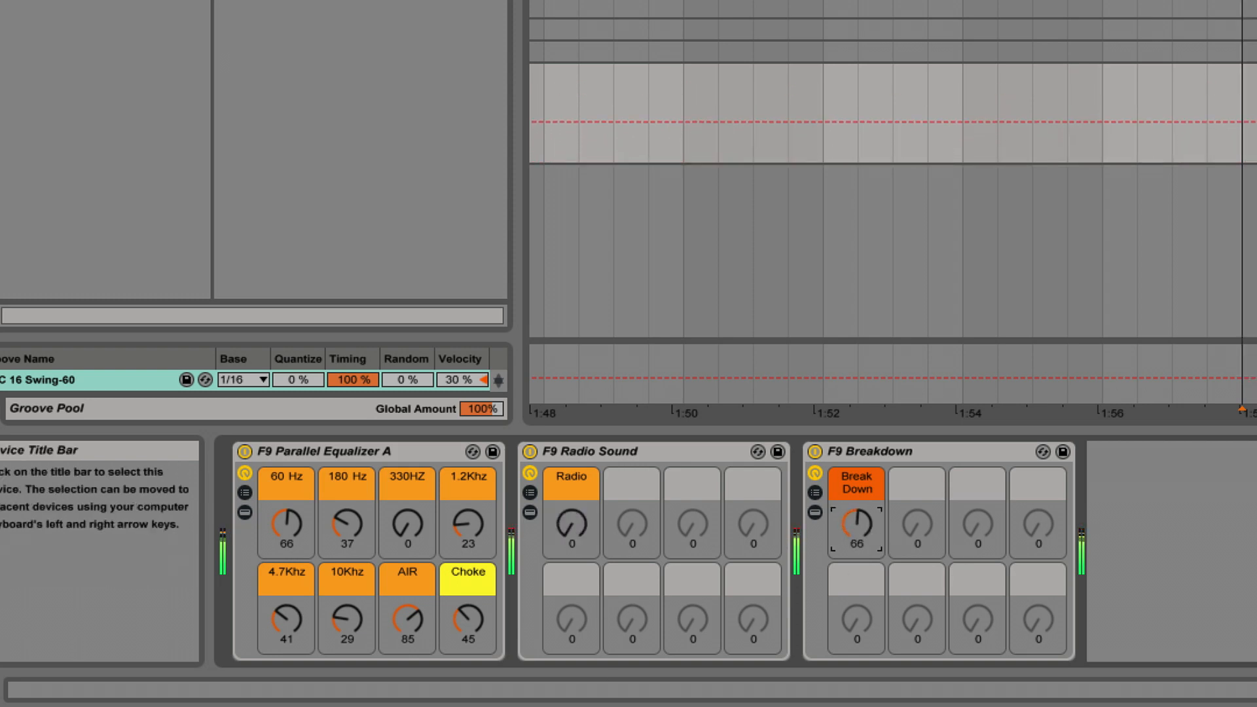
pyautogui.moveTo(856, 530); pyautogui.dragTo(856, 489)
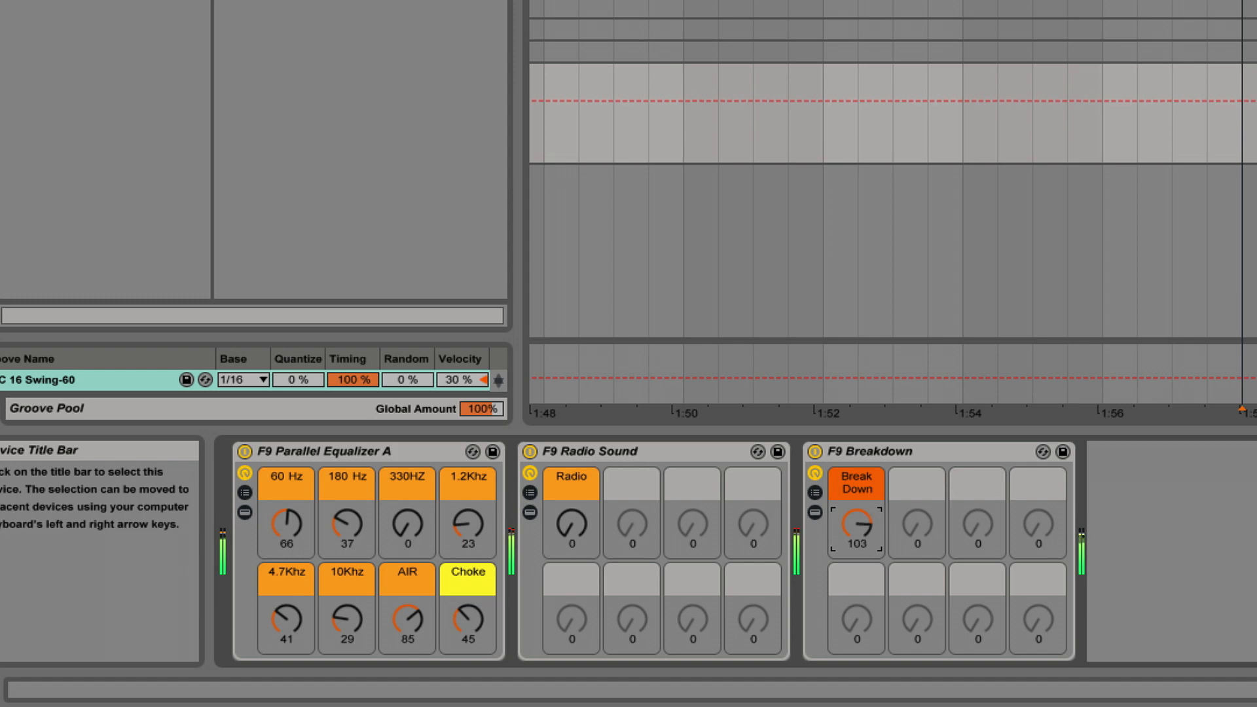
pyautogui.moveTo(856, 531); pyautogui.dragTo(856, 497)
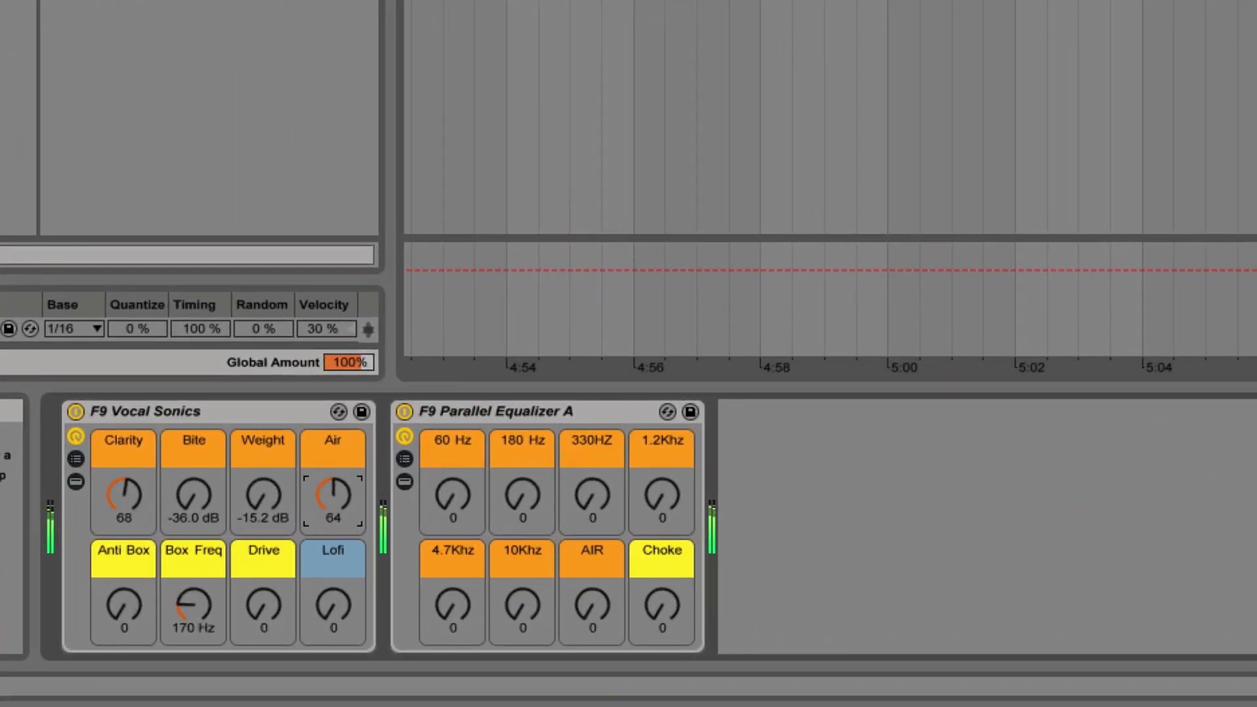
# Lower the Air macro on F9 Vocal Sonics and boost Parallel Equalizer A's 60 Hz band
pyautogui.moveTo(193, 497); pyautogui.dragTo(192, 465)
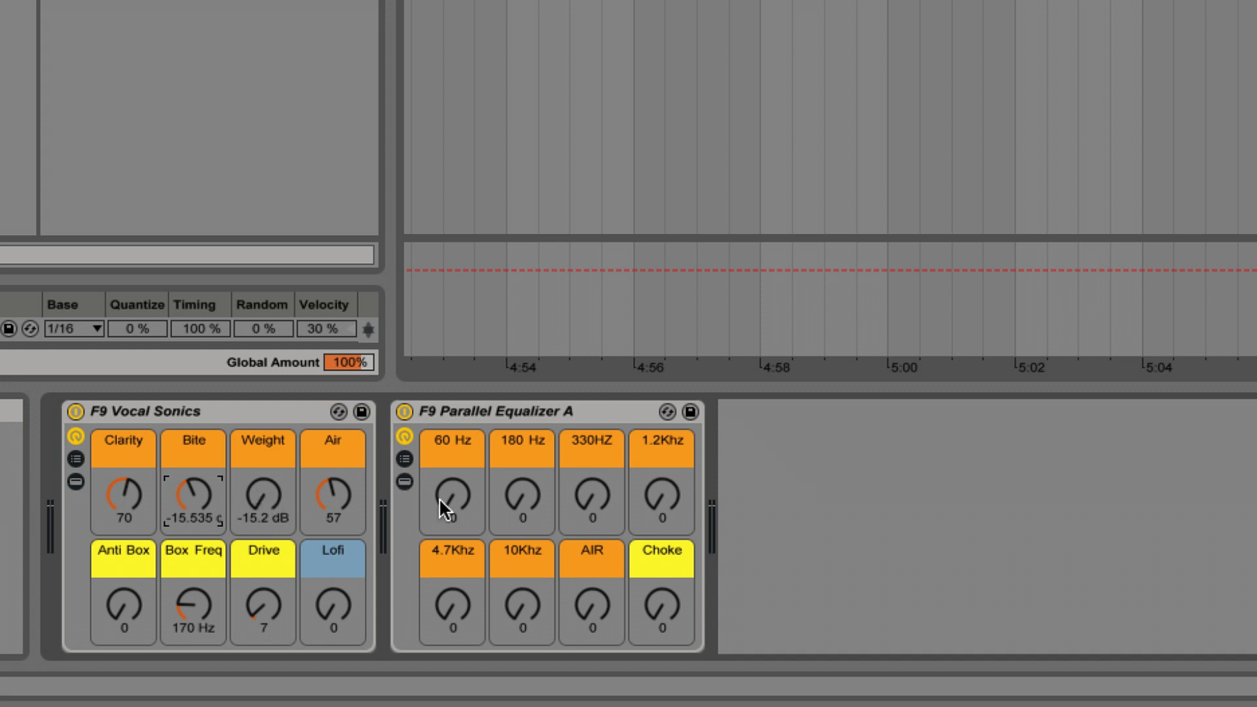
pyautogui.moveTo(532, 503)
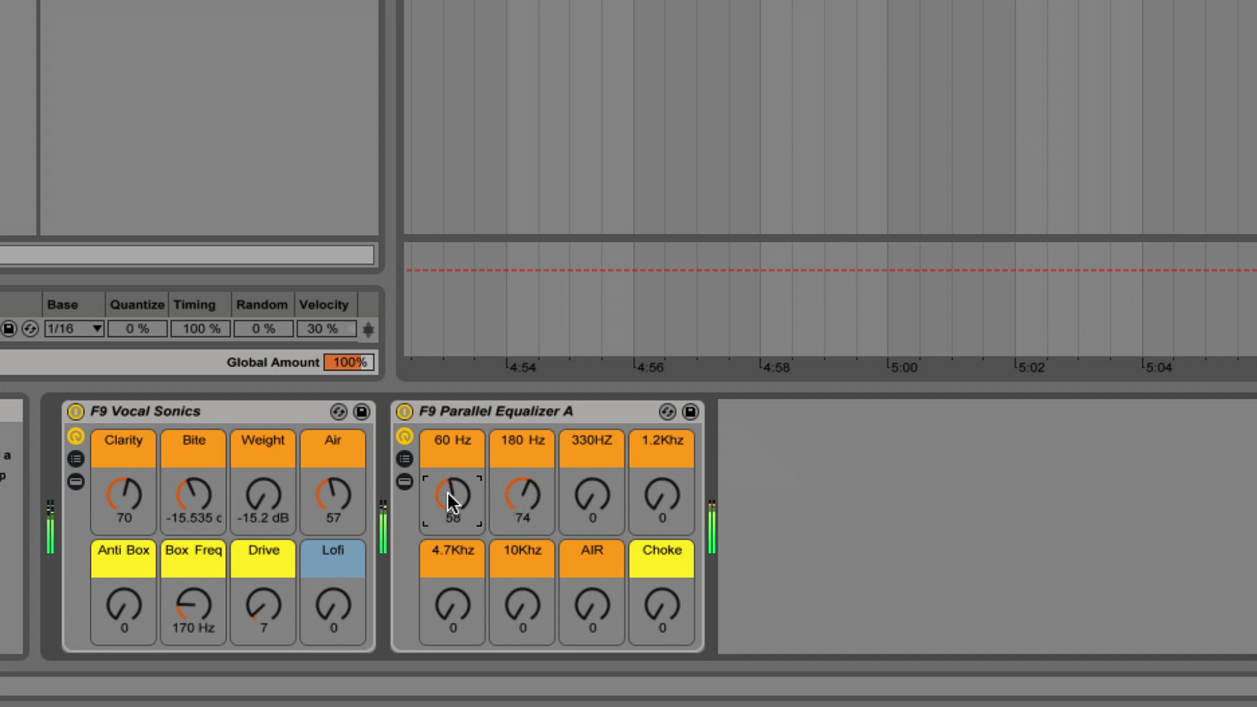
pyautogui.moveTo(451, 497); pyautogui.dragTo(451, 477)
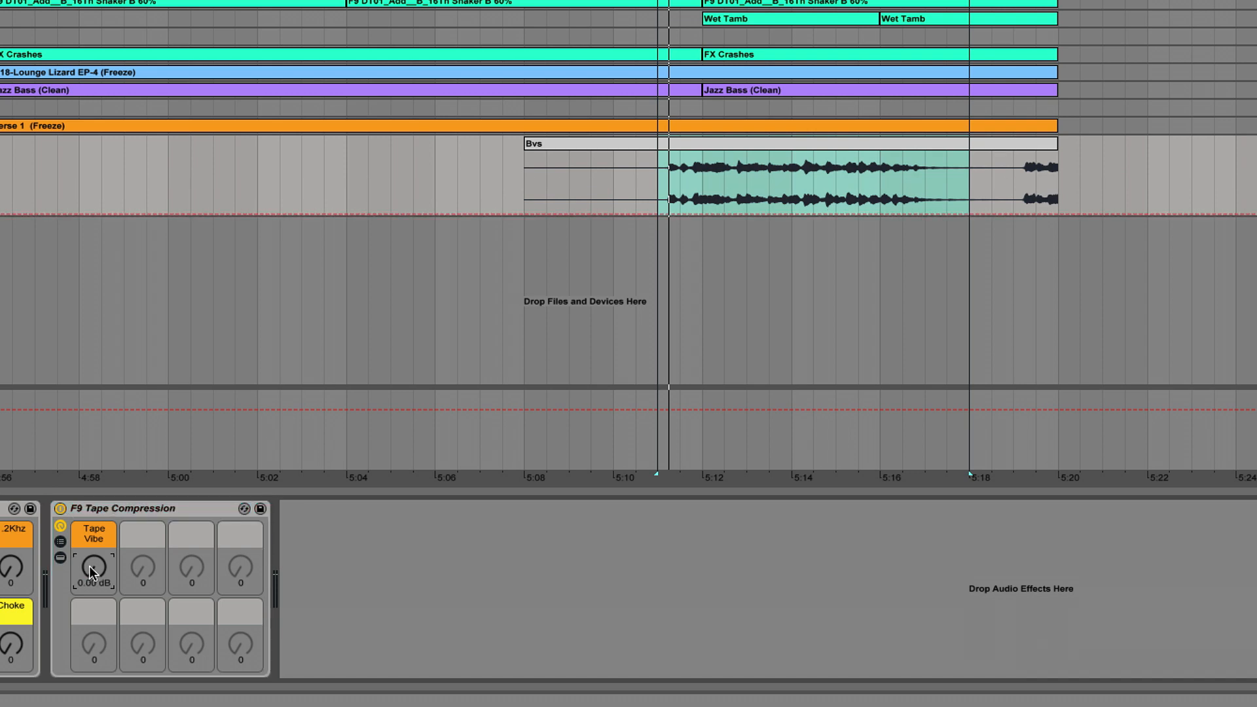
# Raise Tape Vibe on F9 Tape Compression to about 2.08 dB
pyautogui.moveTo(93, 567); pyautogui.dragTo(95, 561)
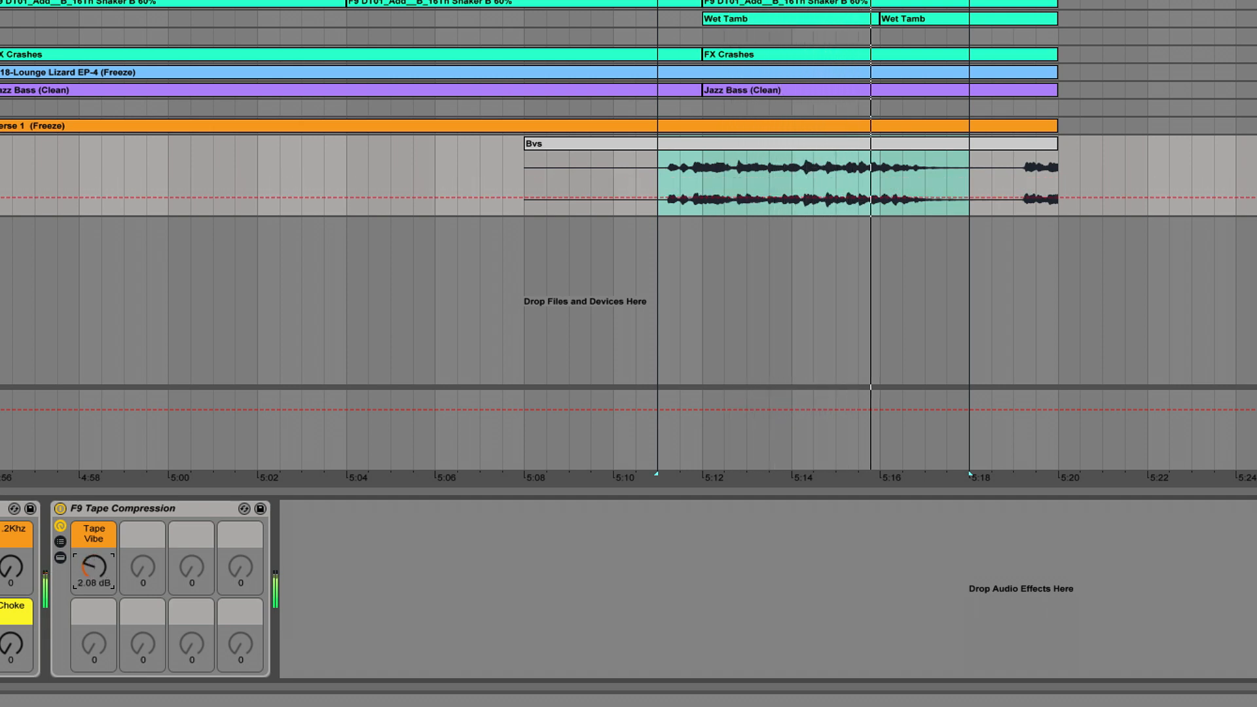
pyautogui.moveTo(93, 564); pyautogui.dragTo(104, 574)
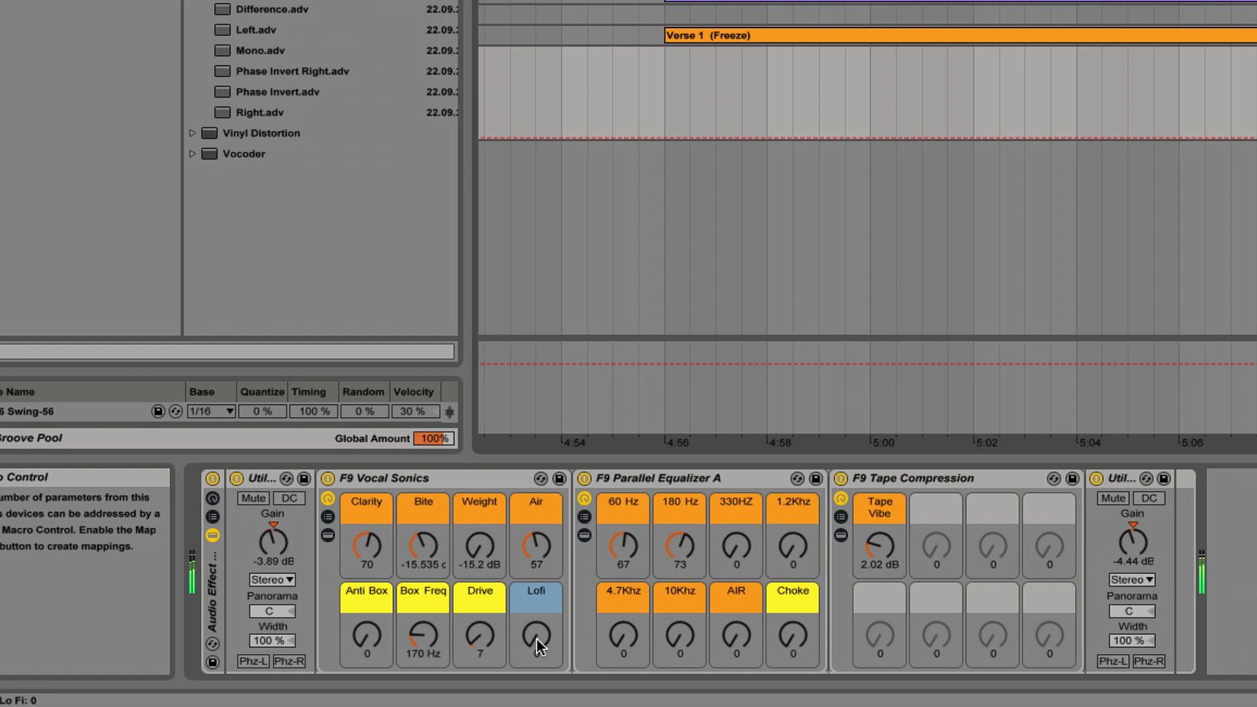
# Push the F9 Vocal Sonics Lofi macro from 0 to its maximum of 127
pyautogui.moveTo(535, 641); pyautogui.dragTo(535, 629)
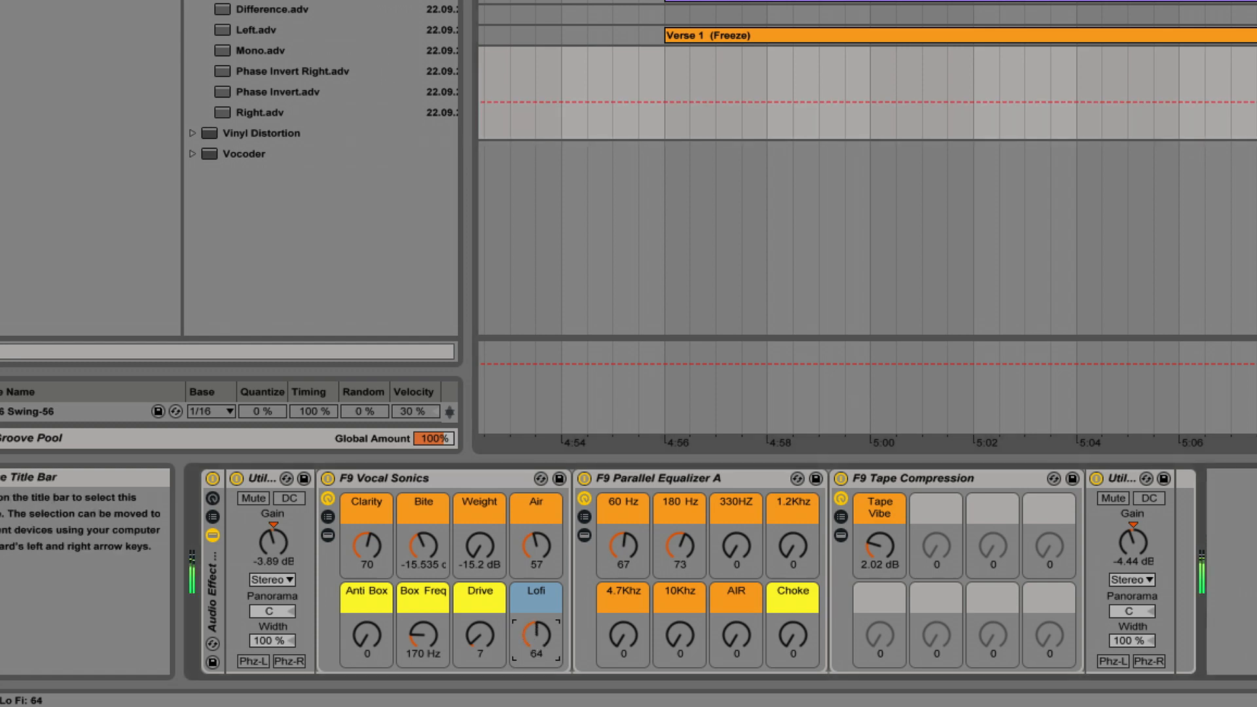
pyautogui.moveTo(538, 642); pyautogui.dragTo(538, 609)
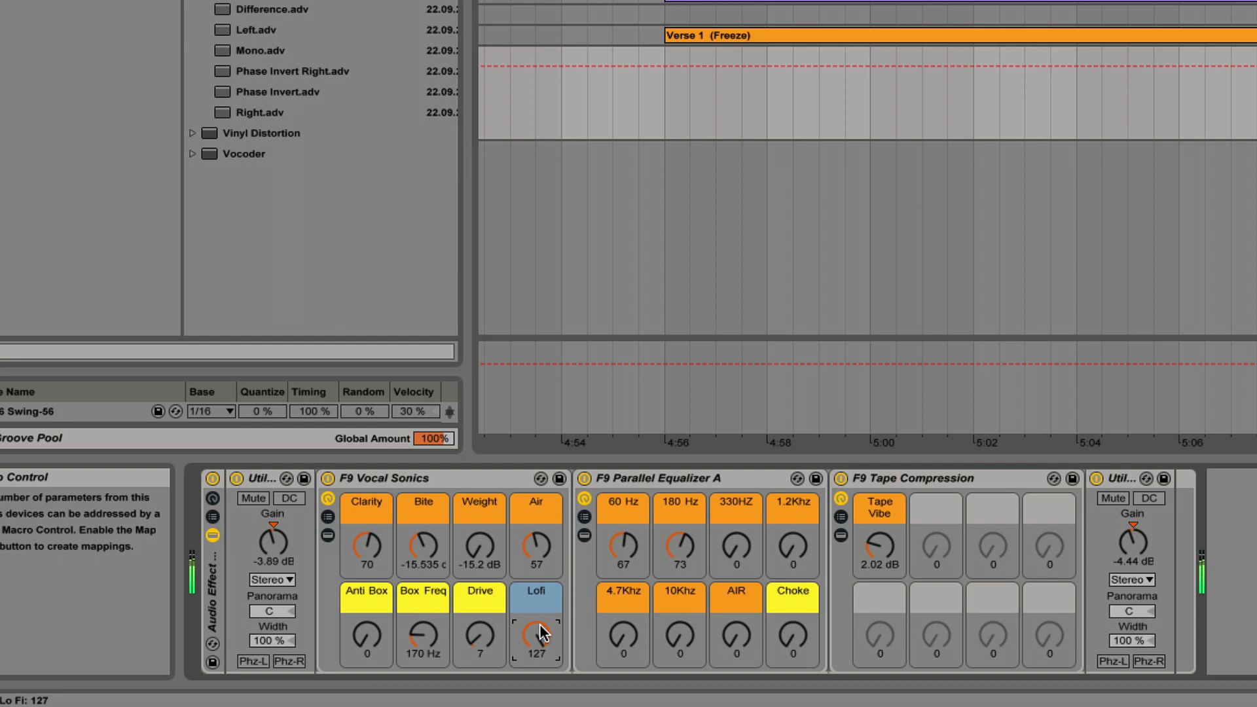
pyautogui.moveTo(536, 633); pyautogui.dragTo(535, 649)
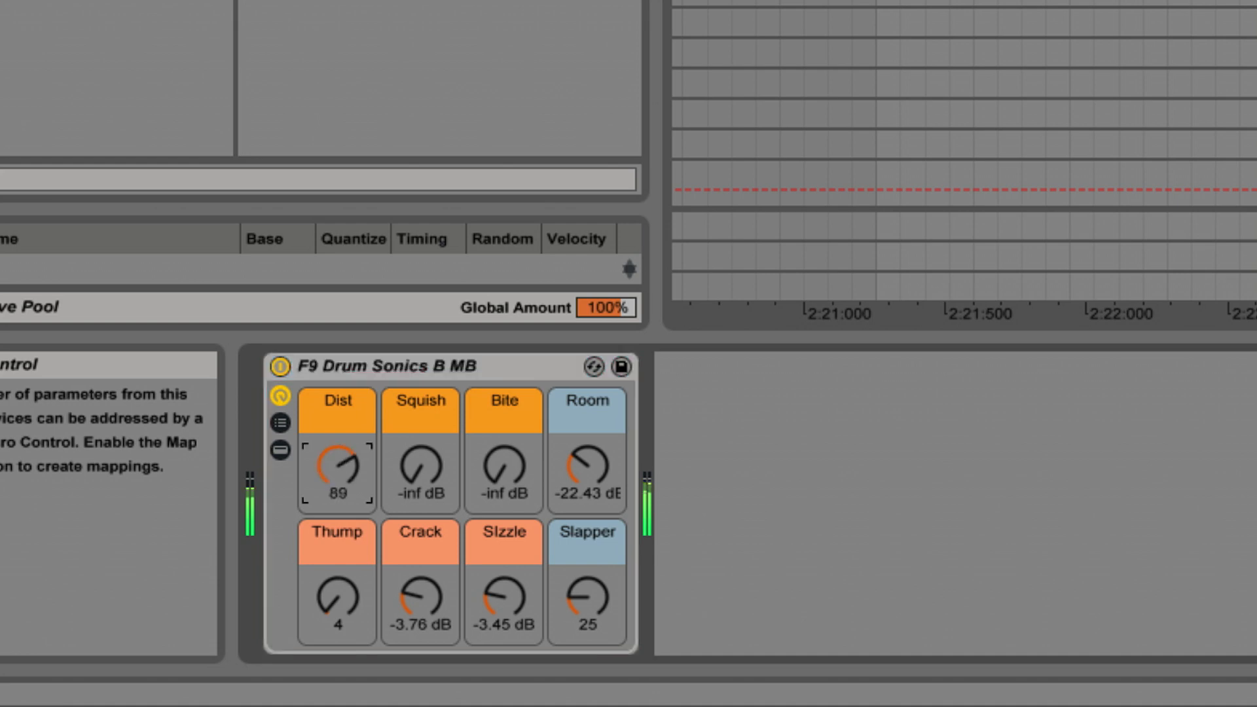
# Raise the Dist macro on F9 Drum Sonics B MB, then toggle the rack to compare
pyautogui.moveTo(419, 468); pyautogui.dragTo(419, 446)
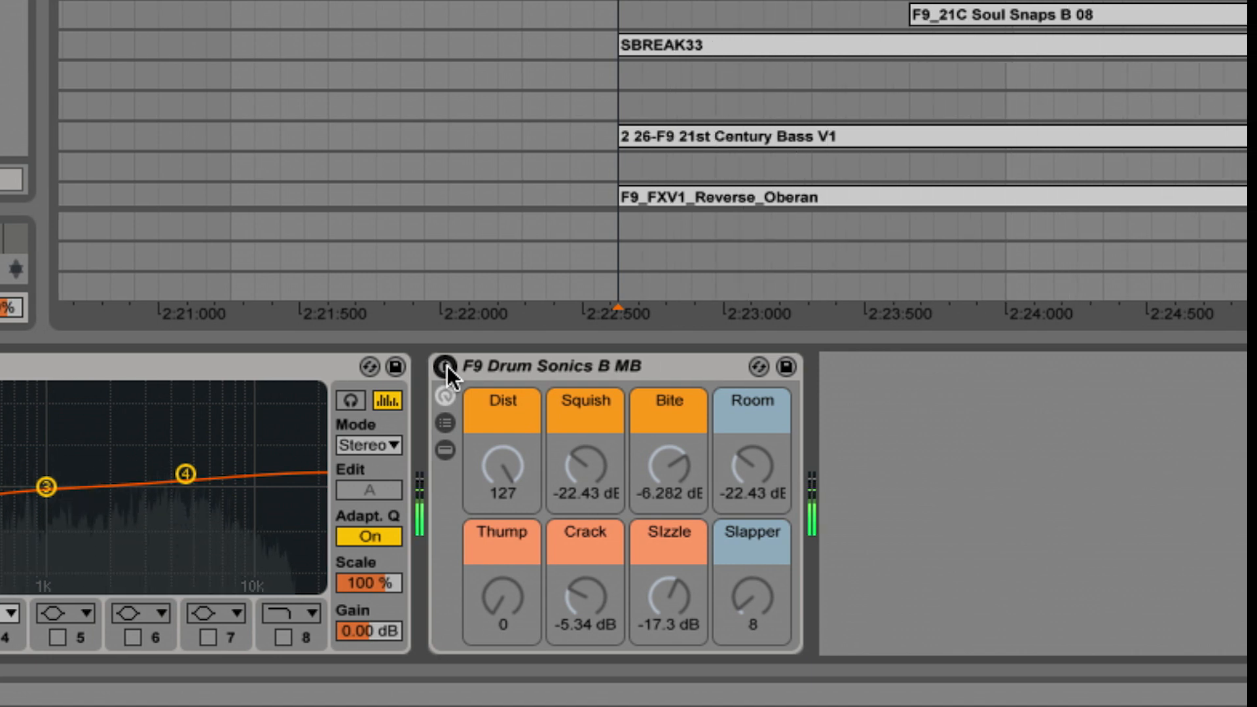
pyautogui.click(442, 367)
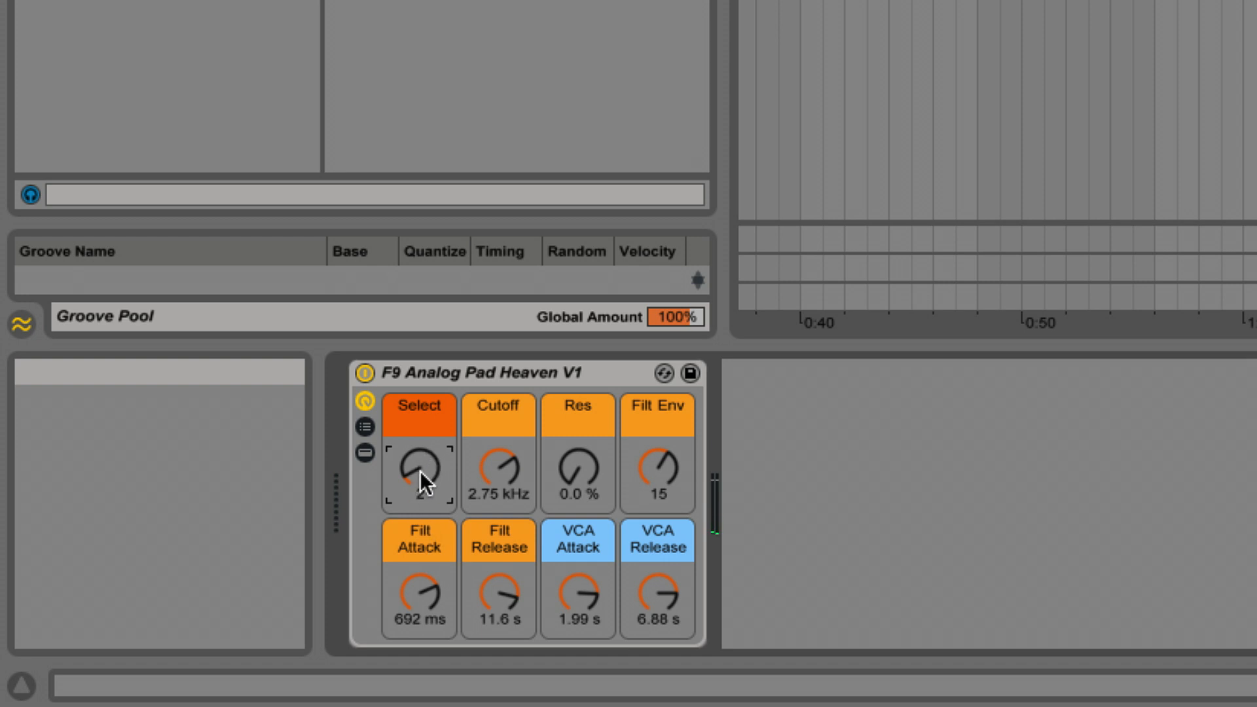
pyautogui.moveTo(421, 478)
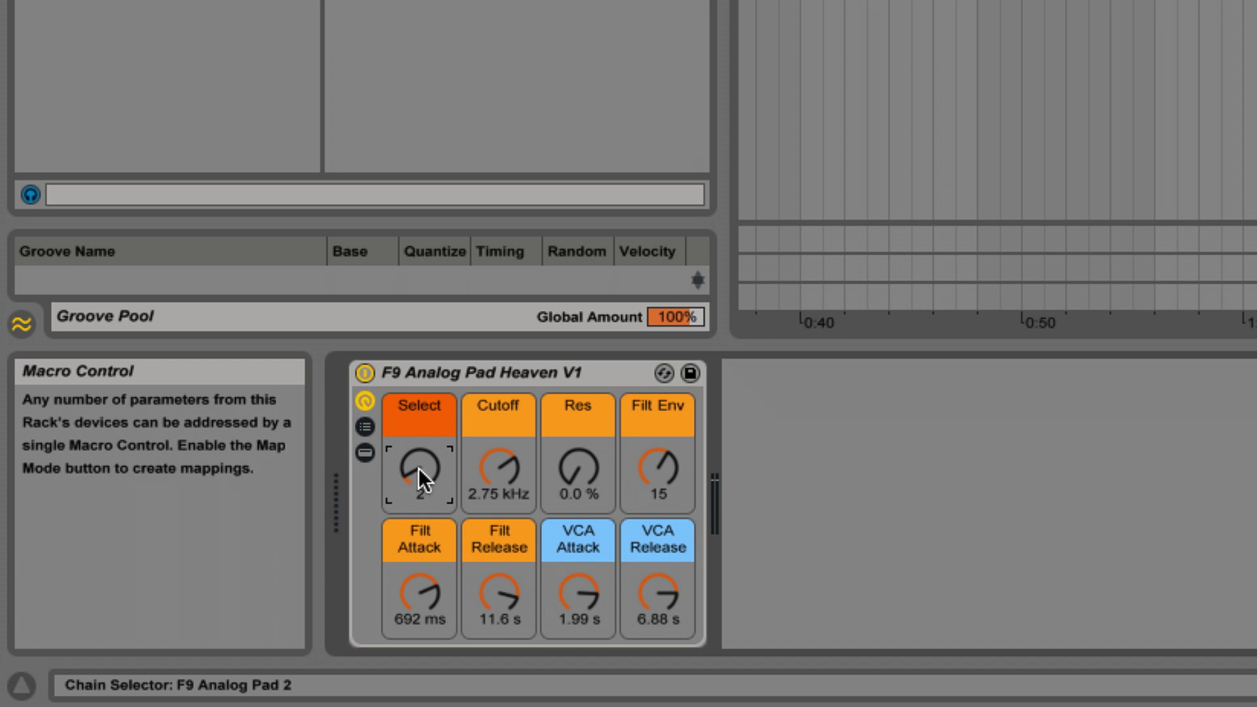
# Switch Analog Pad Heaven's Select macro through variations 6 and 8, then back to 1
pyautogui.moveTo(417, 473); pyautogui.dragTo(417, 489)
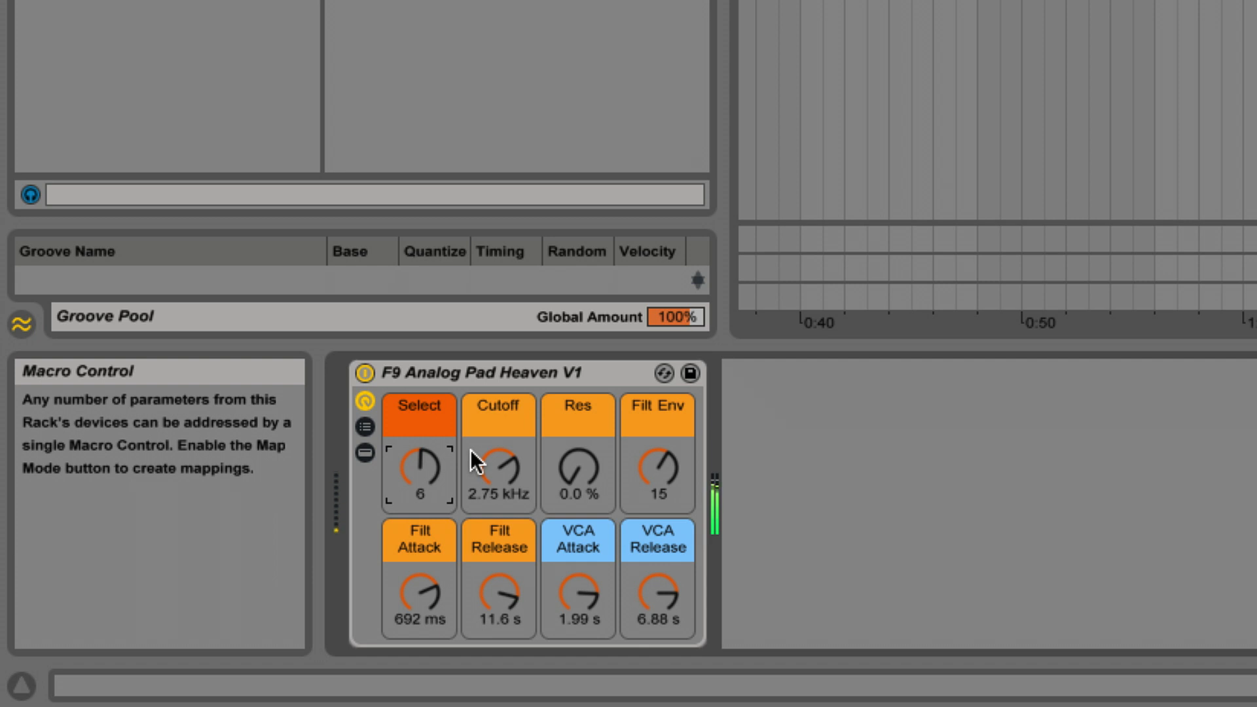
pyautogui.moveTo(418, 468); pyautogui.dragTo(418, 461)
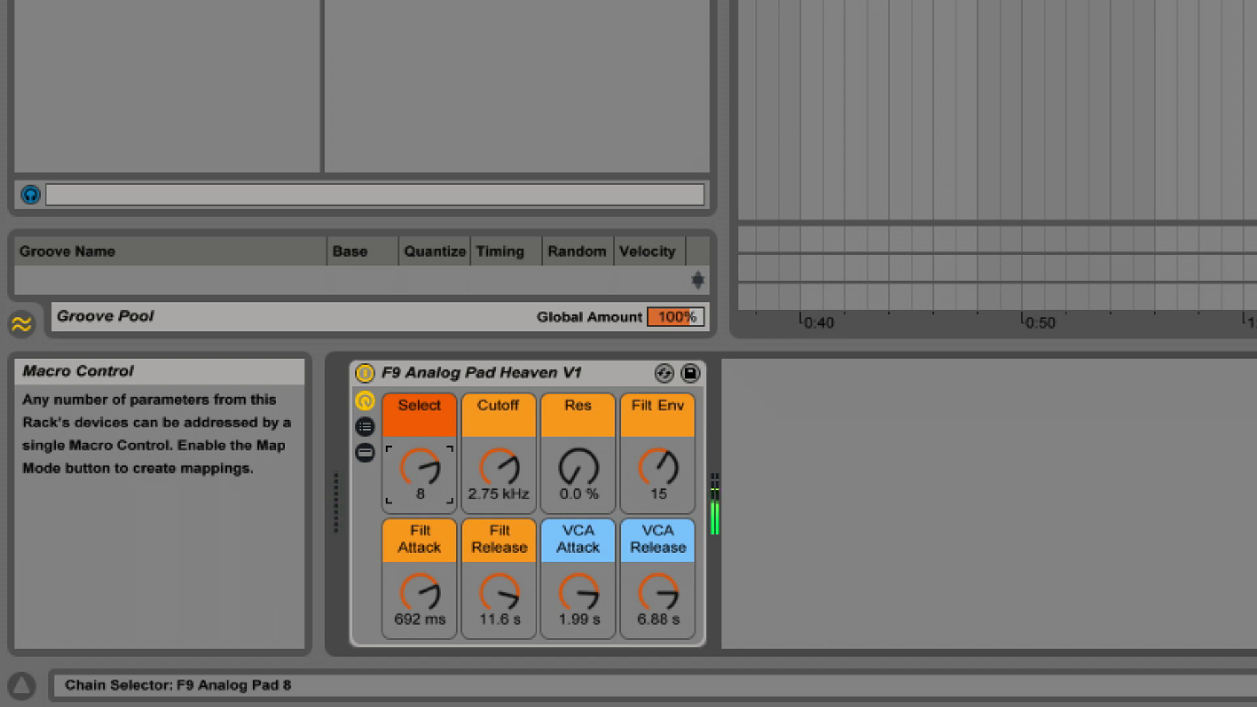
pyautogui.moveTo(418, 469); pyautogui.dragTo(421, 461)
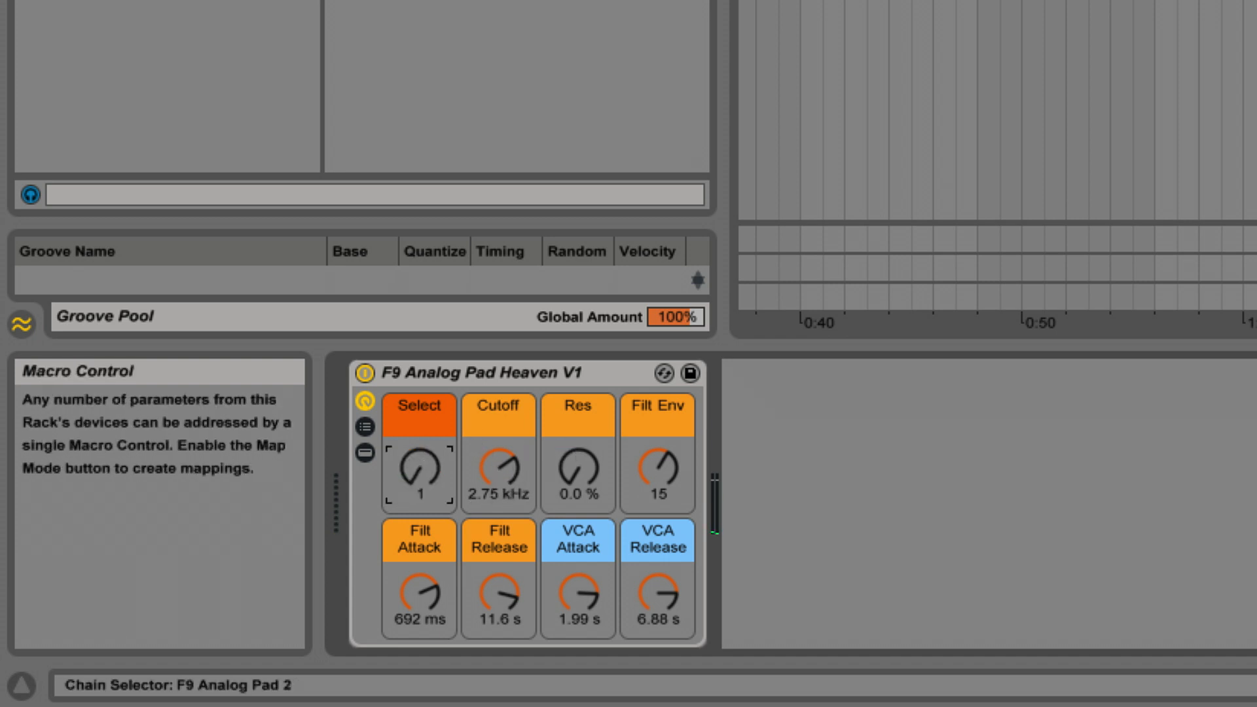
pyautogui.moveTo(497, 469); pyautogui.dragTo(497, 449)
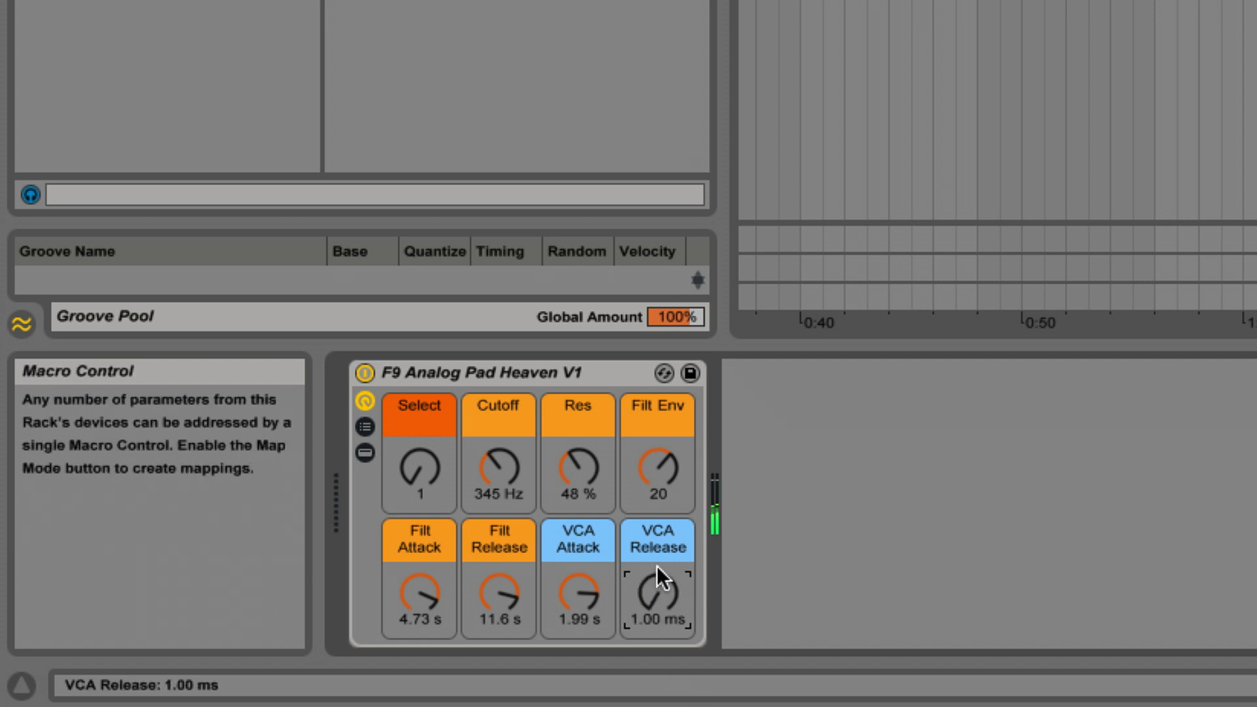
# Reshape Analog Pad Heaven's VCA and filter release times and add filter resonance
pyautogui.moveTo(657, 597); pyautogui.dragTo(658, 545)
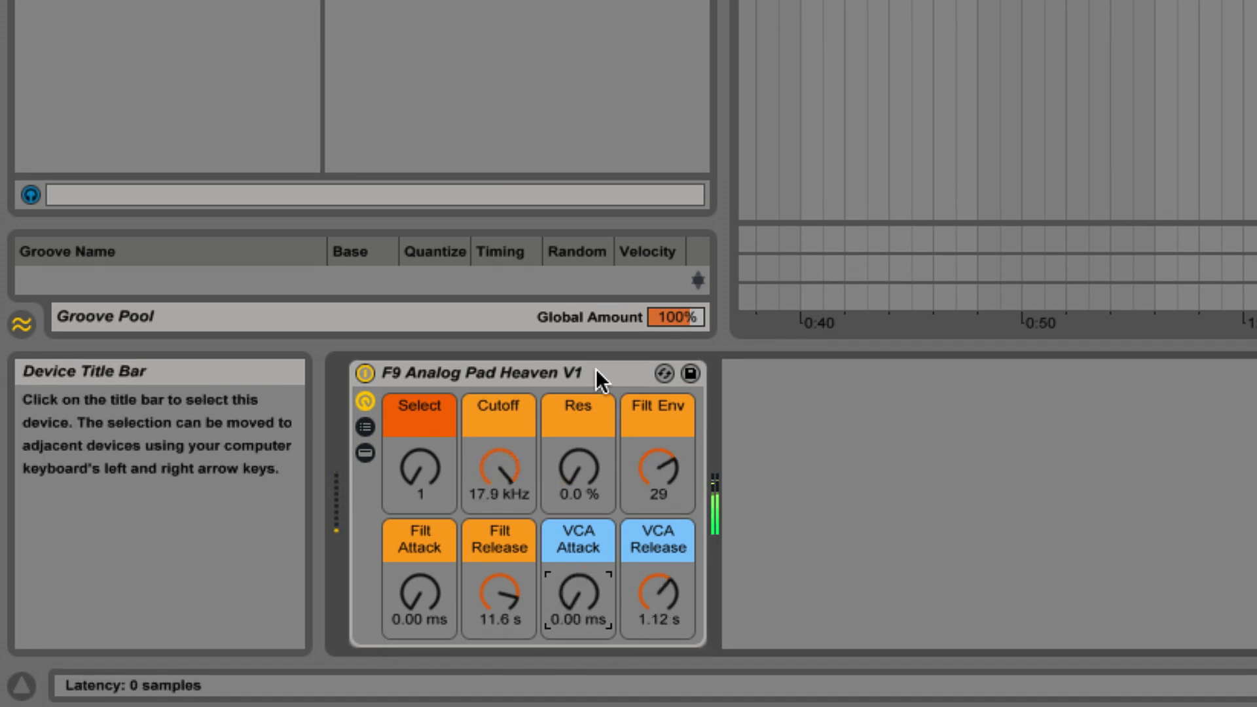
pyautogui.moveTo(657, 597); pyautogui.dragTo(650, 561)
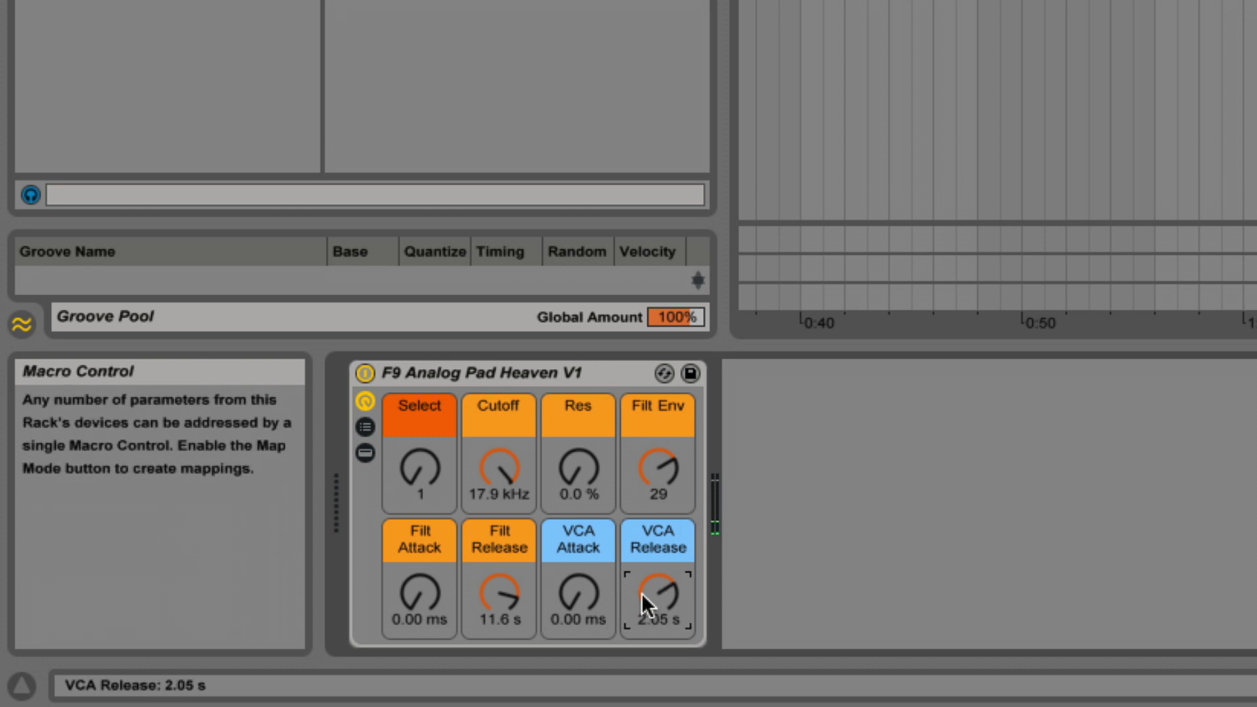
pyautogui.moveTo(657, 597); pyautogui.dragTo(658, 569)
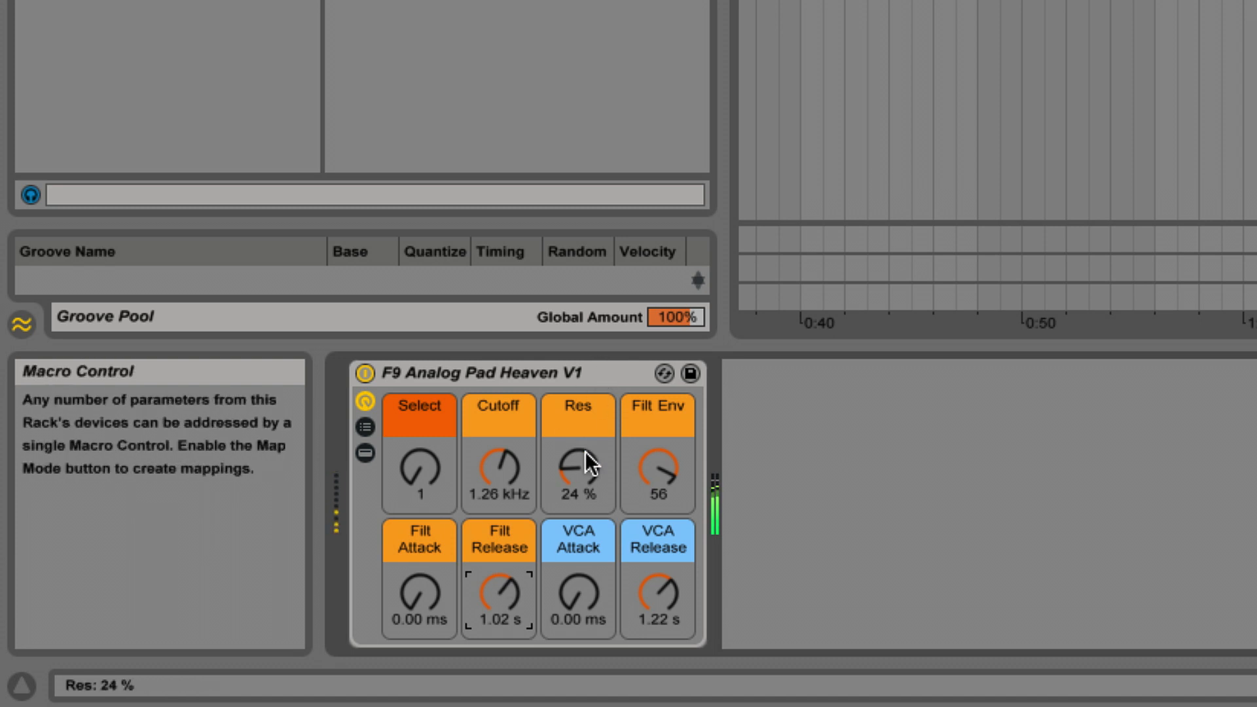
pyautogui.moveTo(497, 597); pyautogui.dragTo(503, 578)
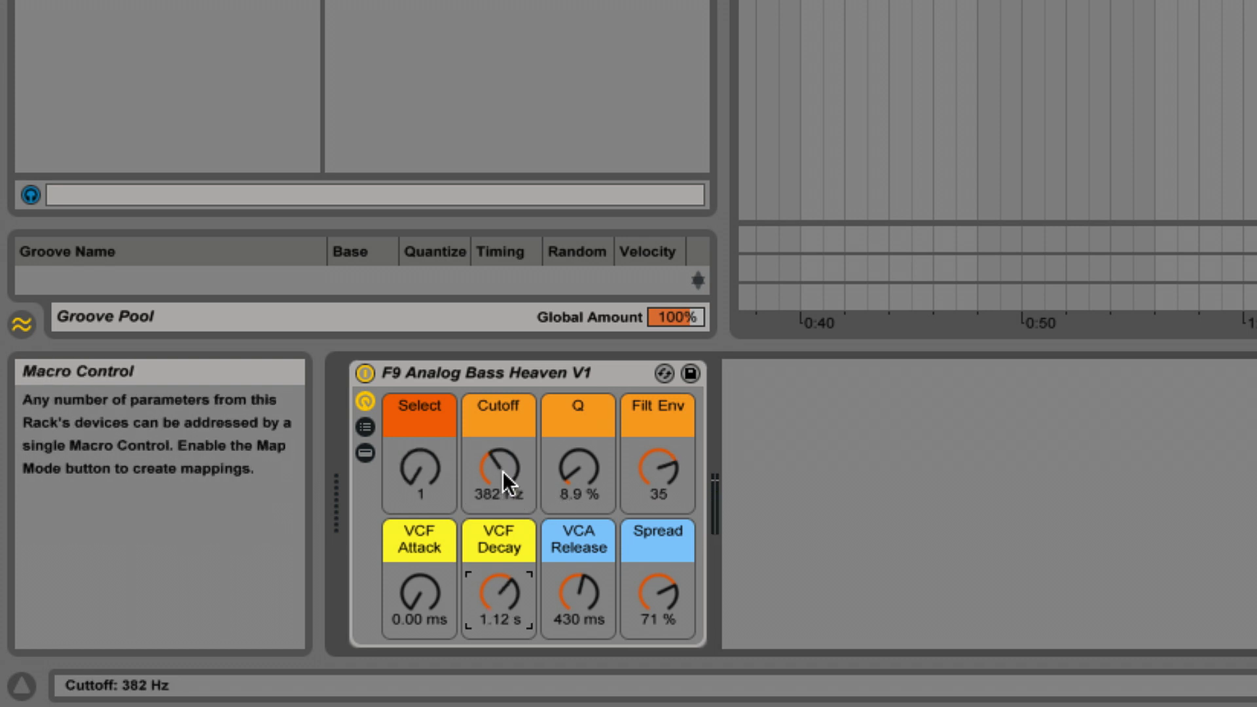
pyautogui.moveTo(506, 481)
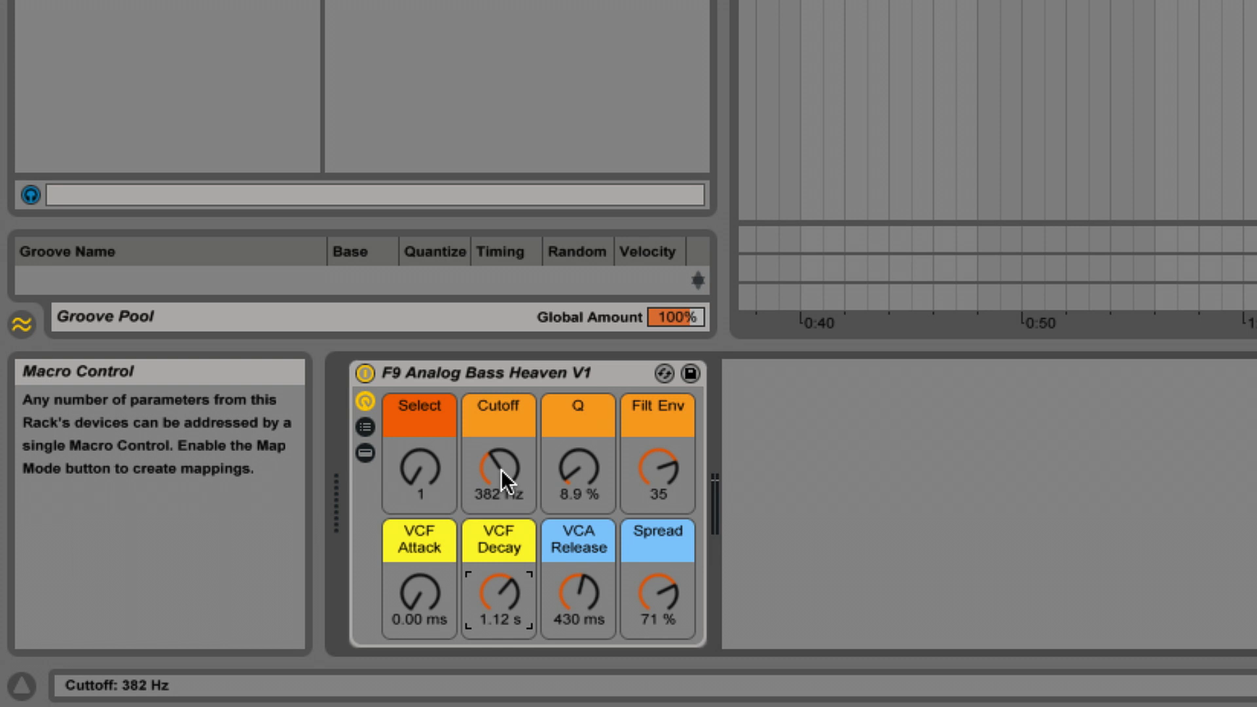
pyautogui.moveTo(502, 473)
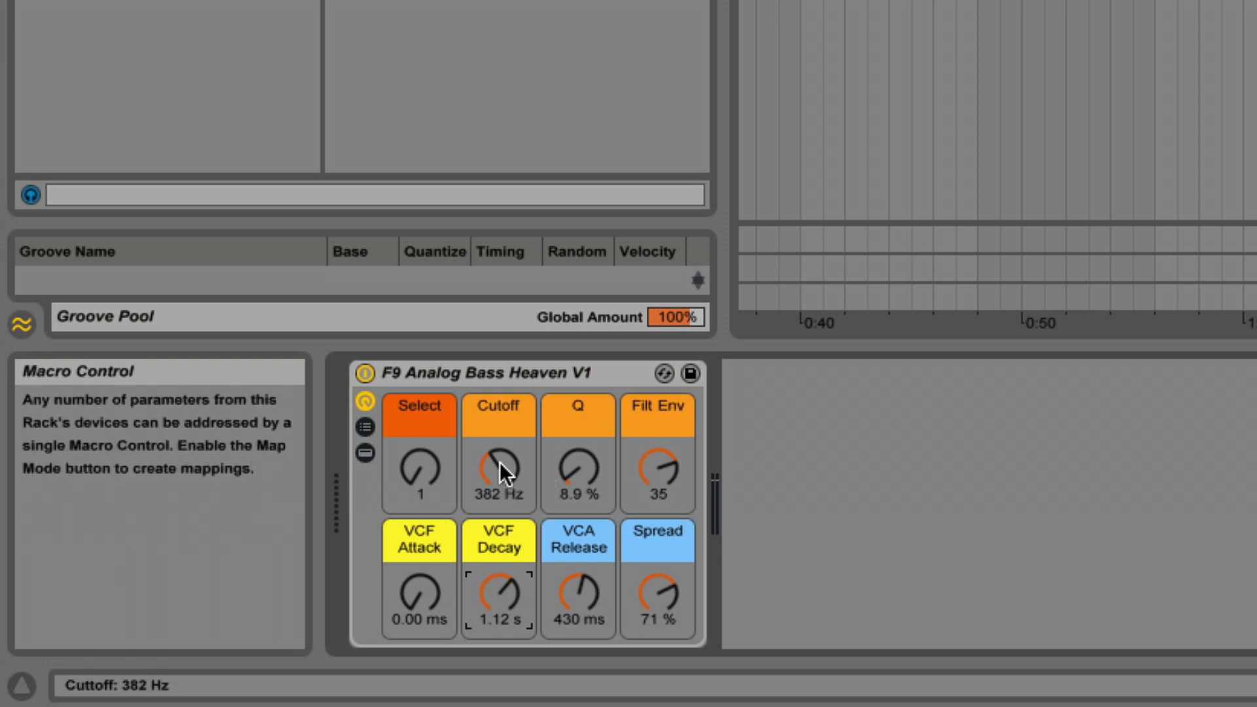
# Sweep Analog Bass Heaven's Q and Cutoff, settling low with Q near 2.0%, then select the rack
pyautogui.moveTo(496, 469); pyautogui.dragTo(505, 449)
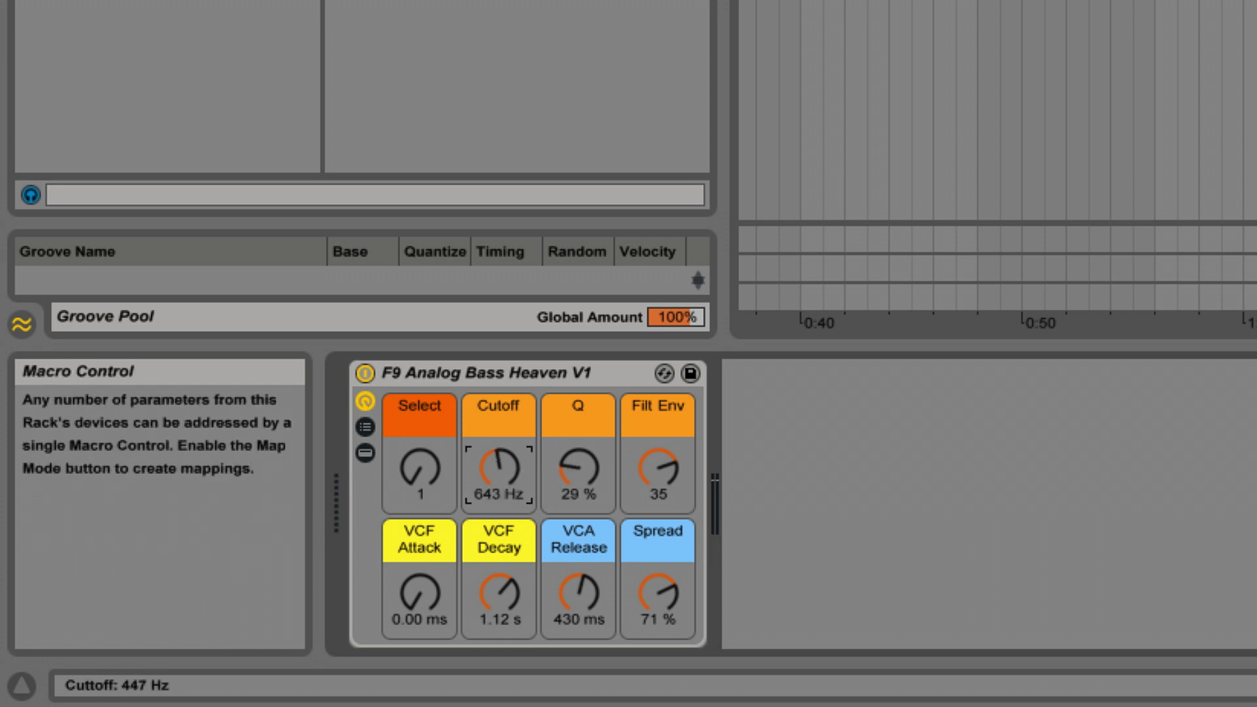
pyautogui.moveTo(497, 467); pyautogui.dragTo(497, 513)
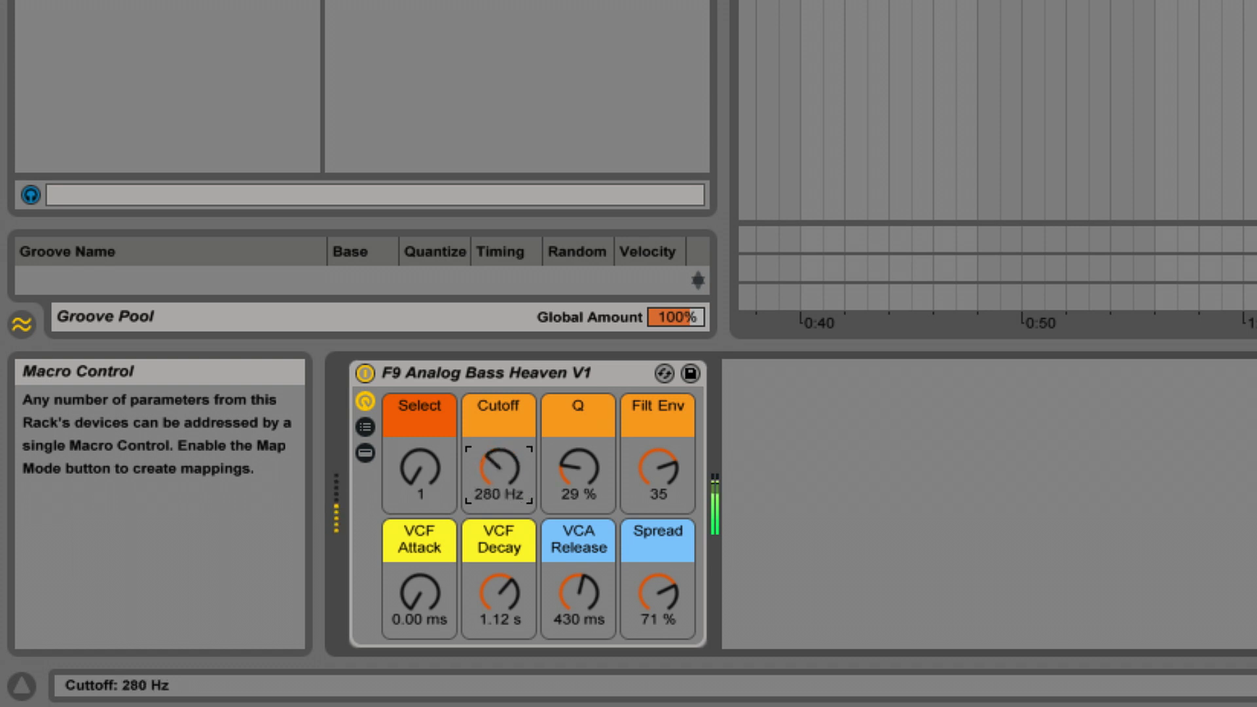
pyautogui.moveTo(498, 471); pyautogui.dragTo(497, 433)
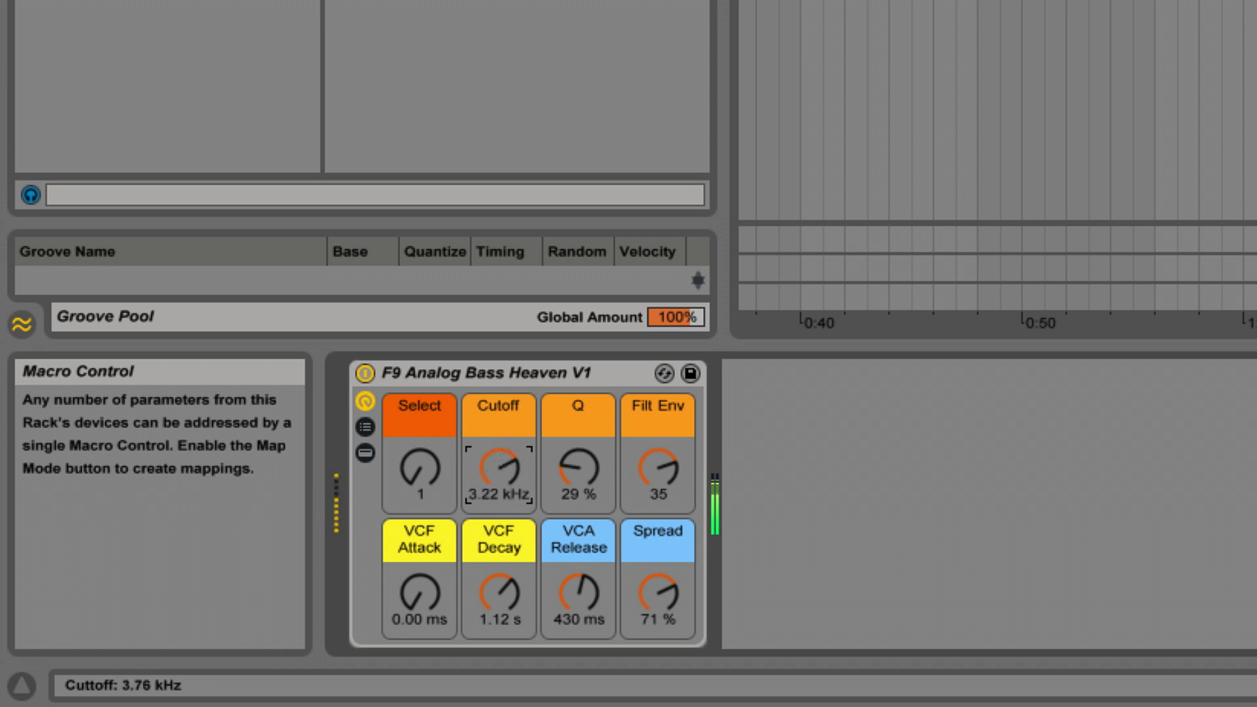
pyautogui.moveTo(498, 469); pyautogui.dragTo(497, 521)
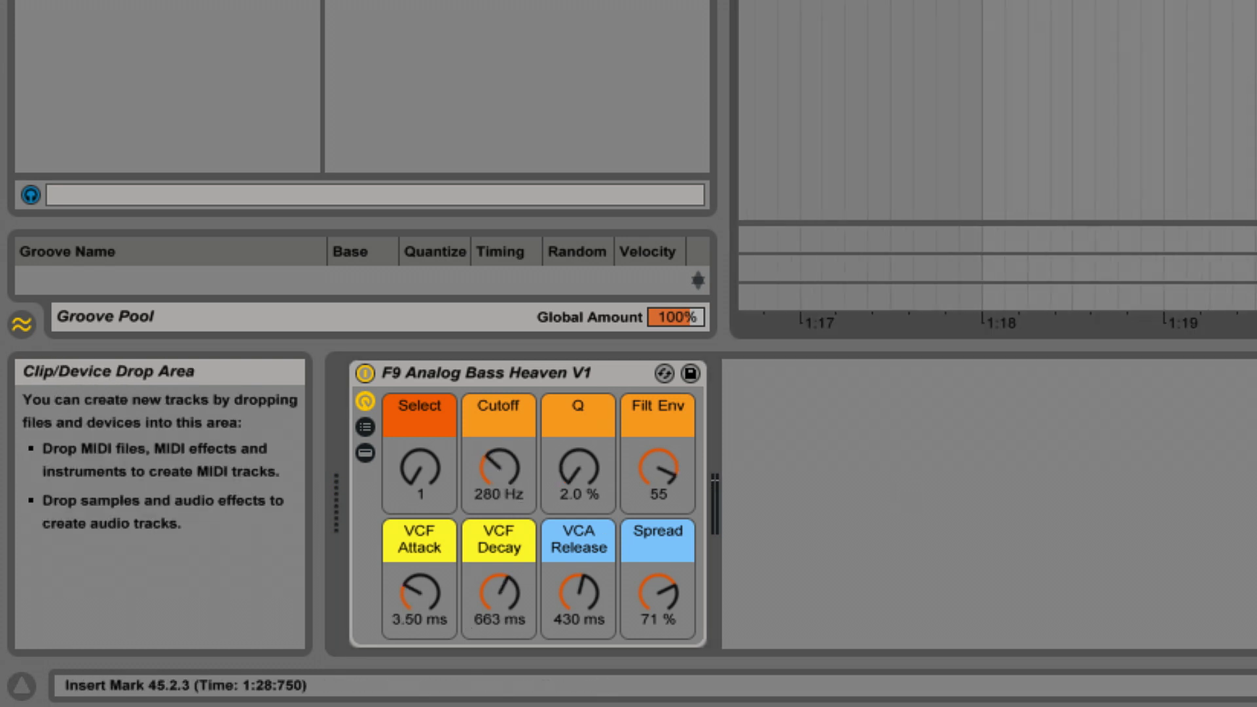
pyautogui.click(513, 373)
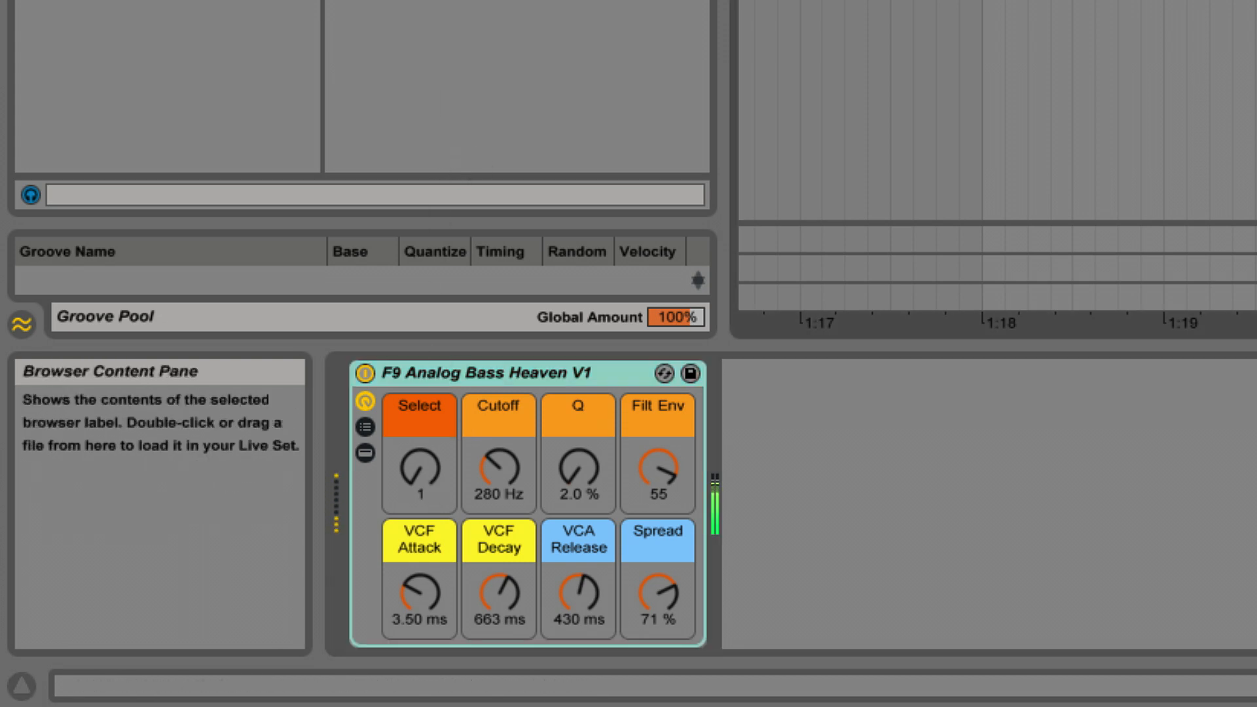
pyautogui.click(418, 473)
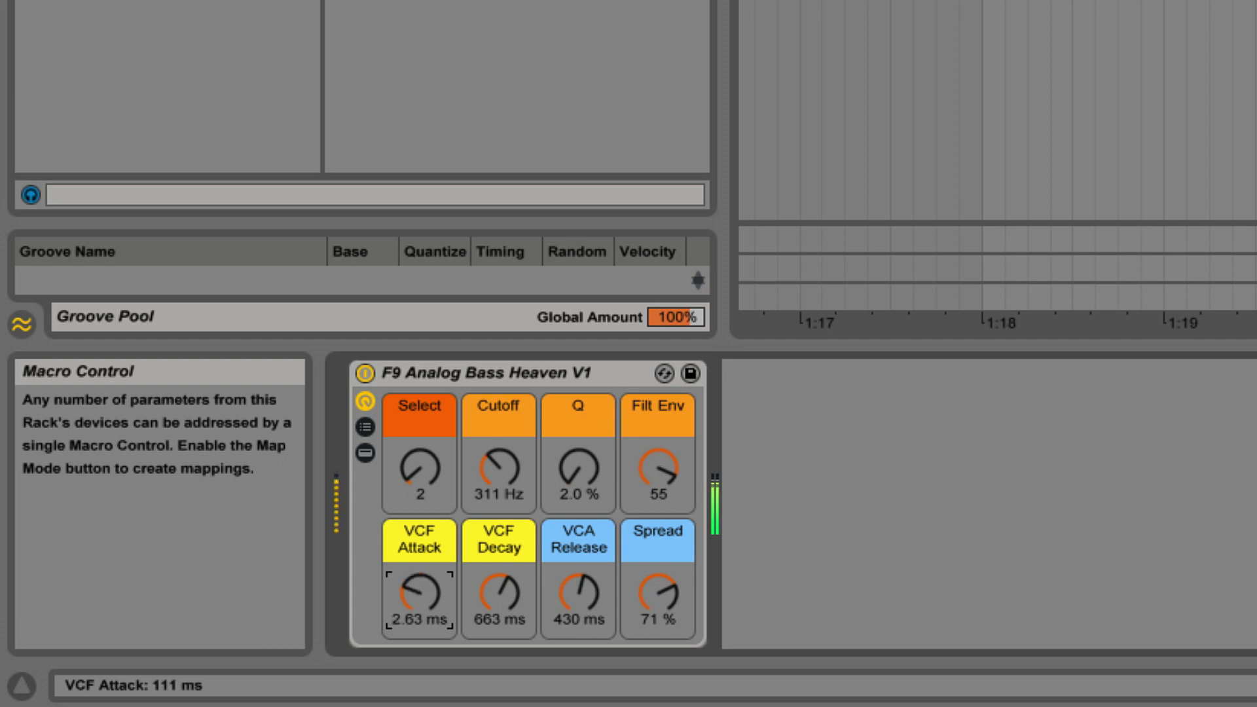
# Lengthen VCF Attack and Decay and drop the cutoff low on Analog Bass Heaven
pyautogui.moveTo(417, 593); pyautogui.dragTo(417, 578)
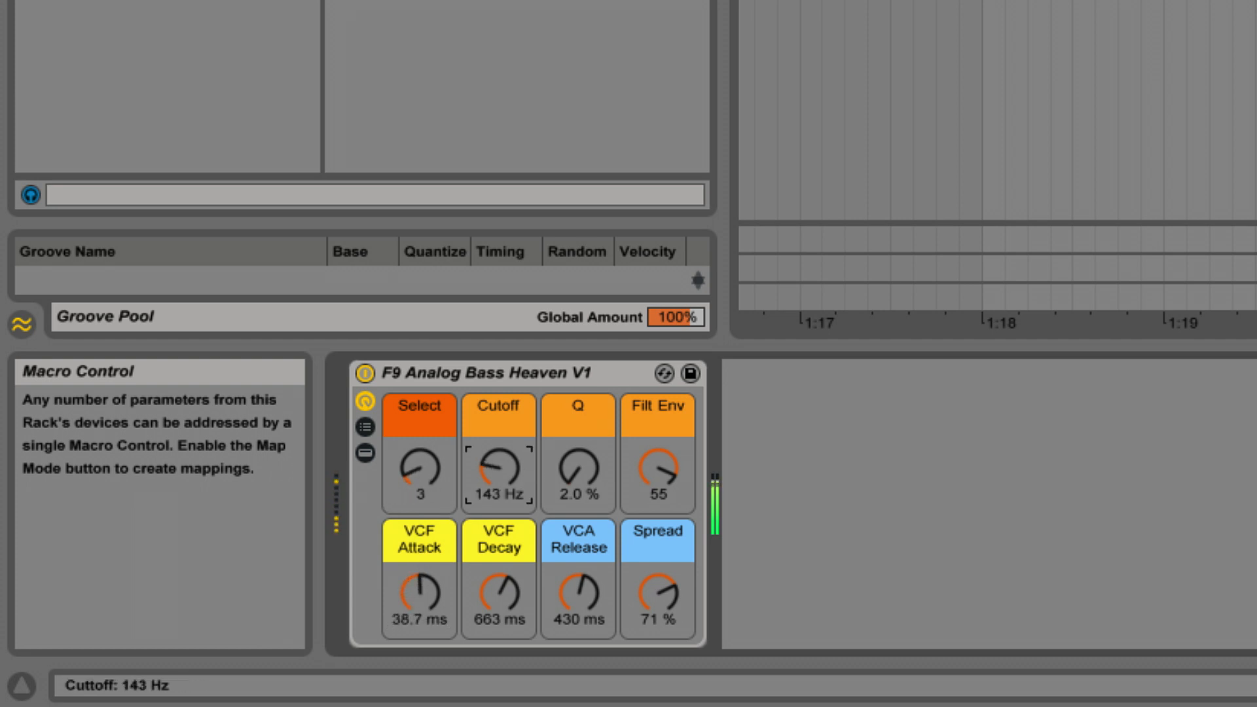
pyautogui.moveTo(498, 469); pyautogui.dragTo(497, 437)
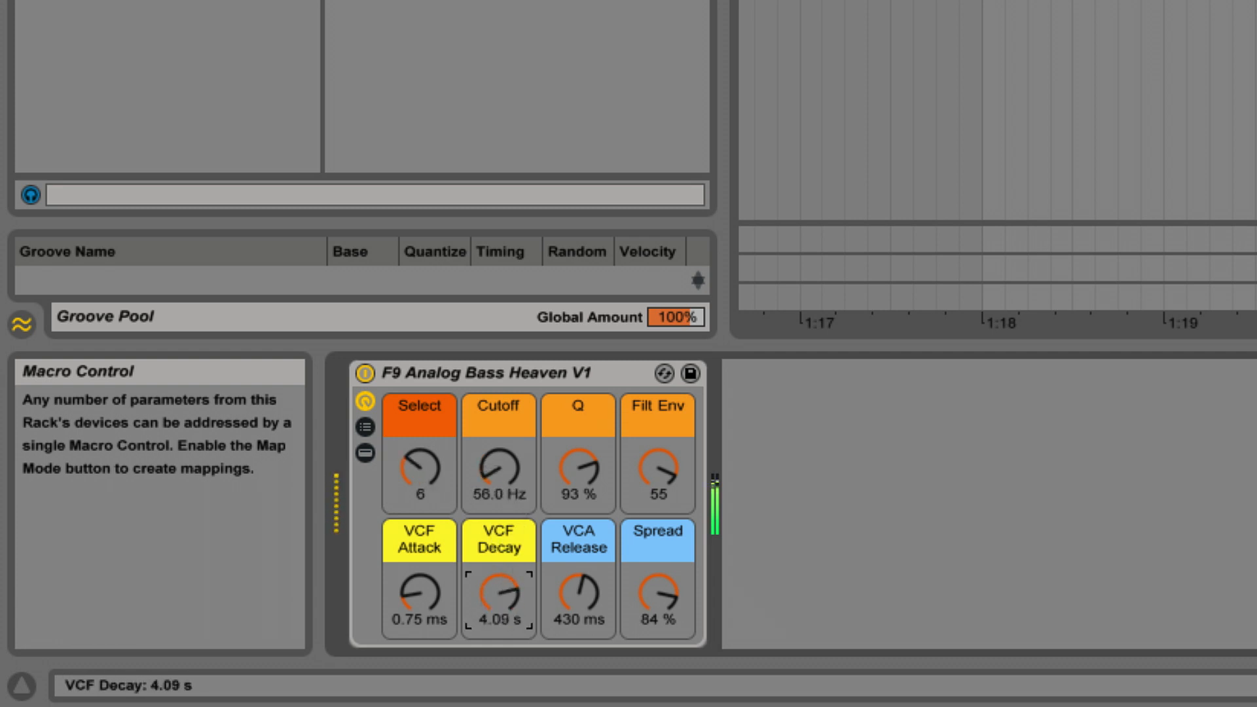
pyautogui.moveTo(417, 593); pyautogui.dragTo(417, 561)
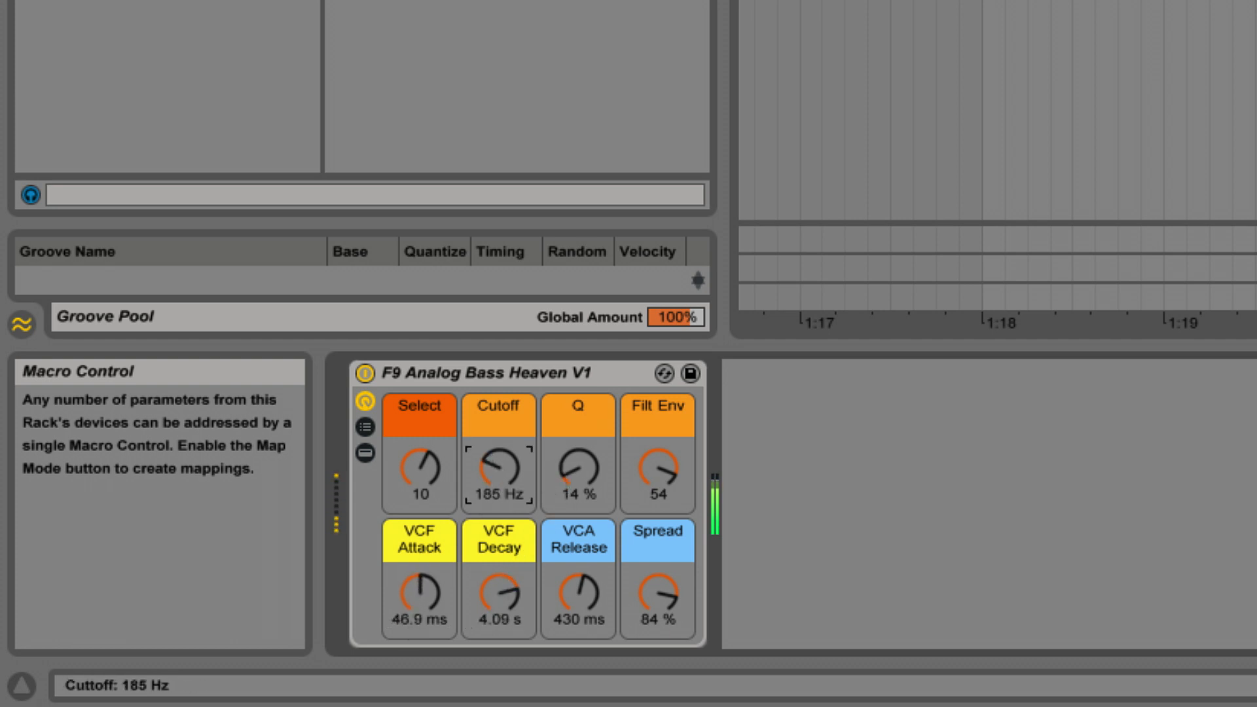
# Set Analog Bass Heaven to variation 15: shorter decay, brighter cutoff, negative Filt Env
pyautogui.moveTo(578, 467); pyautogui.dragTo(578, 432)
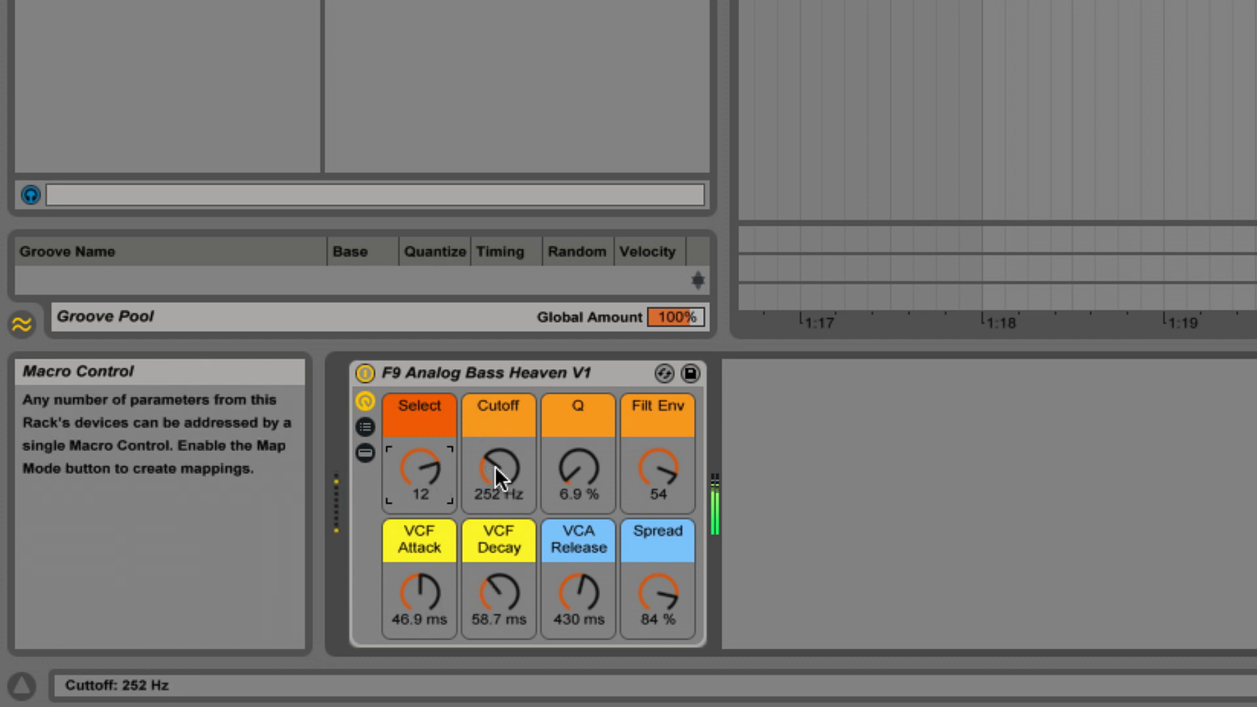
pyautogui.moveTo(498, 473); pyautogui.dragTo(497, 449)
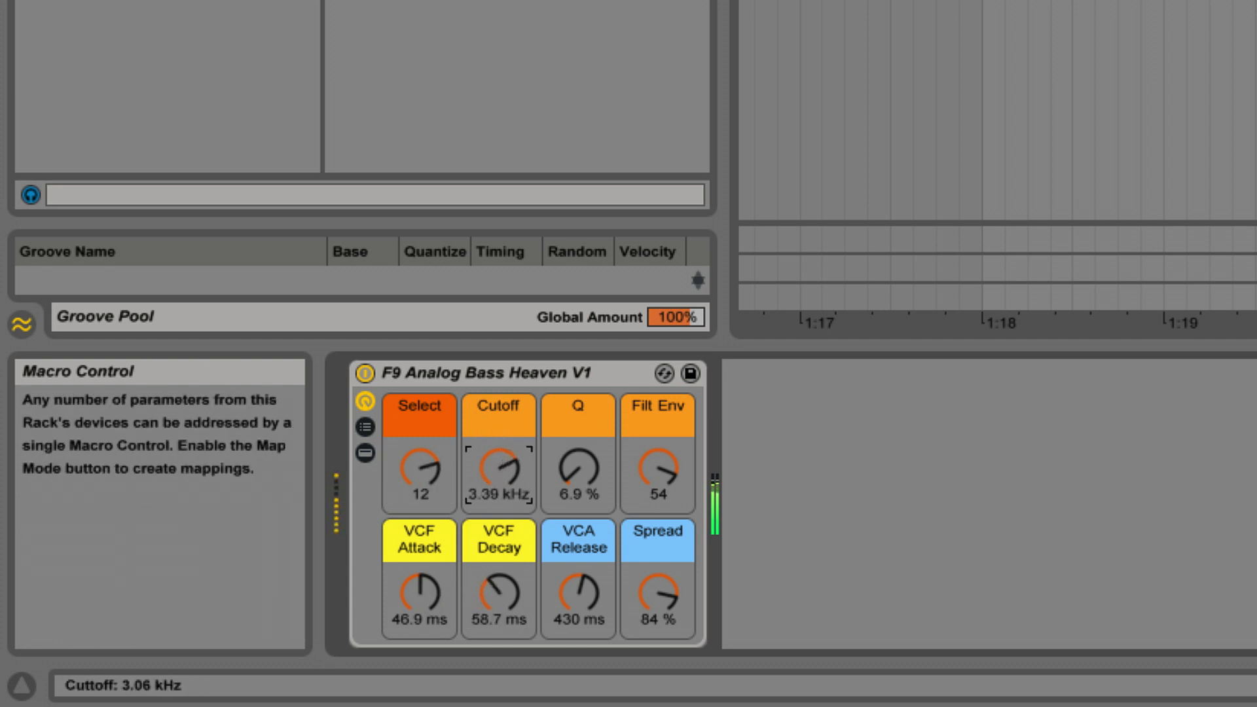
pyautogui.moveTo(498, 469); pyautogui.dragTo(428, 595)
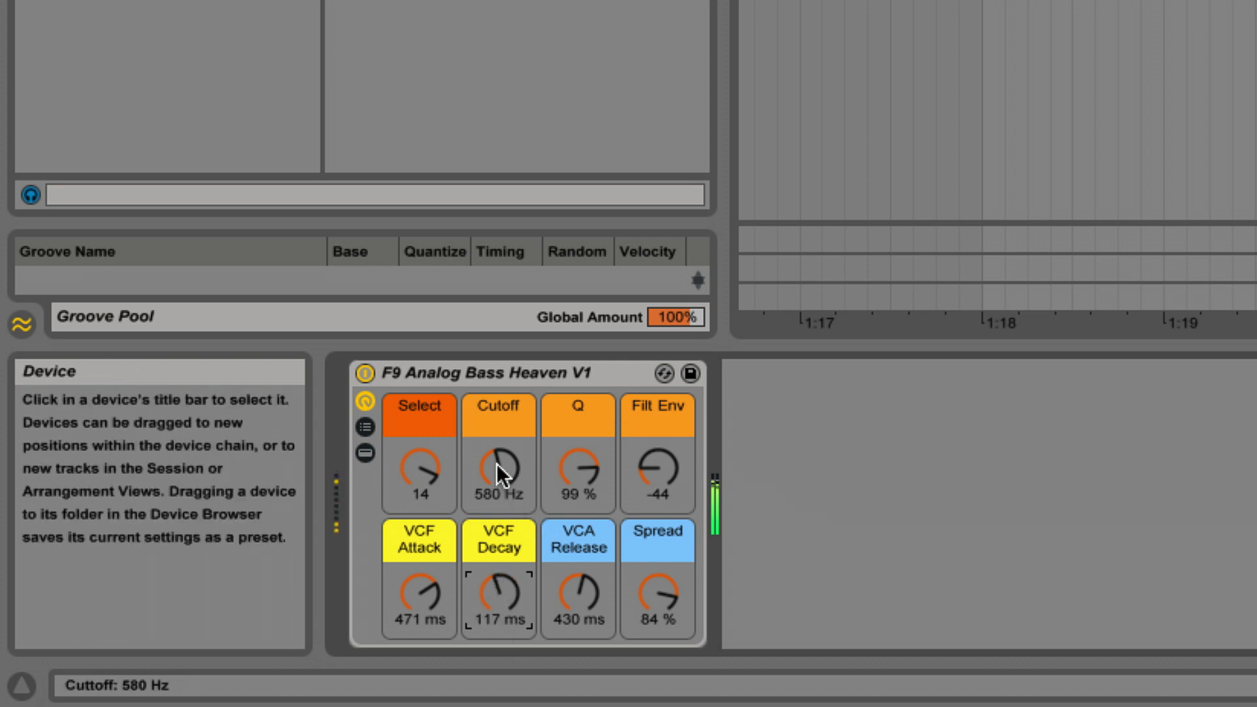
pyautogui.moveTo(497, 469); pyautogui.dragTo(497, 450)
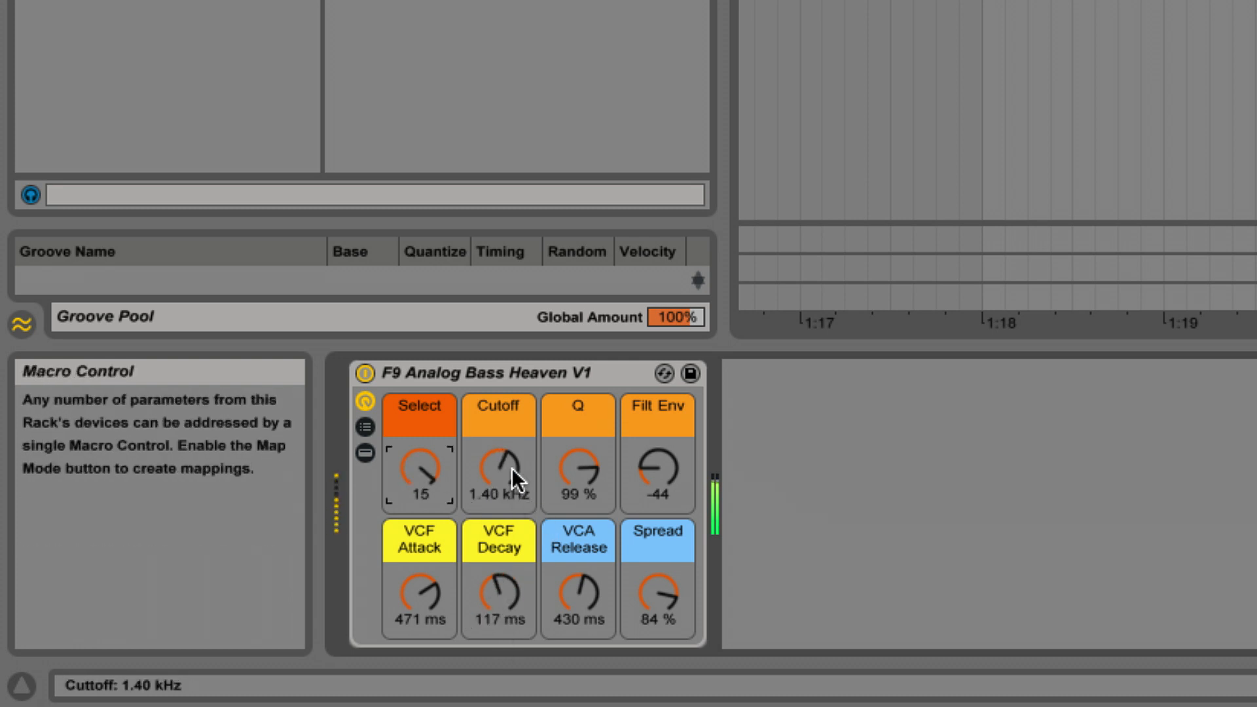
pyautogui.moveTo(497, 465); pyautogui.dragTo(513, 481)
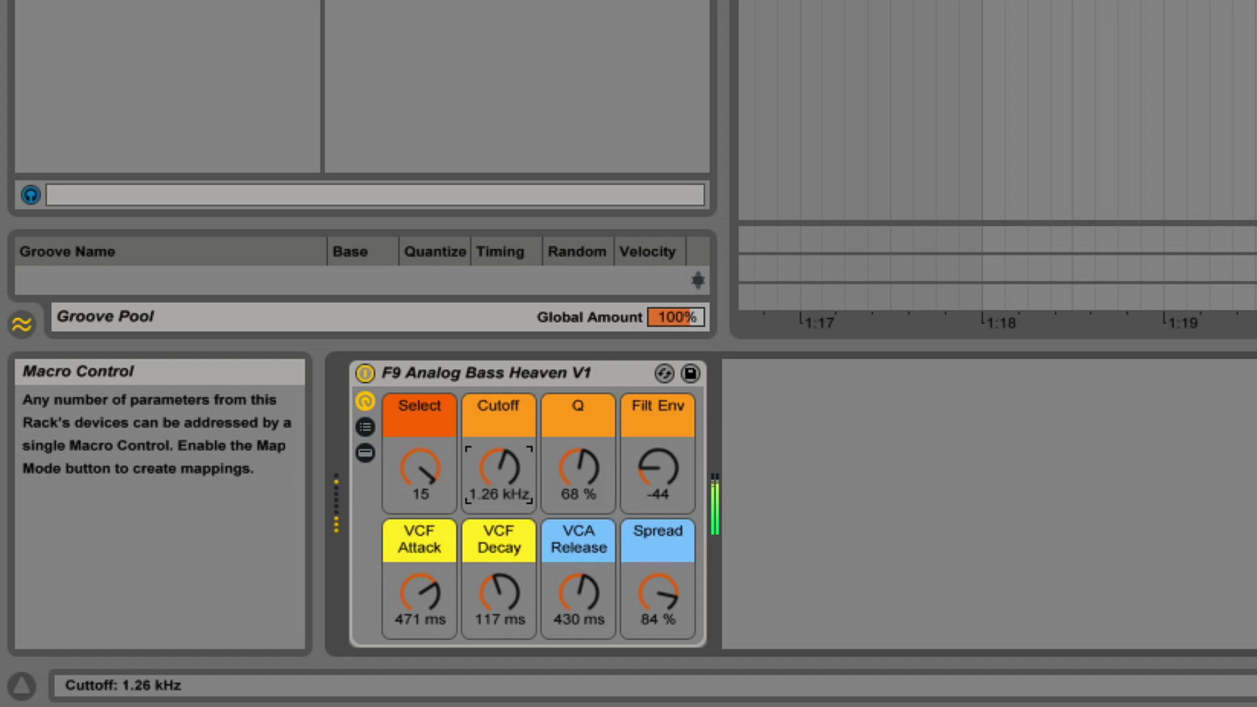
pyautogui.moveTo(498, 466); pyautogui.dragTo(497, 449)
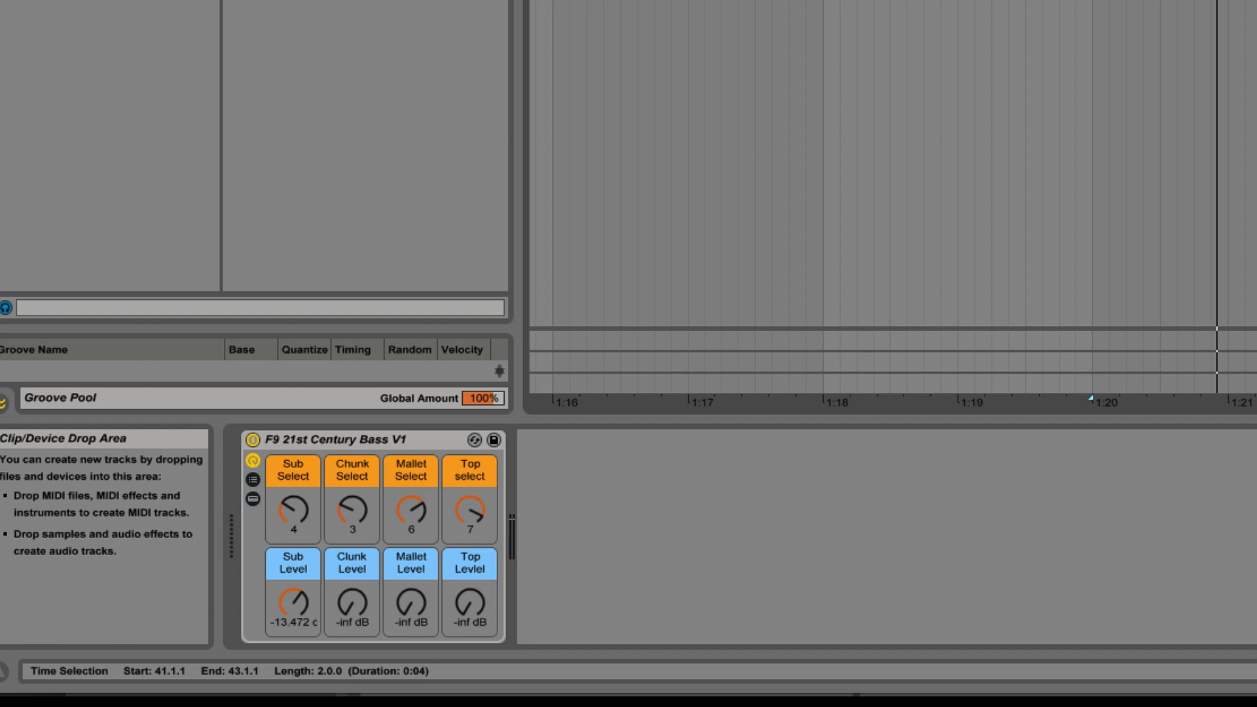
pyautogui.moveTo(929, 94)
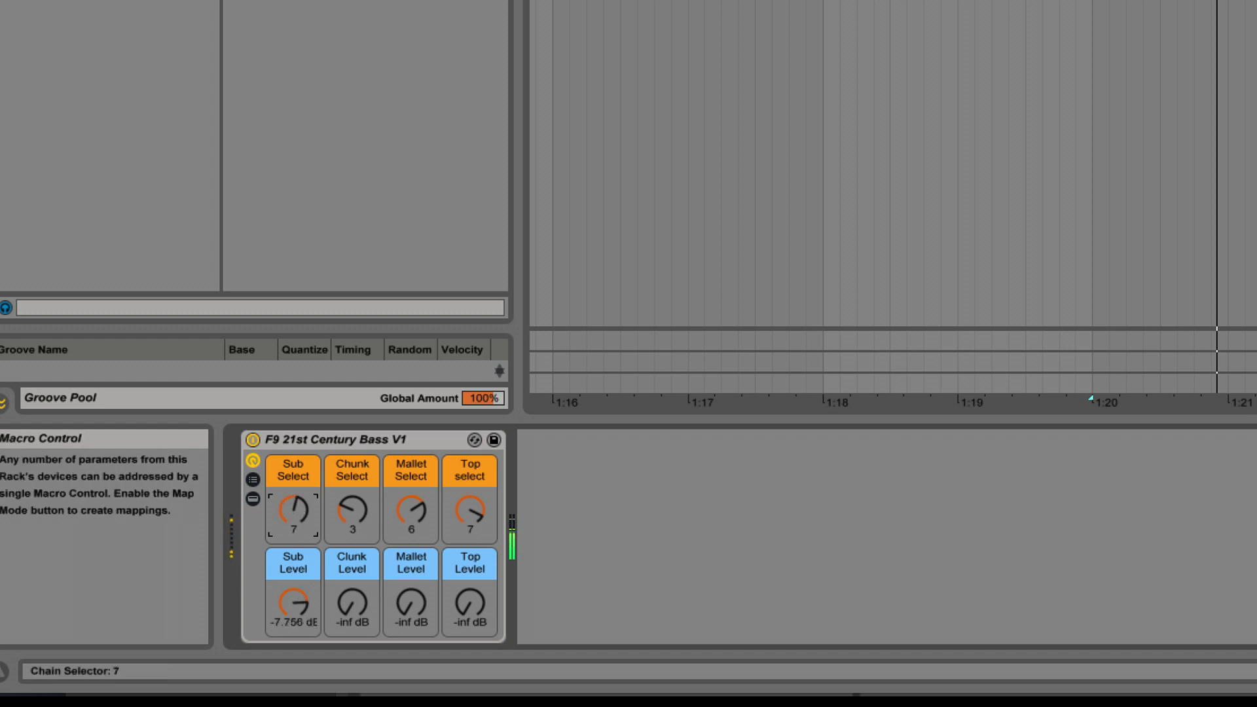
# Cycle through sub bass variations and adjust the clunk layer level
pyautogui.moveTo(293, 512); pyautogui.dragTo(292, 495)
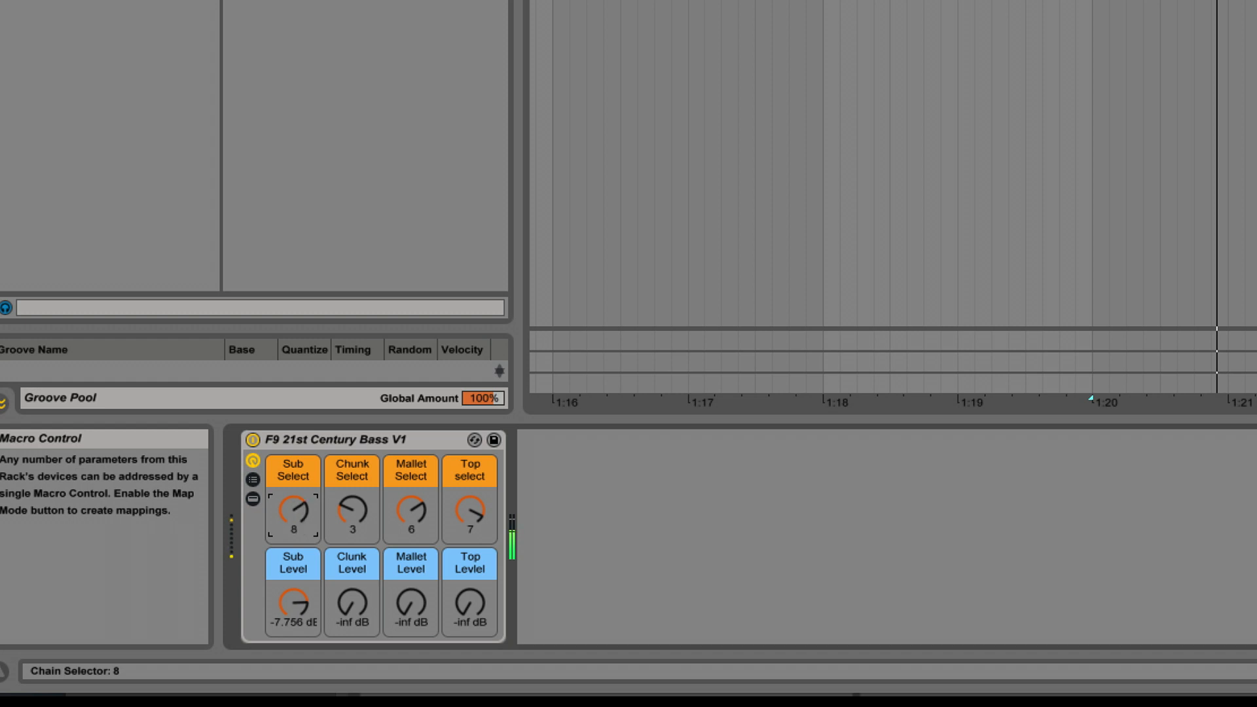
pyautogui.moveTo(292, 517); pyautogui.dragTo(293, 504)
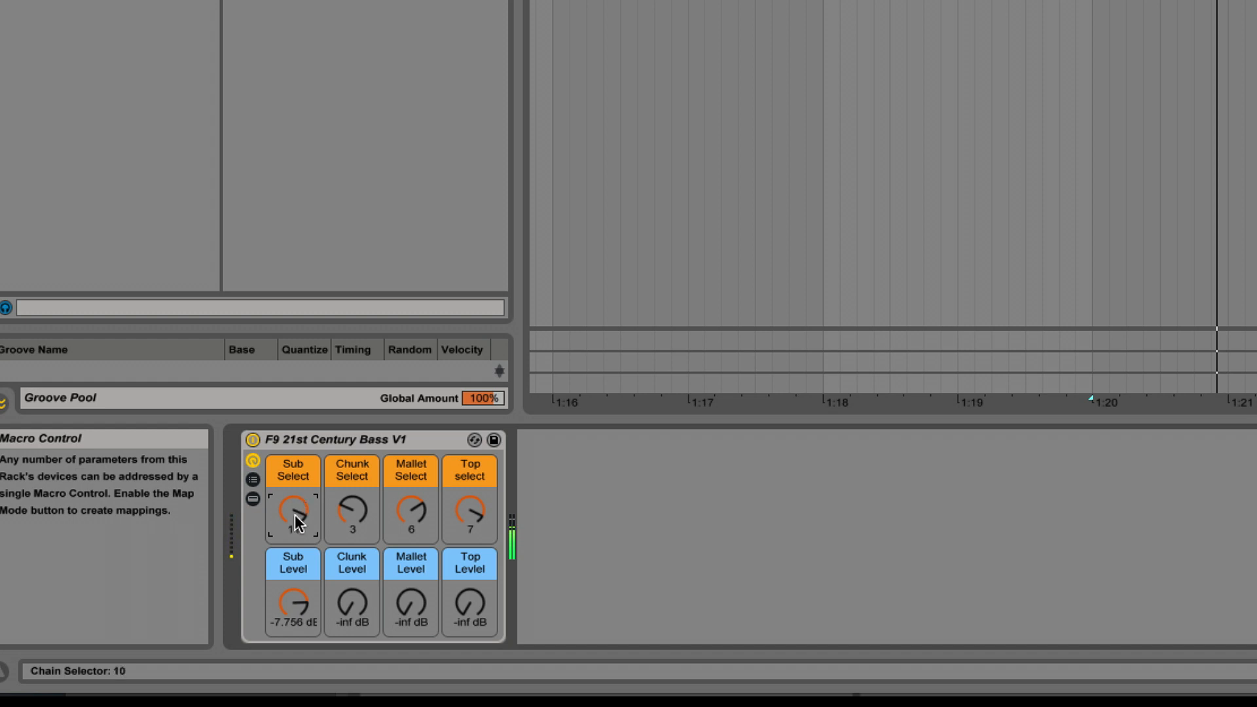
pyautogui.moveTo(293, 513); pyautogui.dragTo(294, 509)
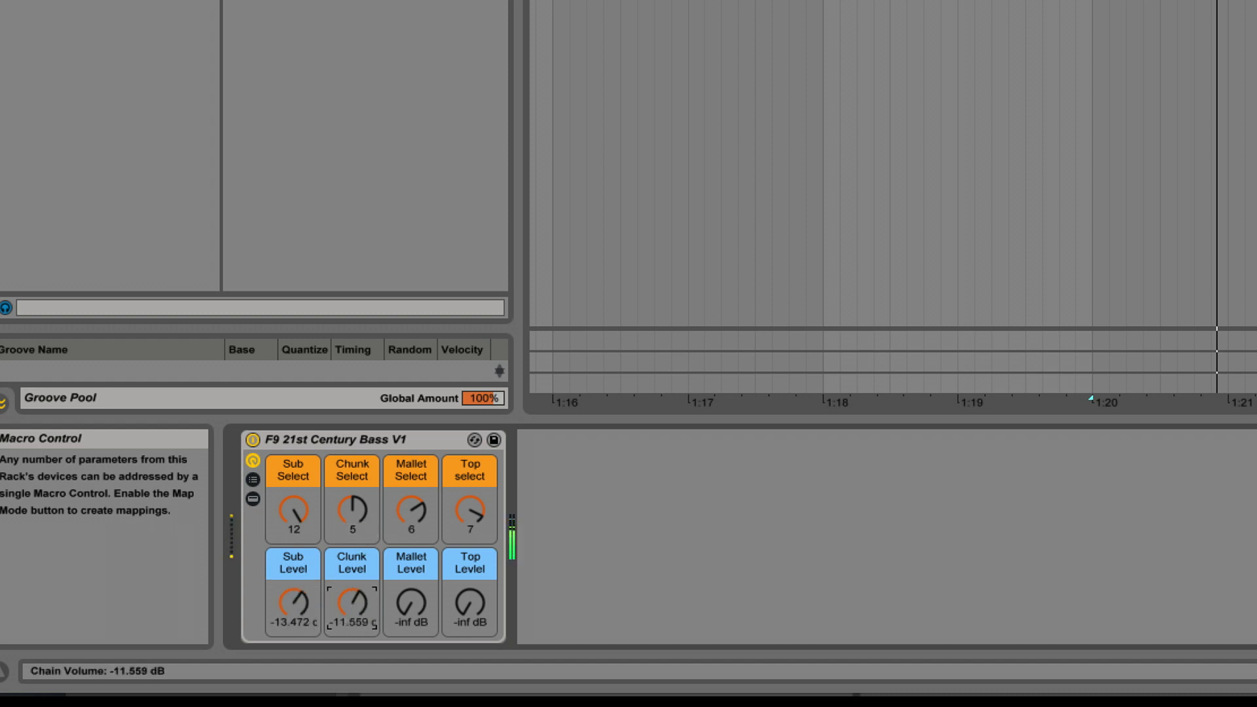
pyautogui.moveTo(293, 514); pyautogui.dragTo(292, 545)
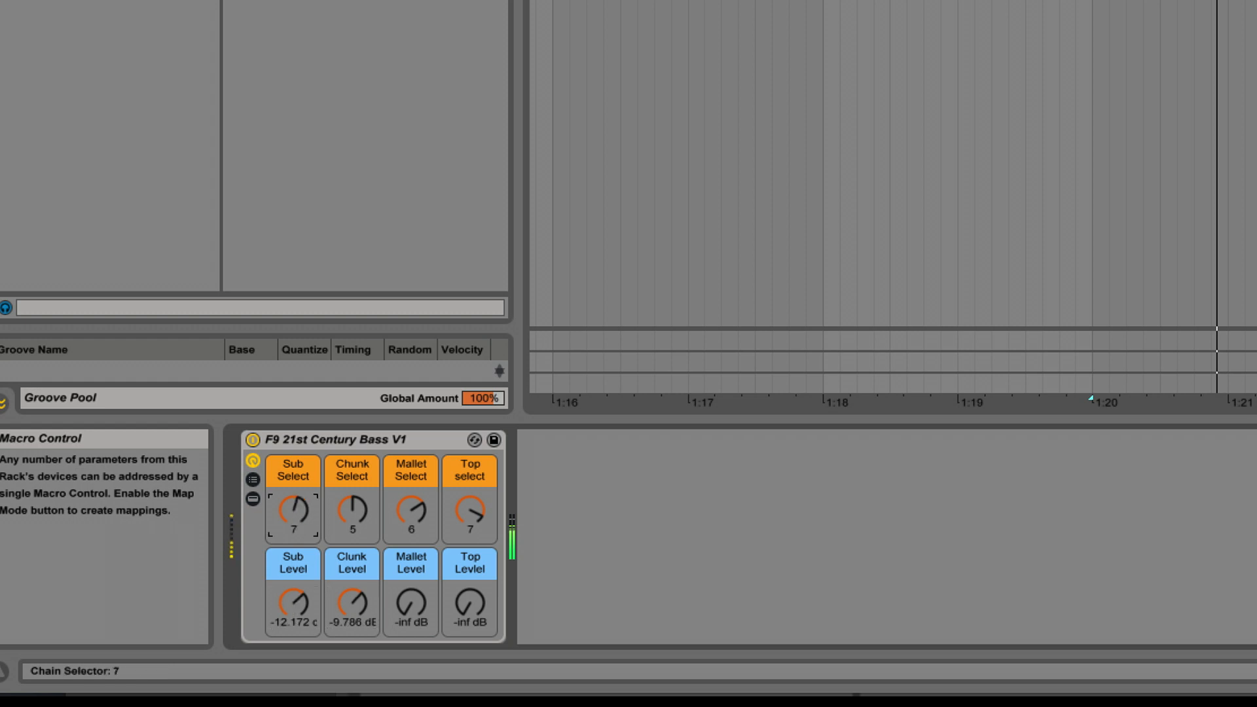
pyautogui.moveTo(292, 513); pyautogui.dragTo(292, 529)
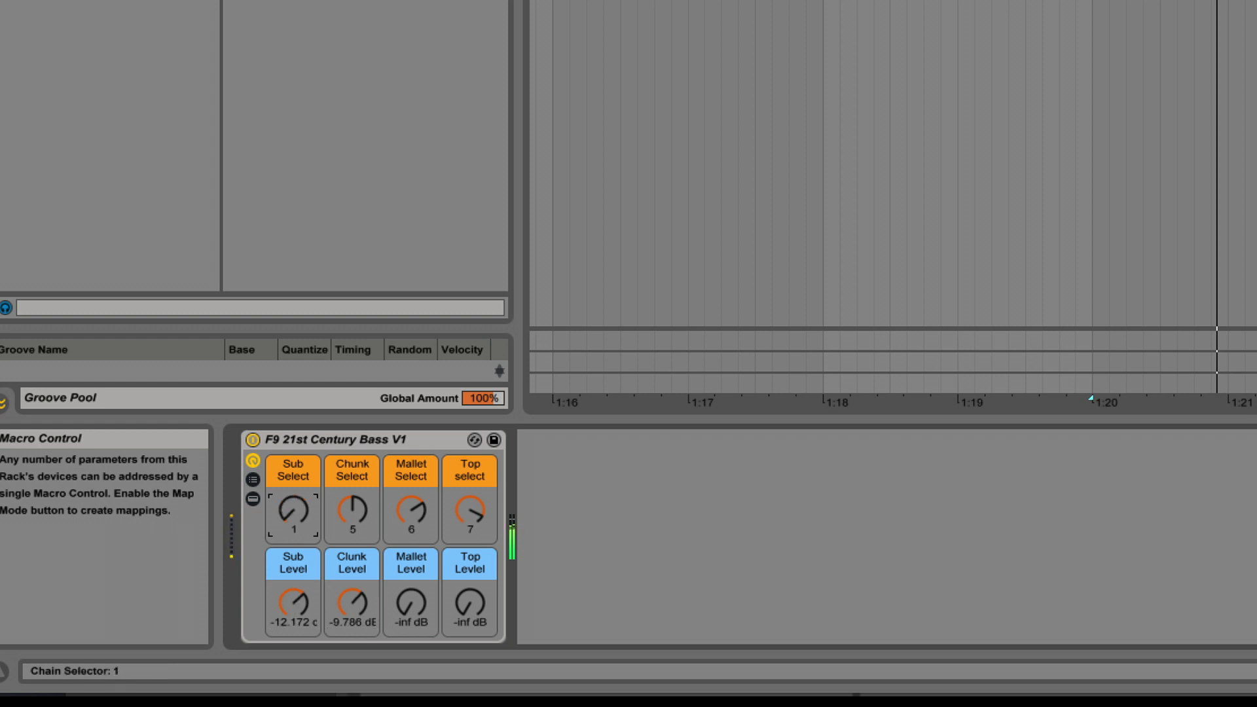
pyautogui.moveTo(351, 603); pyautogui.dragTo(368, 610)
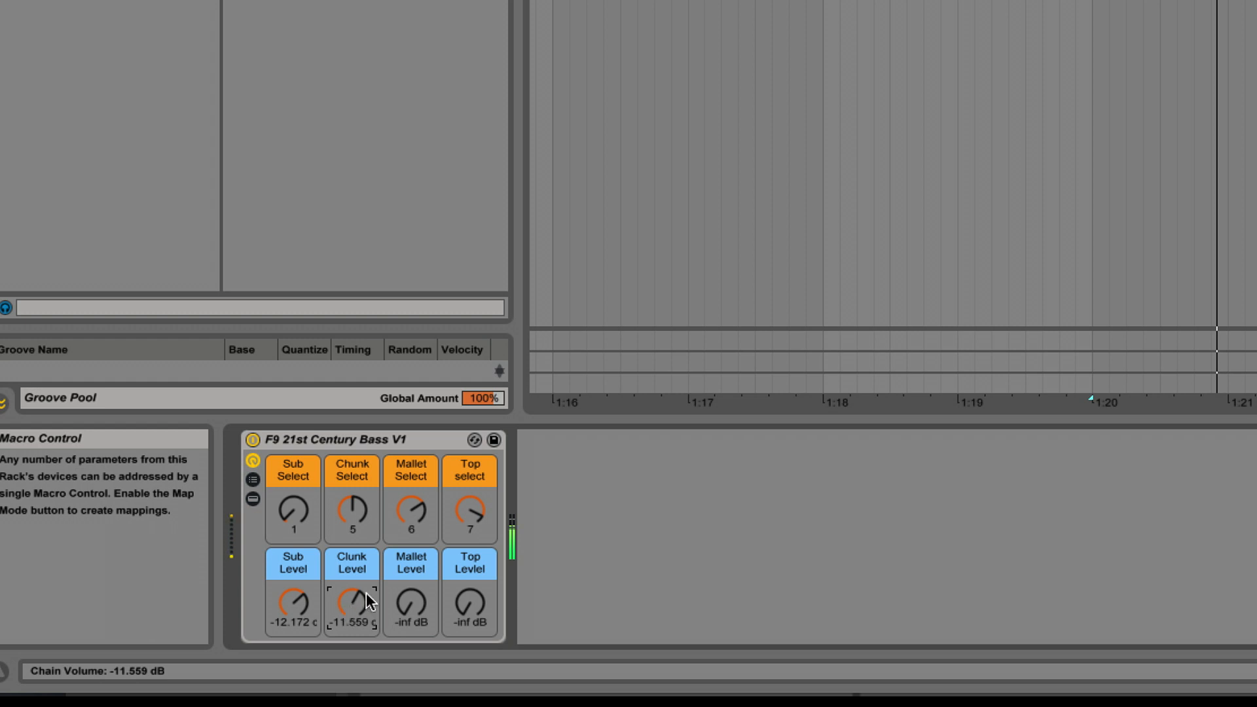
pyautogui.moveTo(351, 602); pyautogui.dragTo(357, 613)
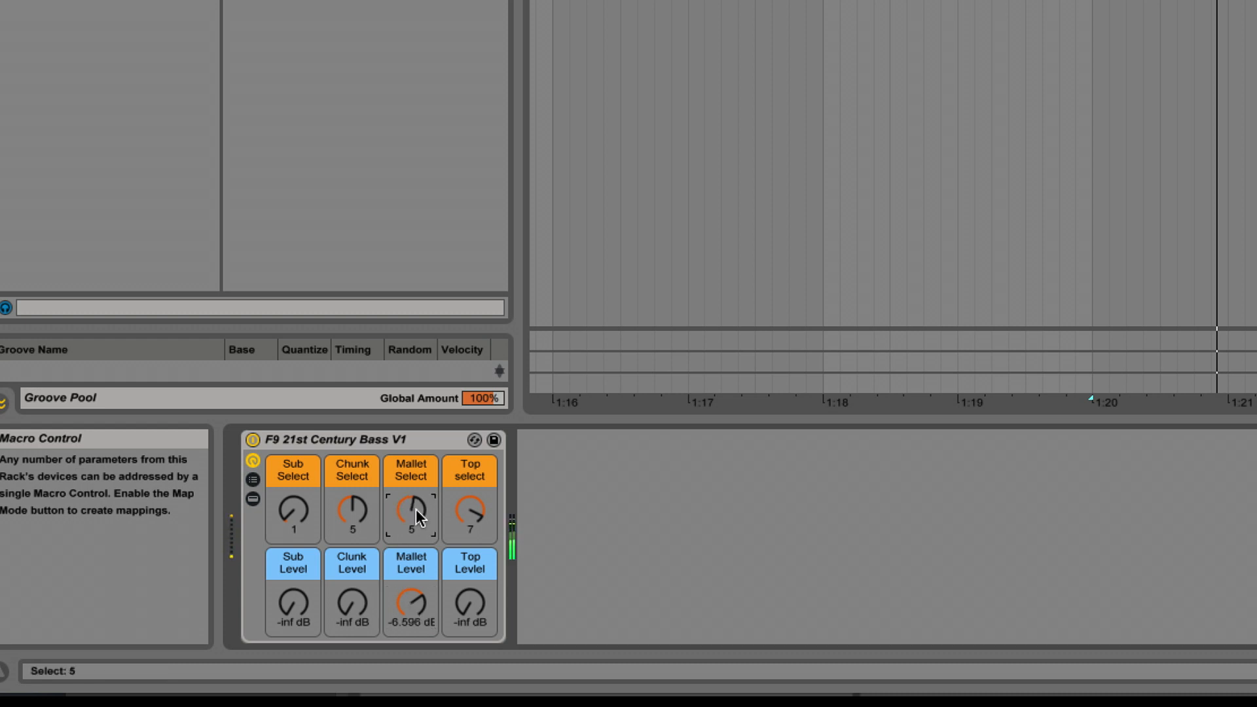
# Step through mallet sounds and silence the mallet layer, then set top to 6 dB and sound 7
pyautogui.moveTo(410, 514); pyautogui.dragTo(411, 489)
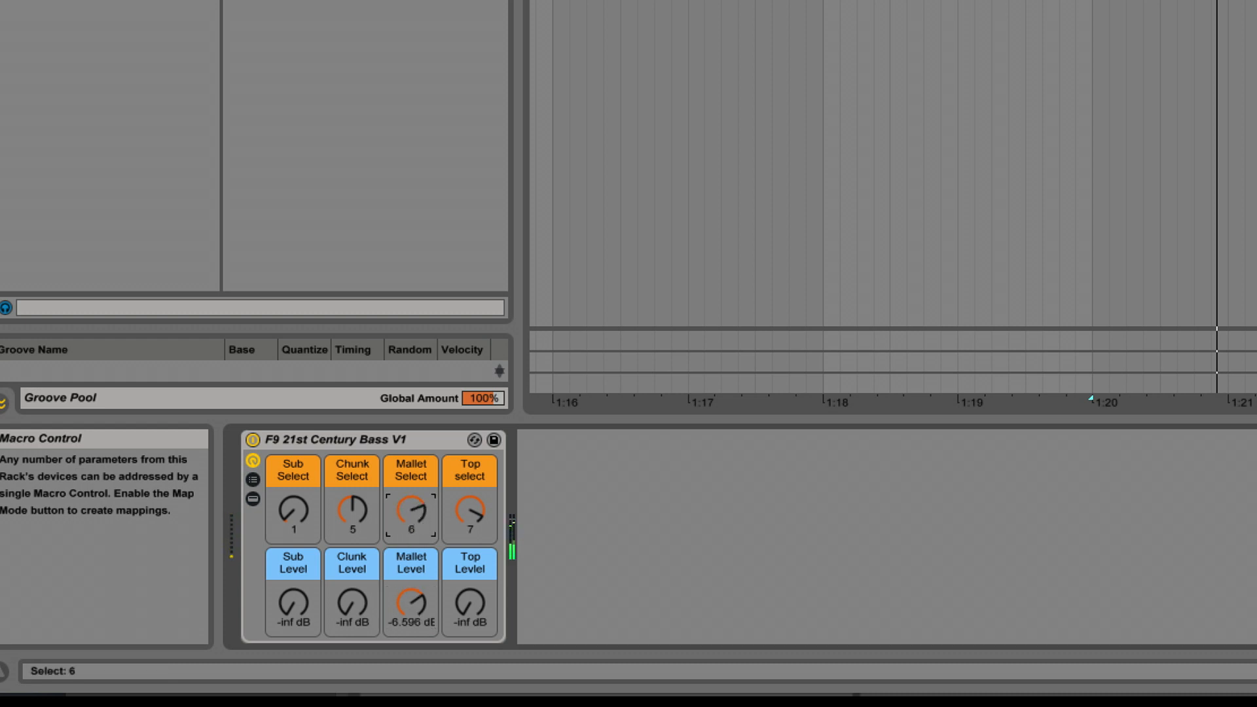
pyautogui.moveTo(410, 517); pyautogui.dragTo(410, 497)
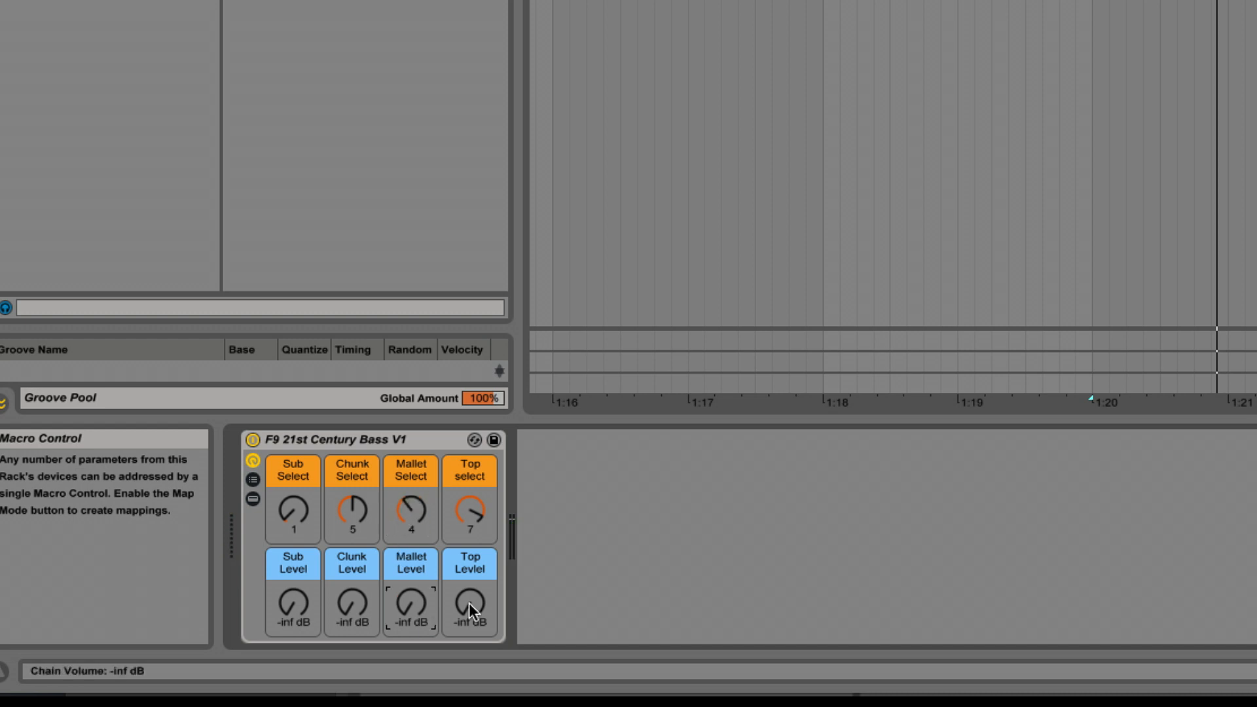
pyautogui.moveTo(469, 599); pyautogui.dragTo(469, 561)
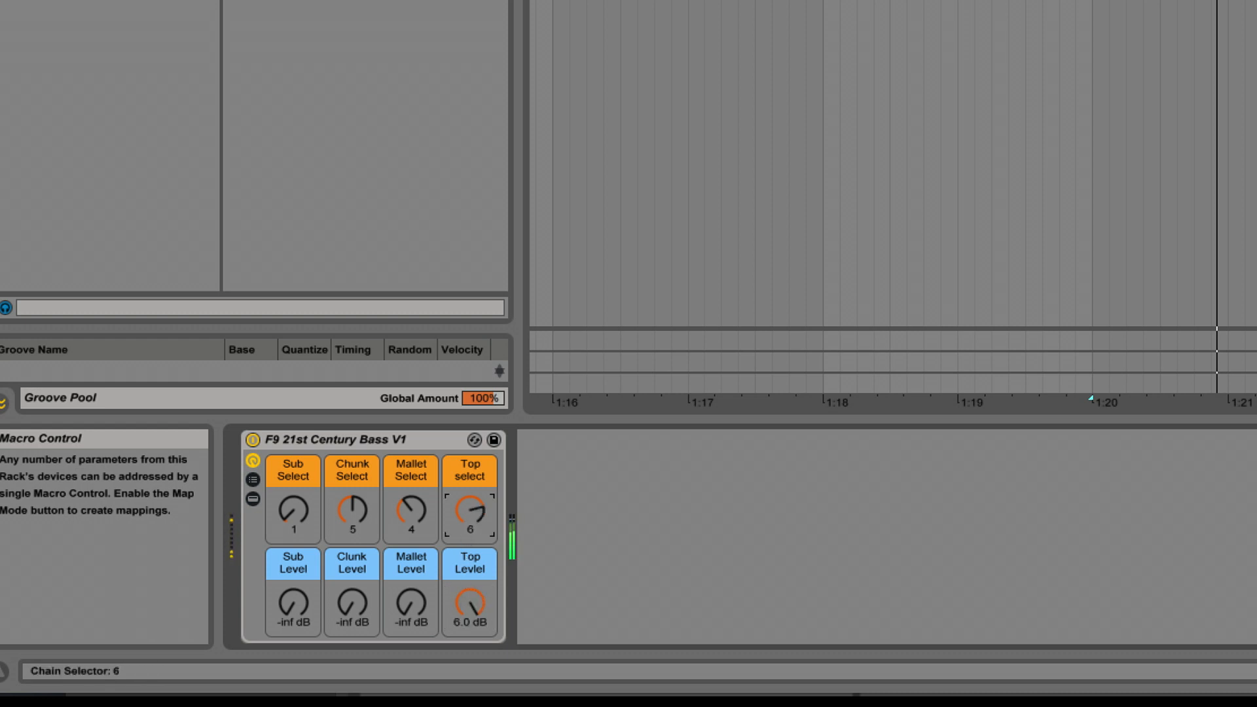
pyautogui.moveTo(469, 513); pyautogui.dragTo(469, 533)
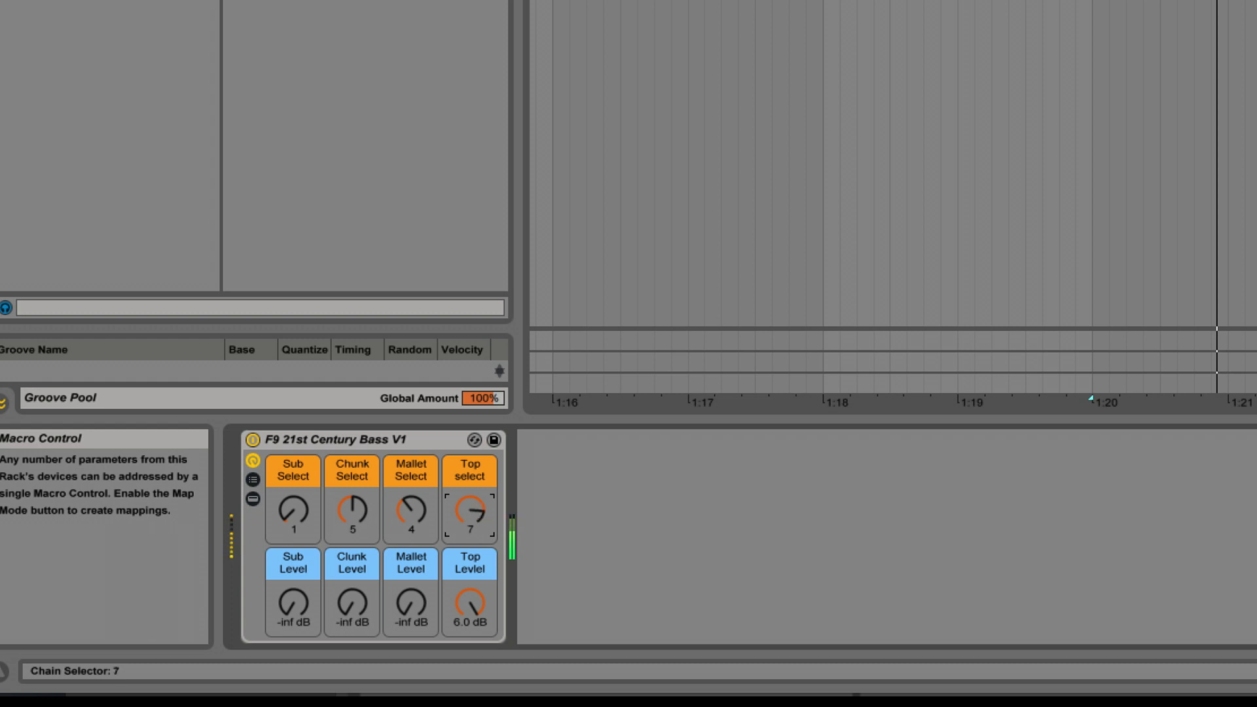
pyautogui.moveTo(470, 516); pyautogui.dragTo(470, 545)
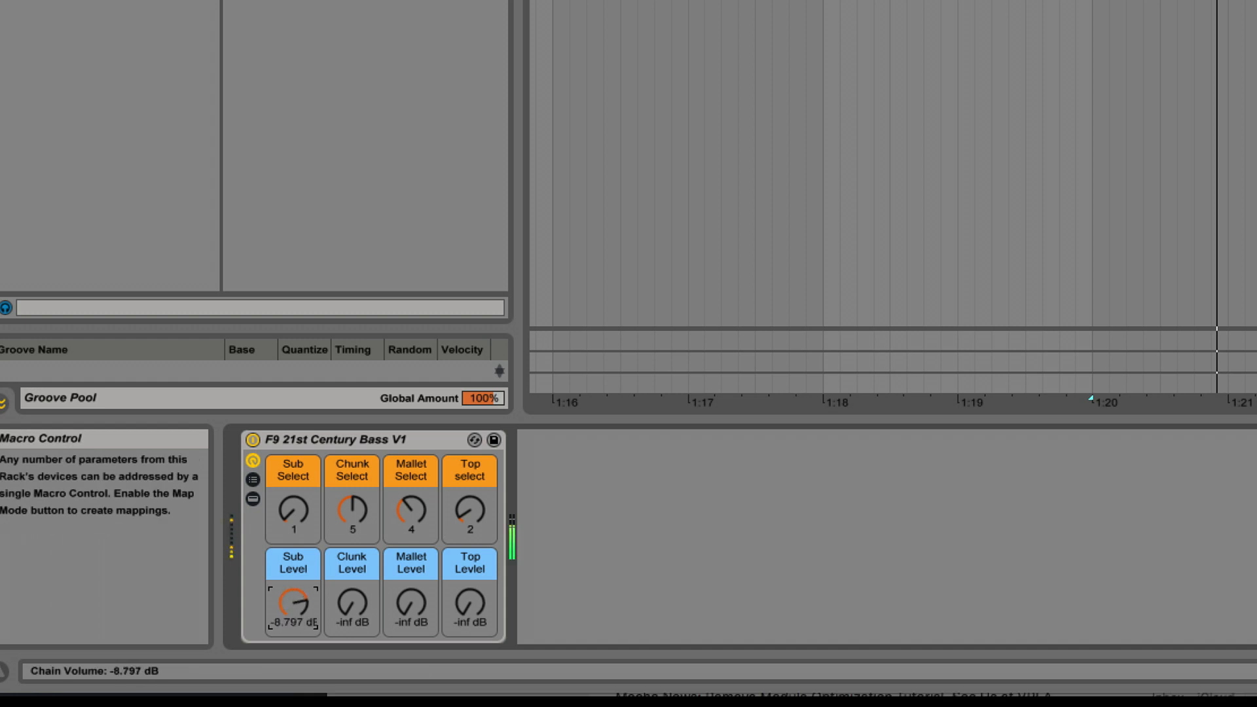
# Raise sub and clunk levels, pick top sound 7, and lower top and mallet levels
pyautogui.moveTo(293, 605); pyautogui.dragTo(308, 597)
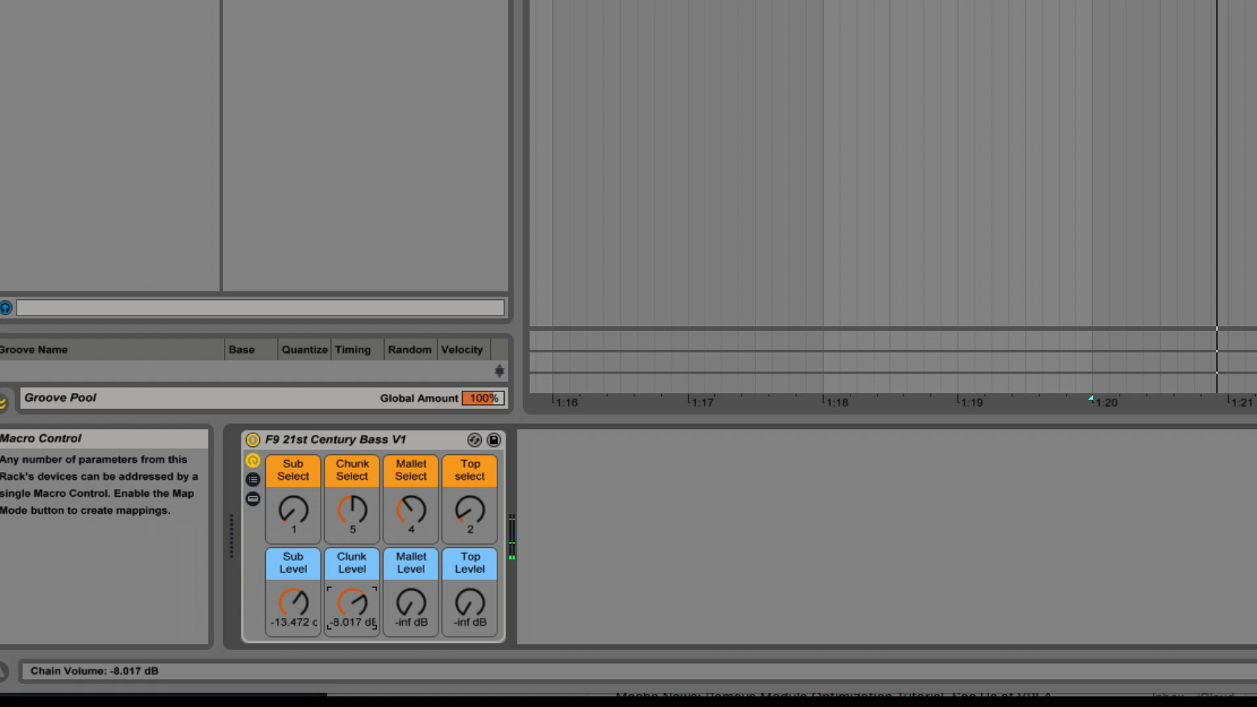
pyautogui.moveTo(351, 603); pyautogui.dragTo(351, 609)
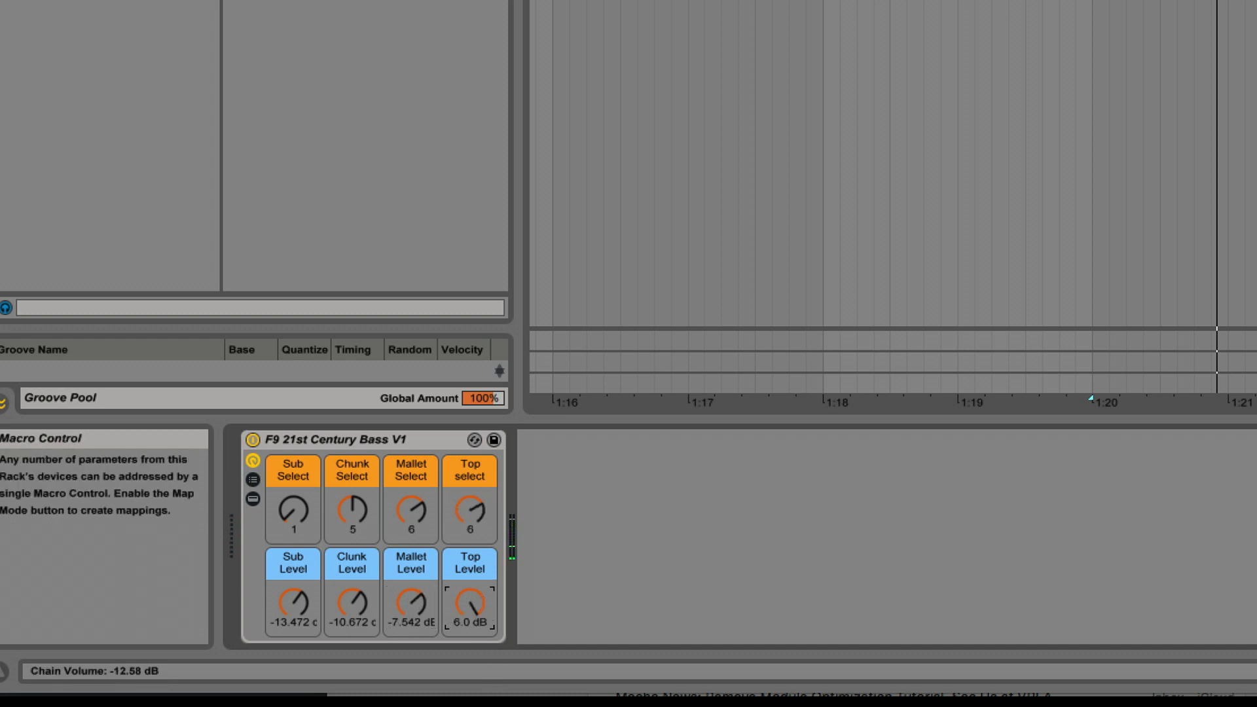
pyautogui.moveTo(470, 603); pyautogui.dragTo(470, 610)
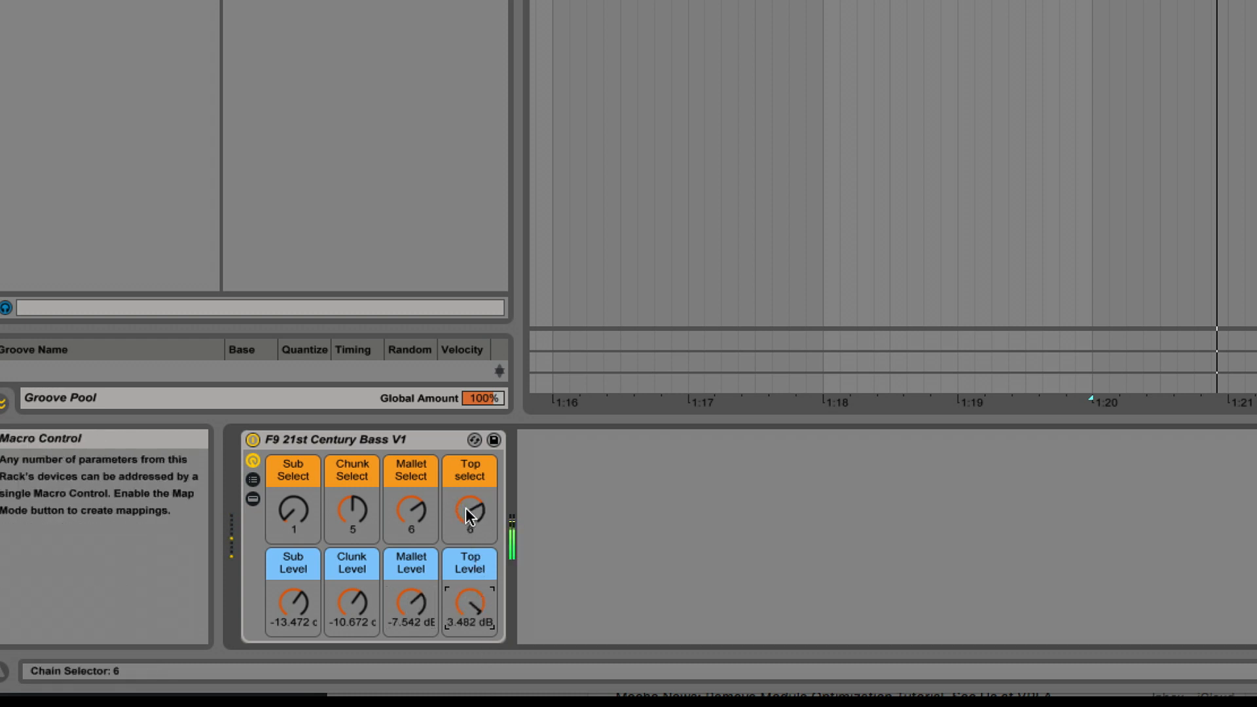
pyautogui.moveTo(469, 513); pyautogui.dragTo(469, 497)
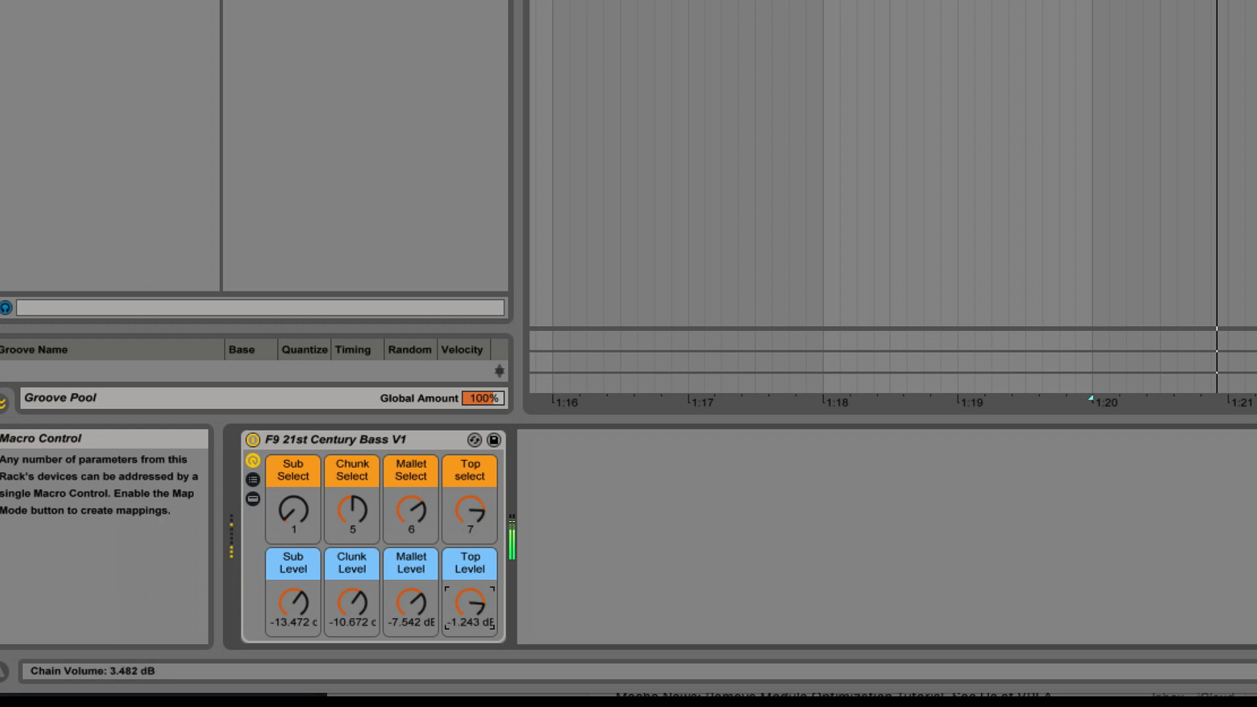
pyautogui.moveTo(470, 601); pyautogui.dragTo(470, 626)
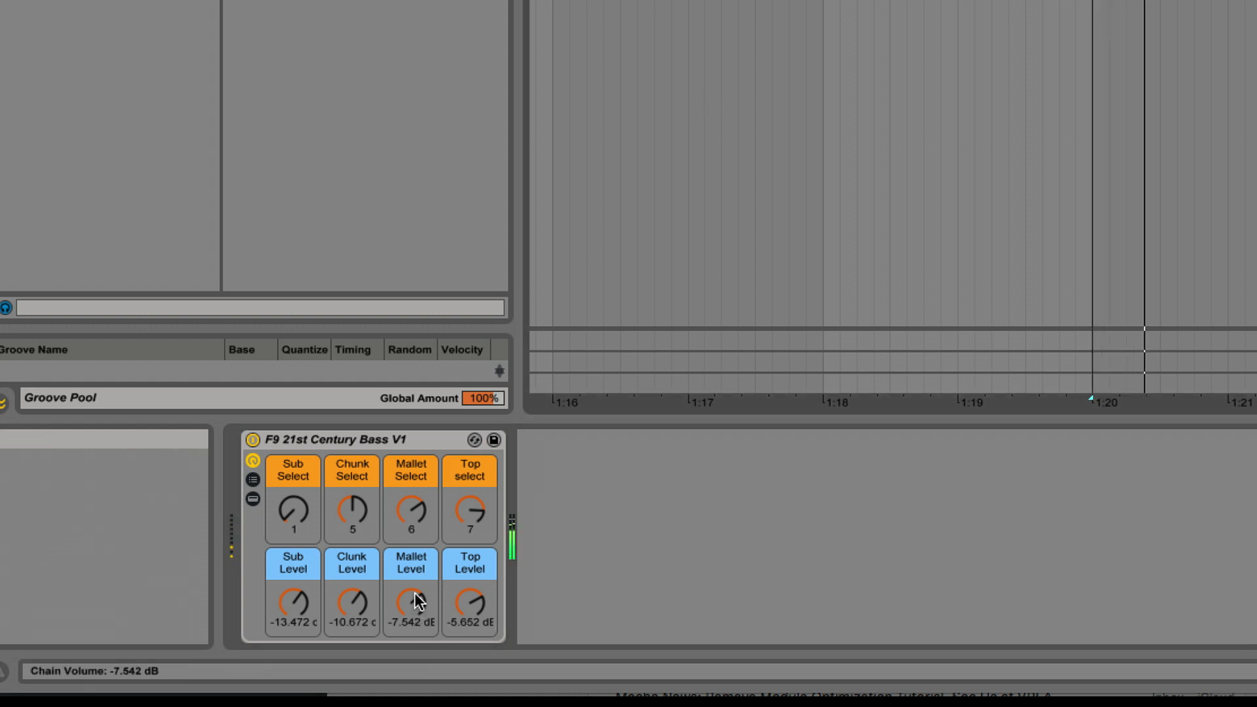
pyautogui.moveTo(410, 603); pyautogui.dragTo(410, 615)
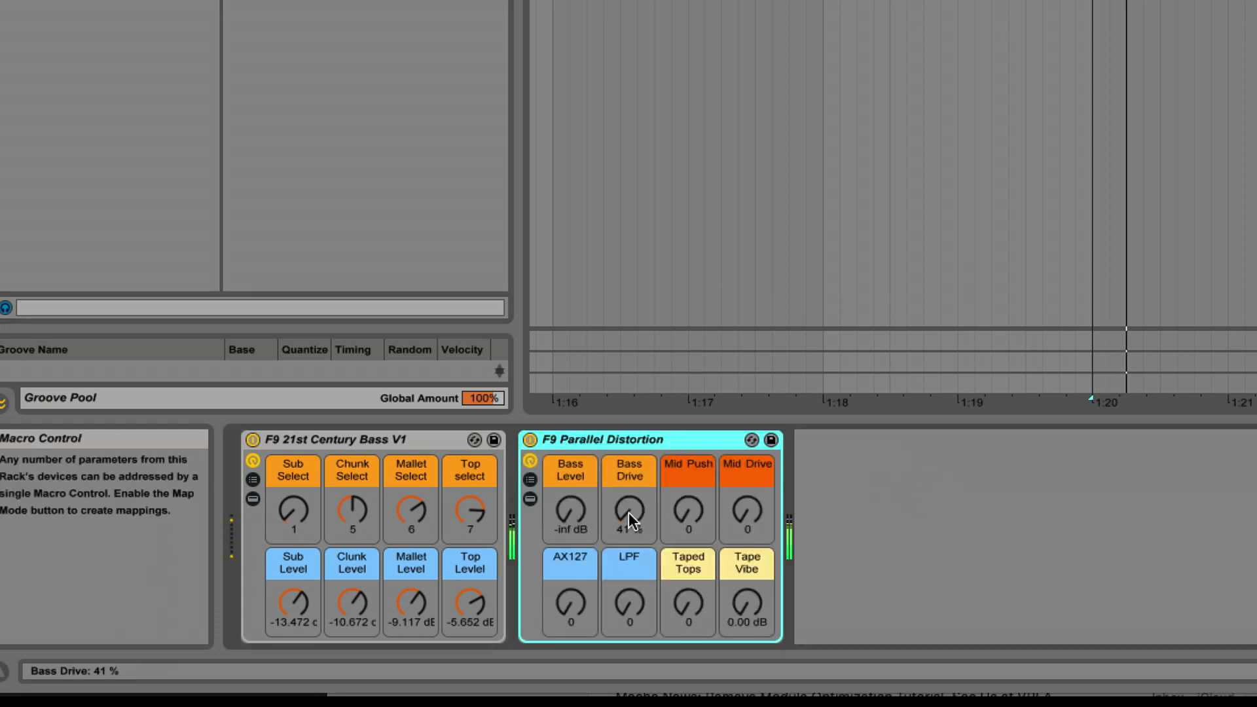
# Dial in Bass Drive 64%, Mid Push 31, AX127 29 and Tape Vibe 2.52 dB
pyautogui.moveTo(629, 512); pyautogui.dragTo(629, 490)
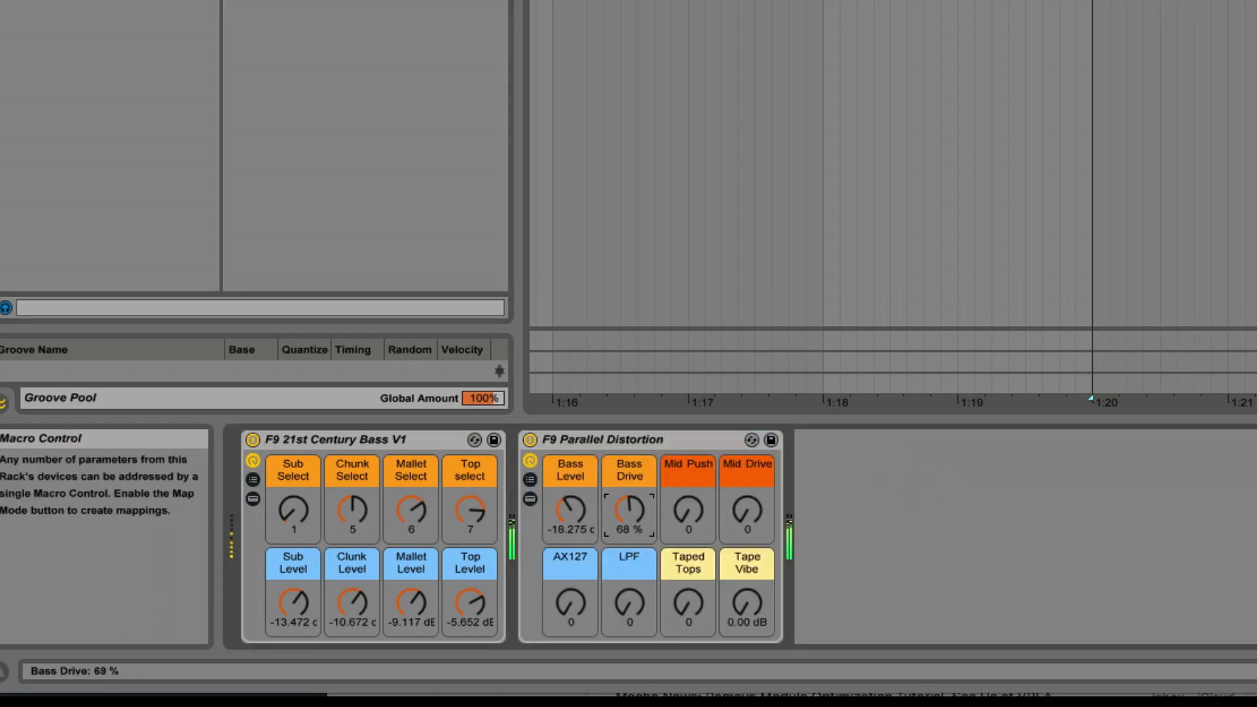
pyautogui.moveTo(746, 515); pyautogui.dragTo(746, 473)
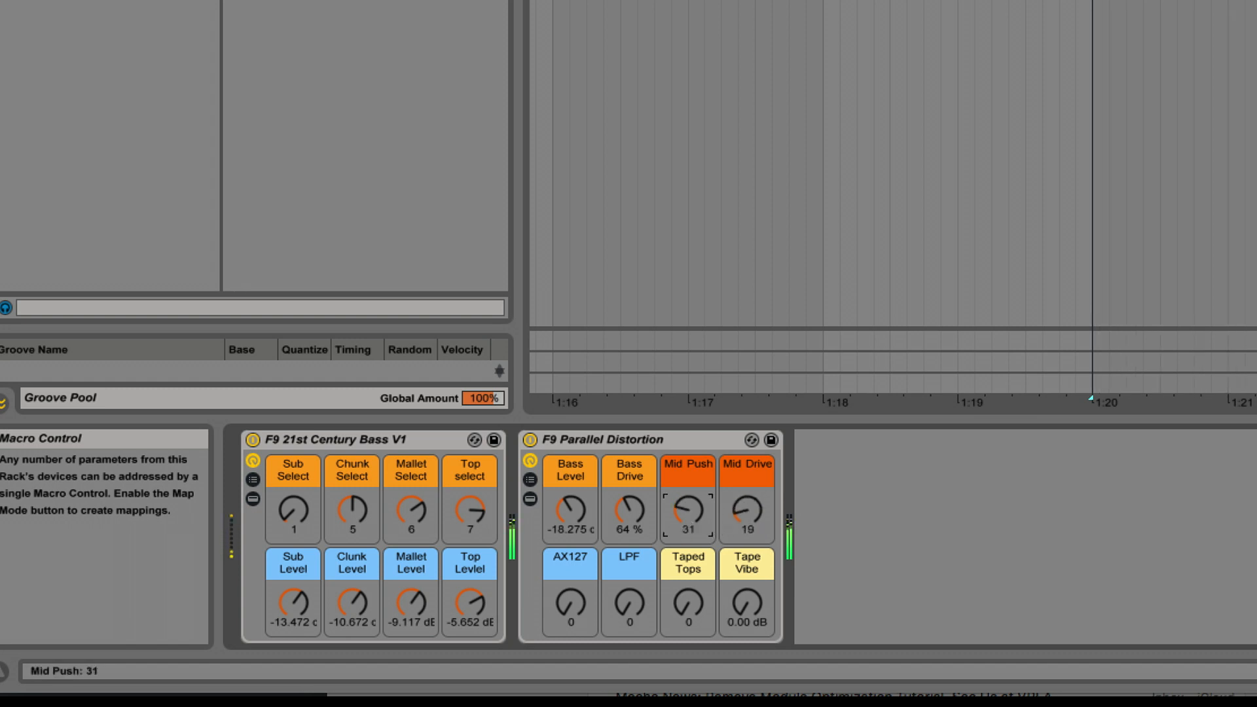
pyautogui.moveTo(746, 609); pyautogui.dragTo(746, 593)
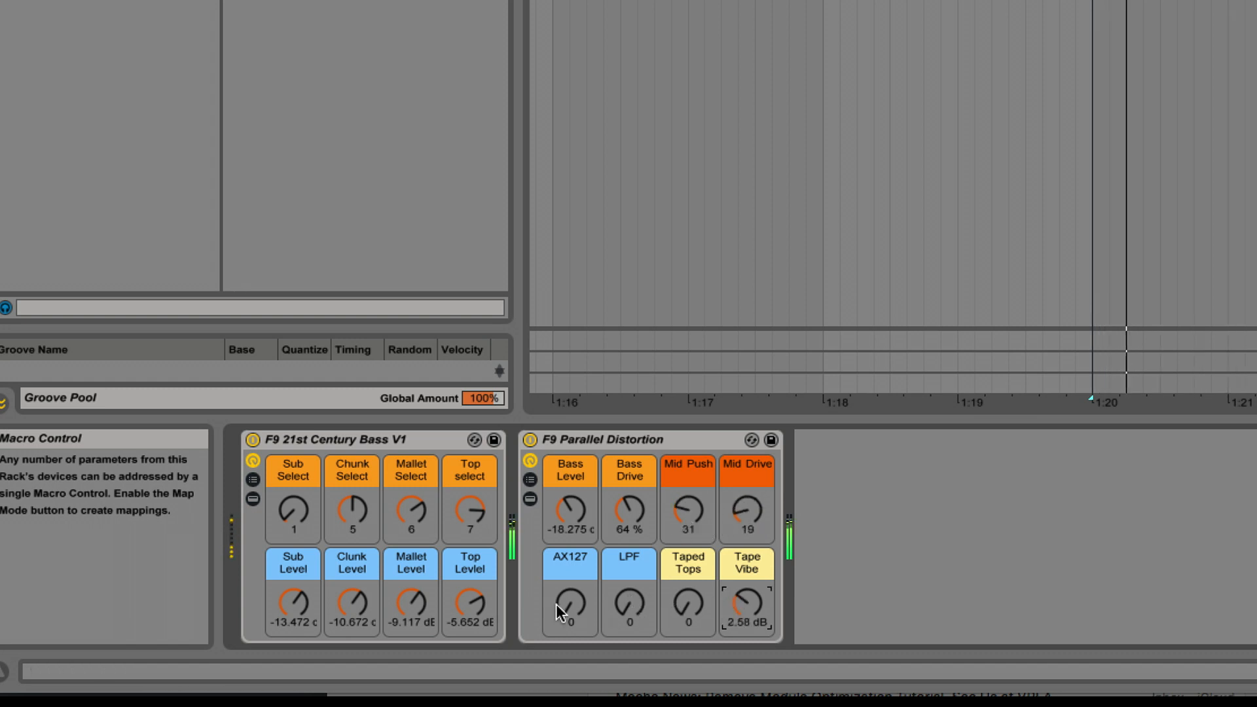
pyautogui.moveTo(569, 607); pyautogui.dragTo(568, 585)
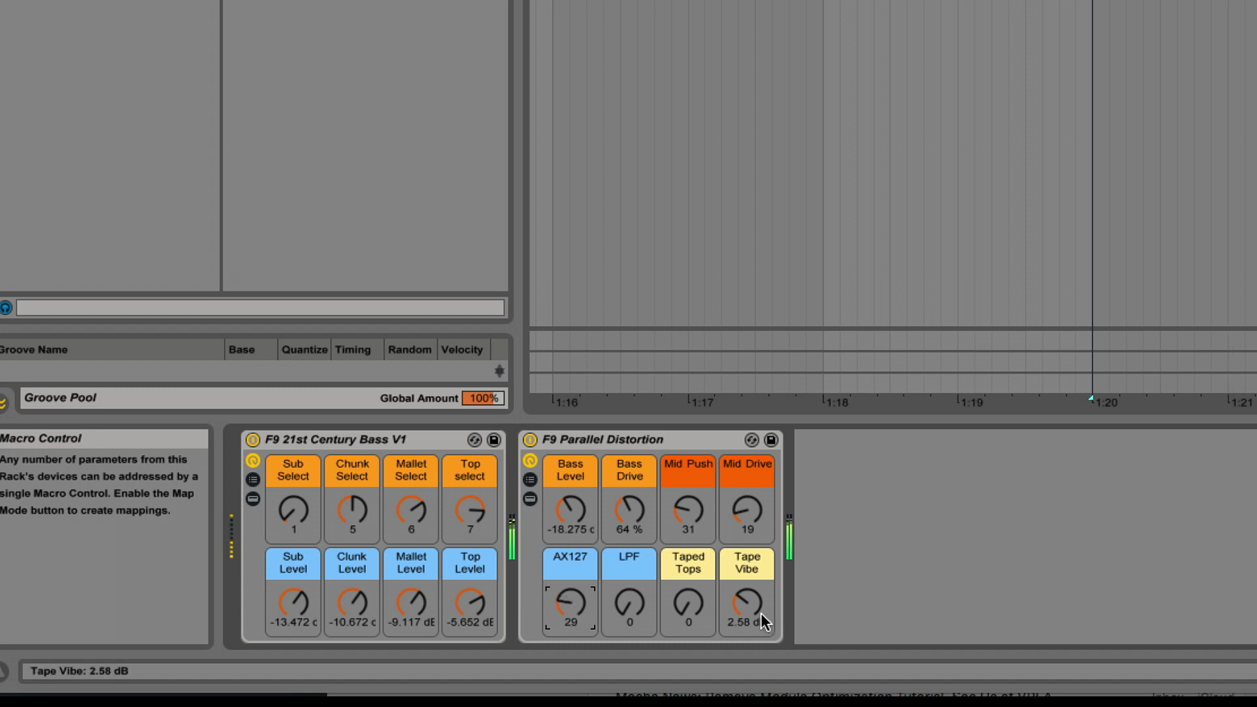
pyautogui.moveTo(746, 602); pyautogui.dragTo(746, 609)
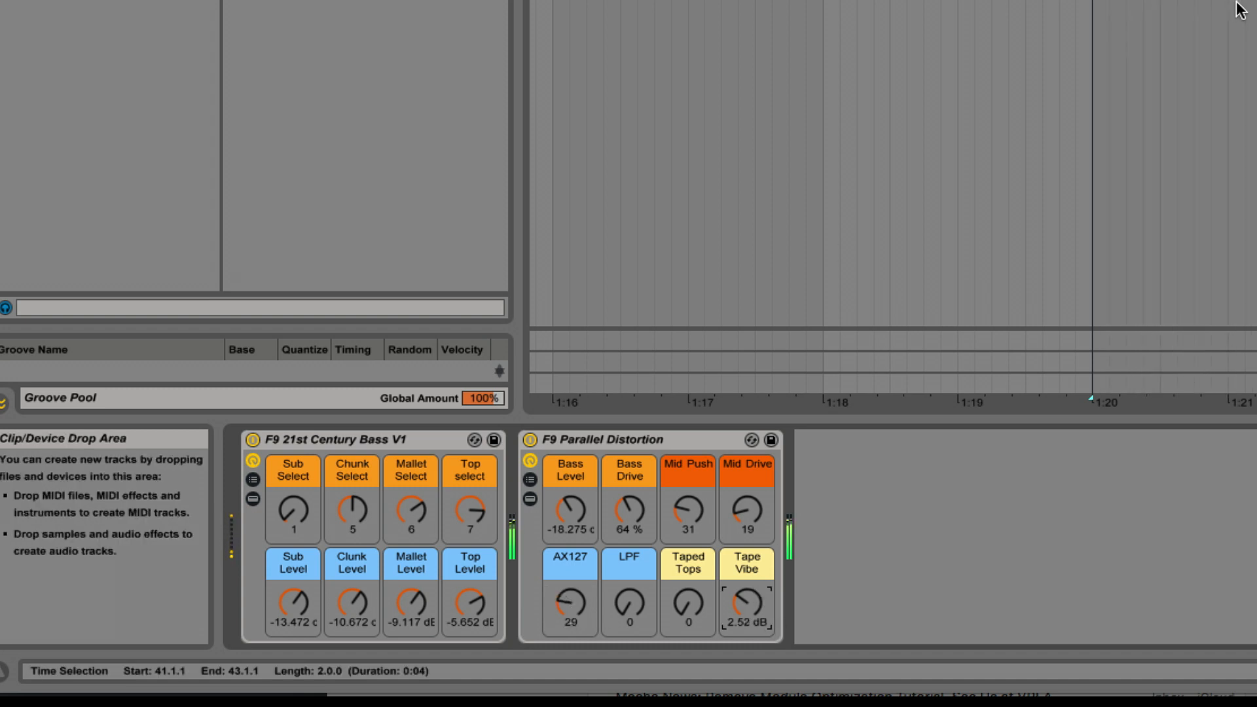
pyautogui.moveTo(468, 563)
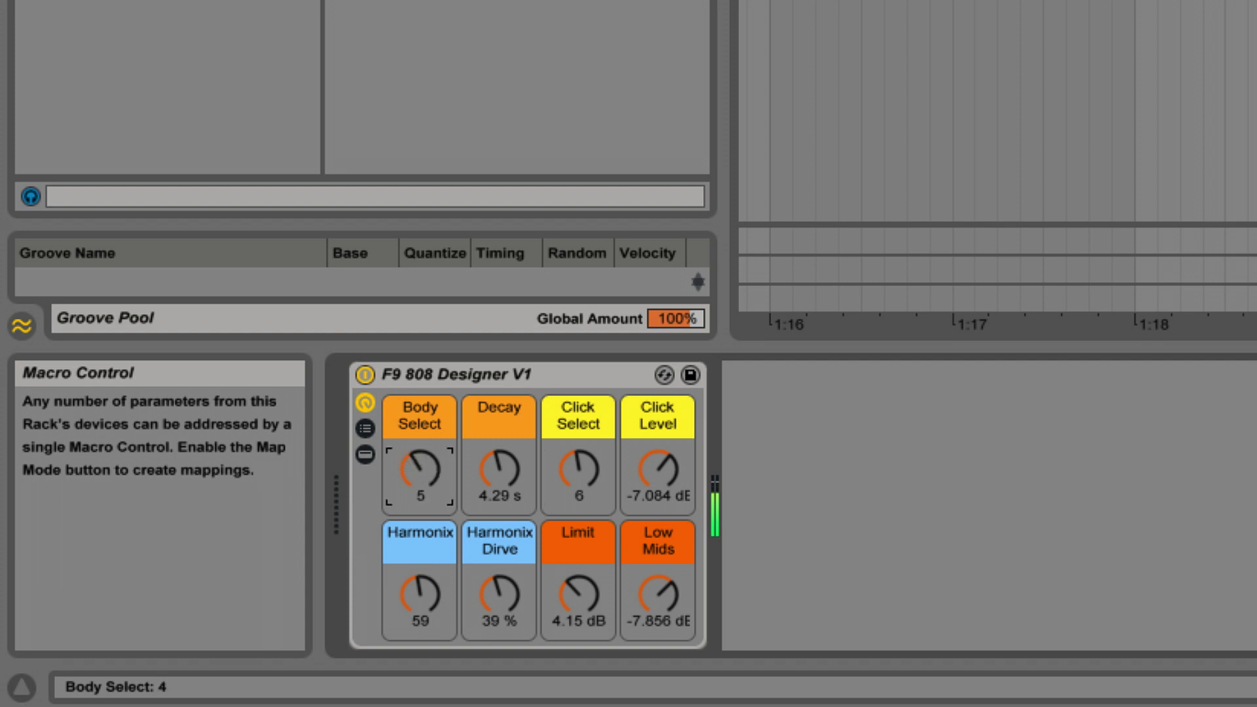
# Change the 808 body sound to 10 and set Low Mids to about -1 dB
pyautogui.moveTo(418, 472); pyautogui.dragTo(418, 449)
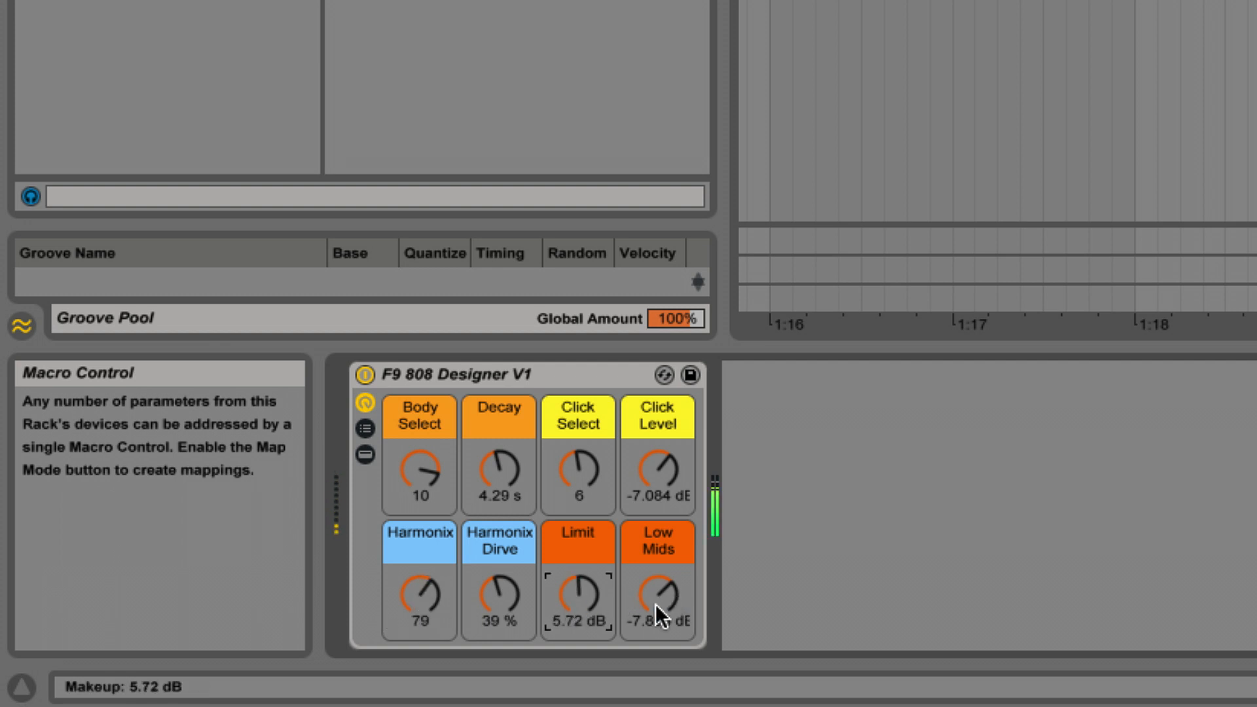
pyautogui.moveTo(657, 597); pyautogui.dragTo(658, 593)
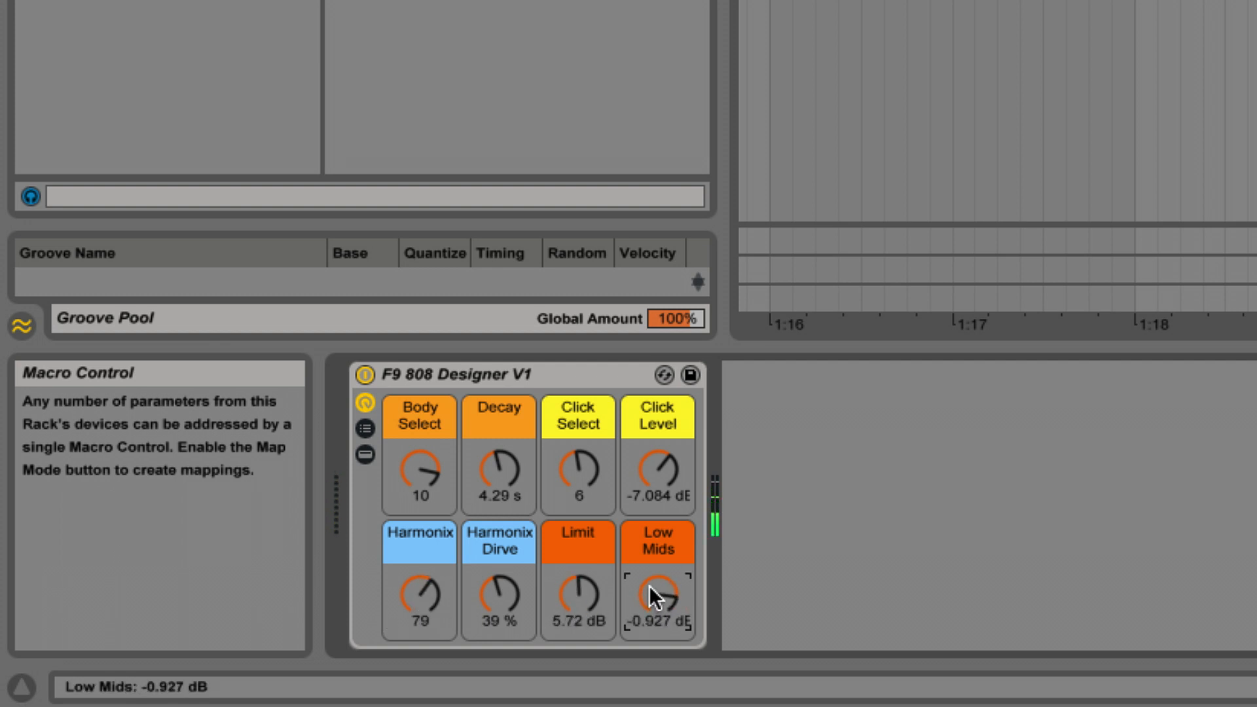
pyautogui.moveTo(657, 596); pyautogui.dragTo(657, 642)
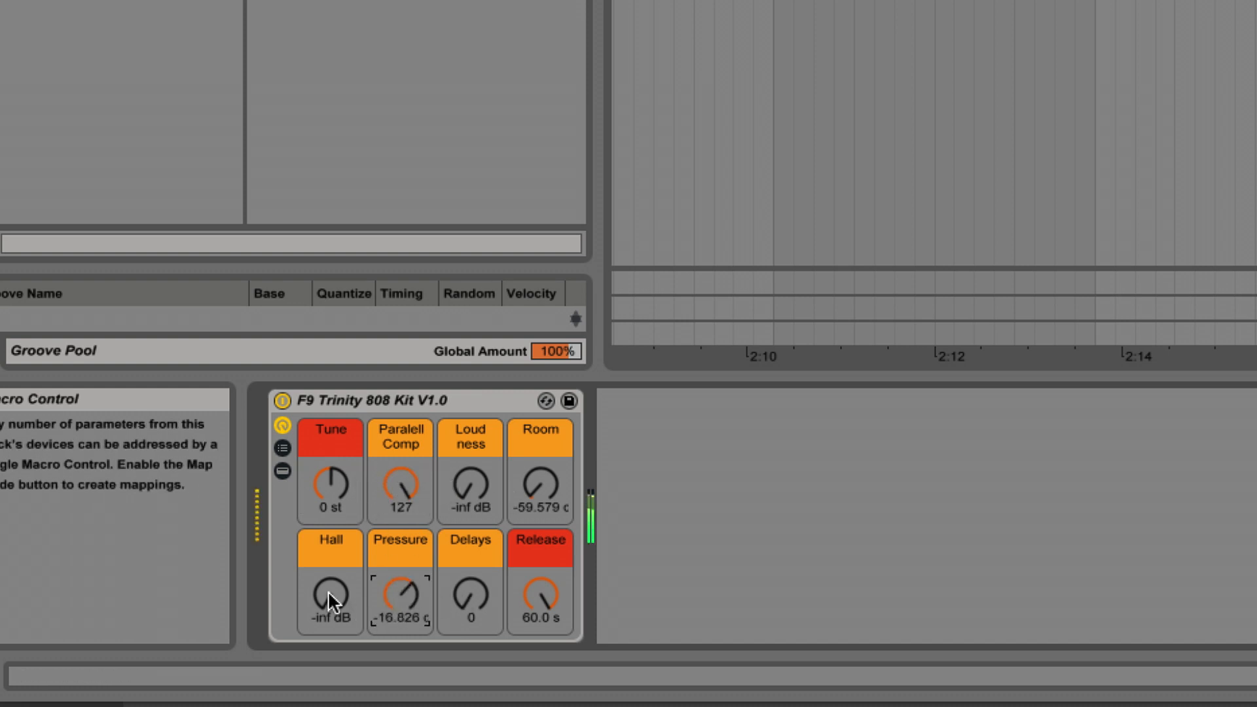
# Raise Hall to -15.85 dB and reset Parallel Comp to 0
pyautogui.moveTo(330, 600); pyautogui.dragTo(329, 577)
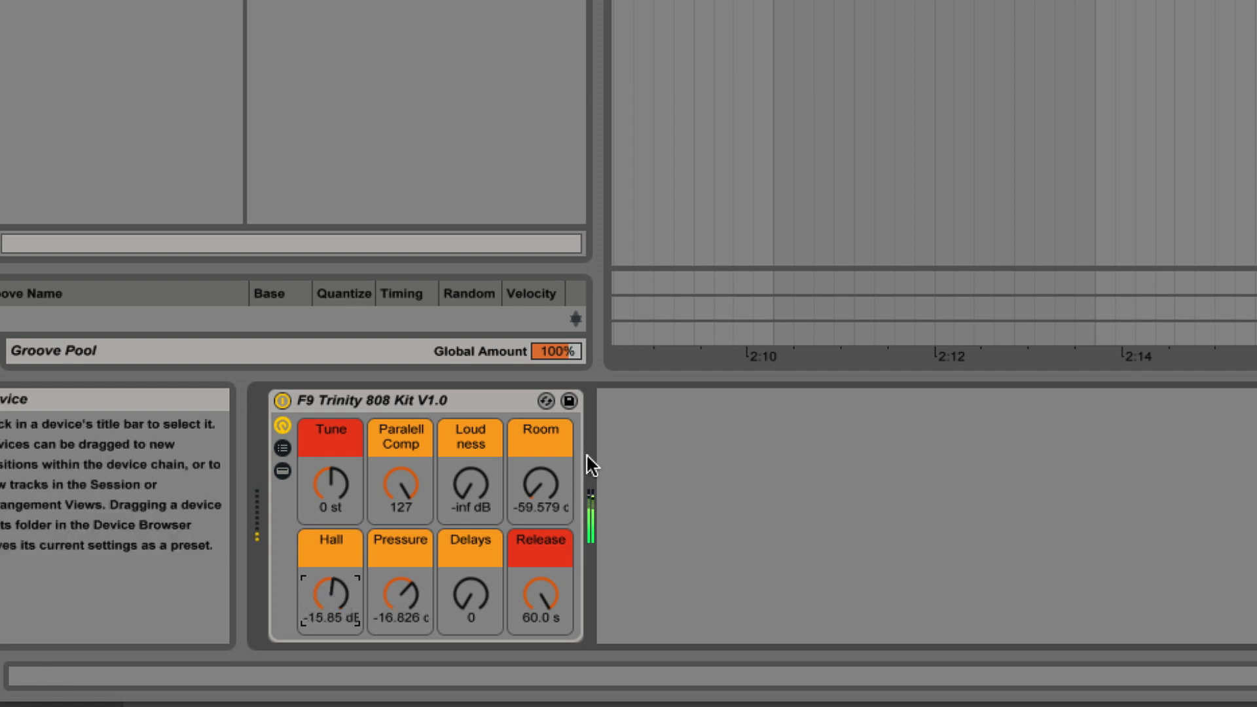
pyautogui.doubleClick(399, 489)
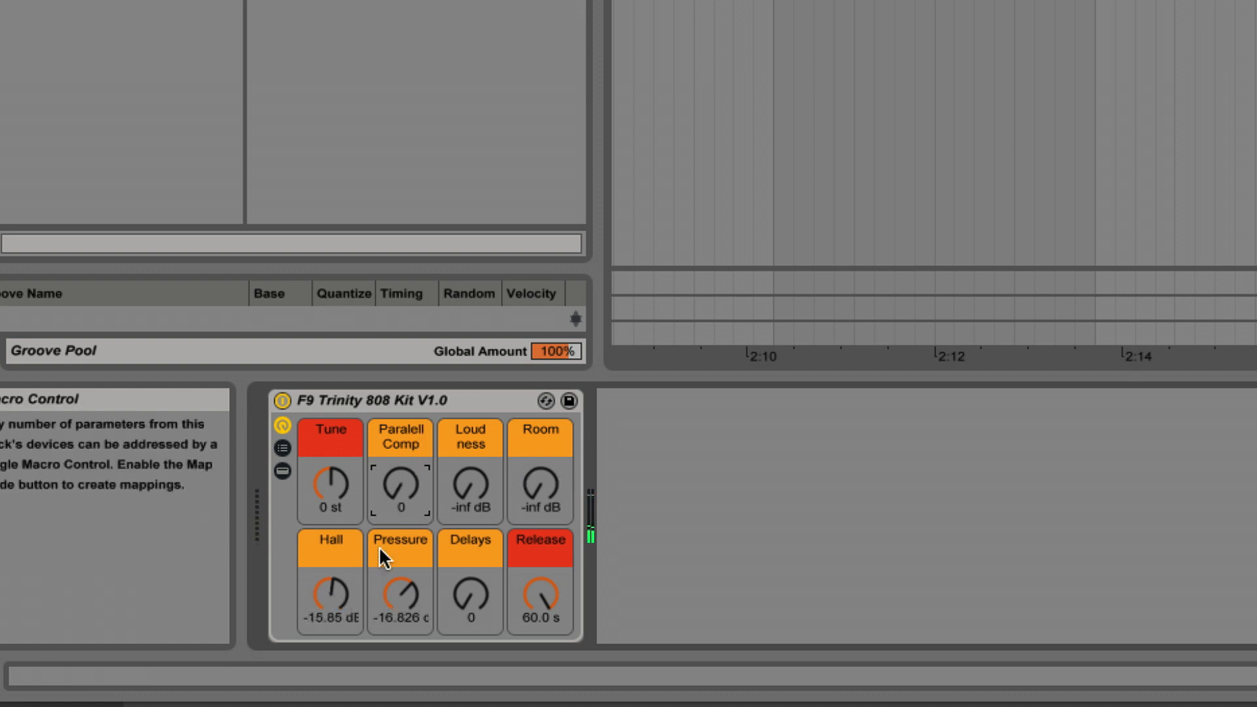